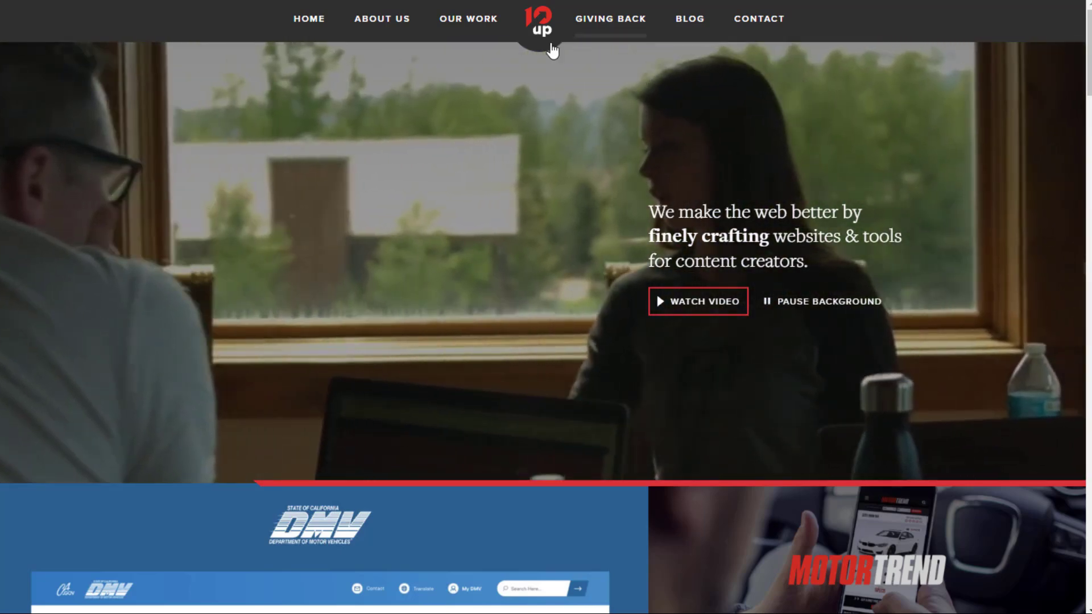
# Step: Scroll to the 10up homepage footer and follow its Careers link
pyautogui.scroll(-3)
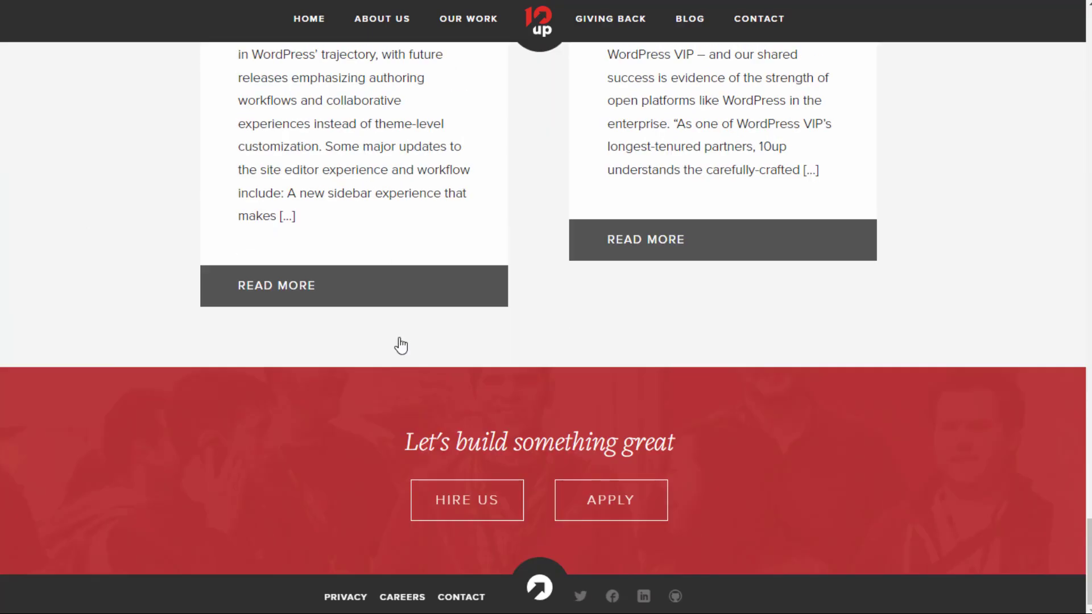
pyautogui.click(402, 597)
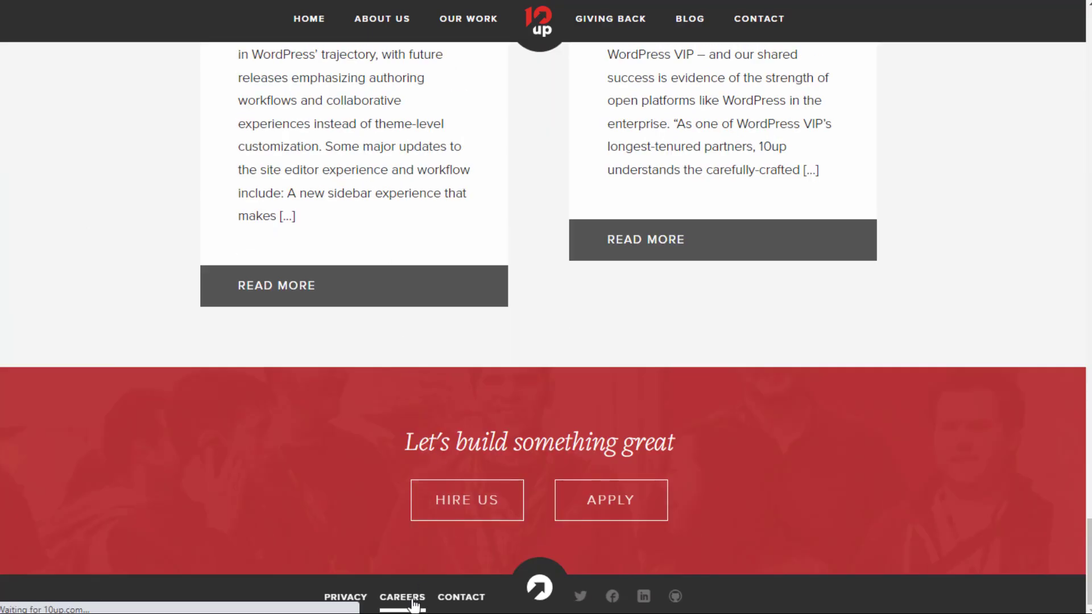
# Step: On the Careers page, highlight the globally distributed team sentence through 29 countries
pyautogui.click(403, 597)
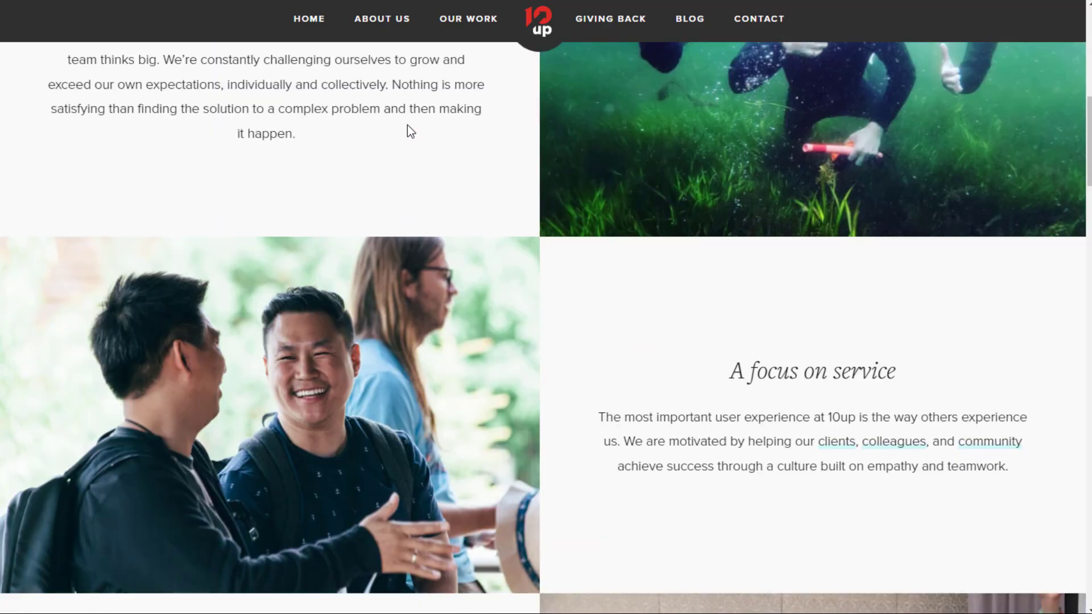
pyautogui.scroll(-3)
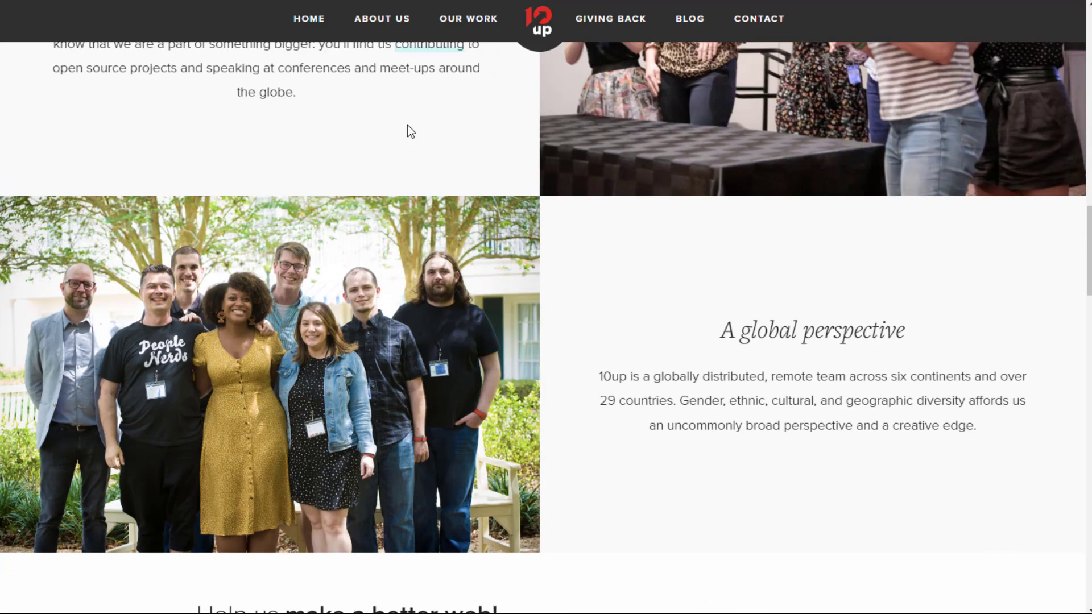
pyautogui.moveTo(599, 376); pyautogui.dragTo(739, 376)
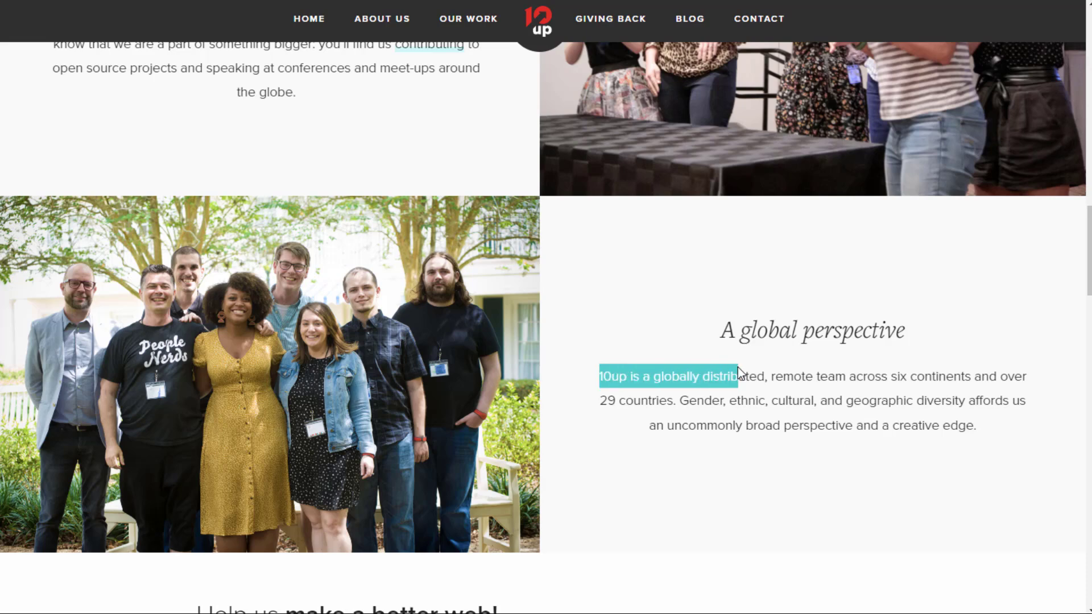
pyautogui.moveTo(735, 376); pyautogui.dragTo(847, 400)
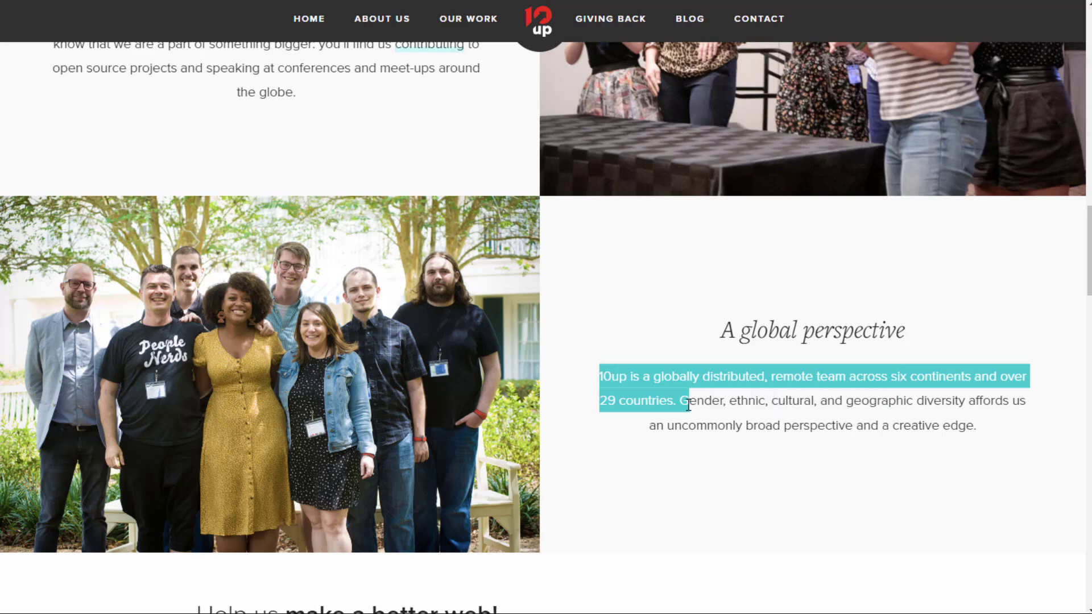
# Step: Scroll past the Benefits section down to the Positions We Hire For cards
pyautogui.scroll(-3)
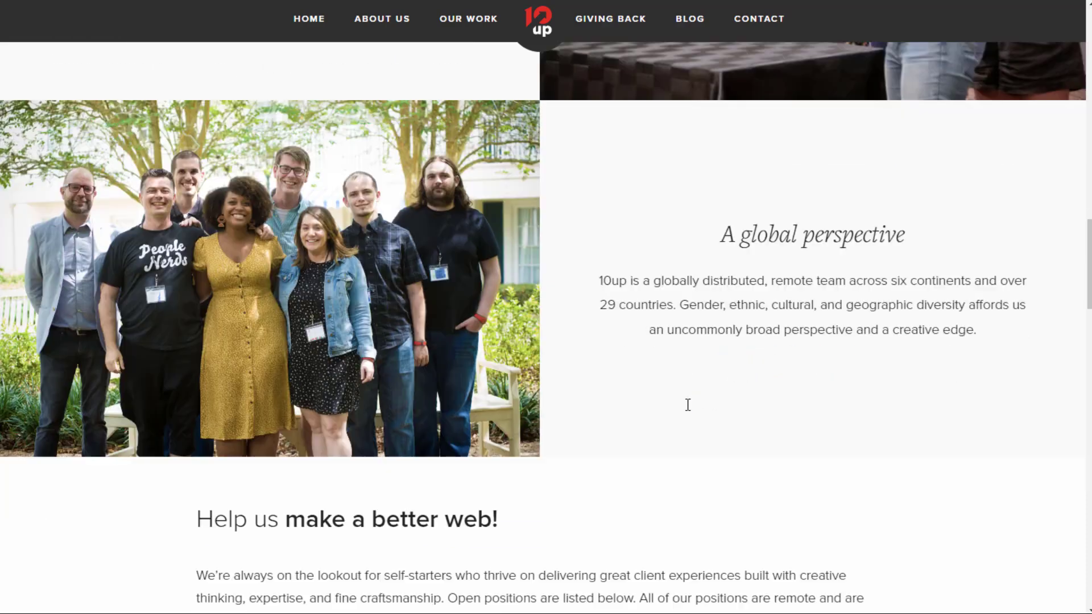
pyautogui.scroll(-3)
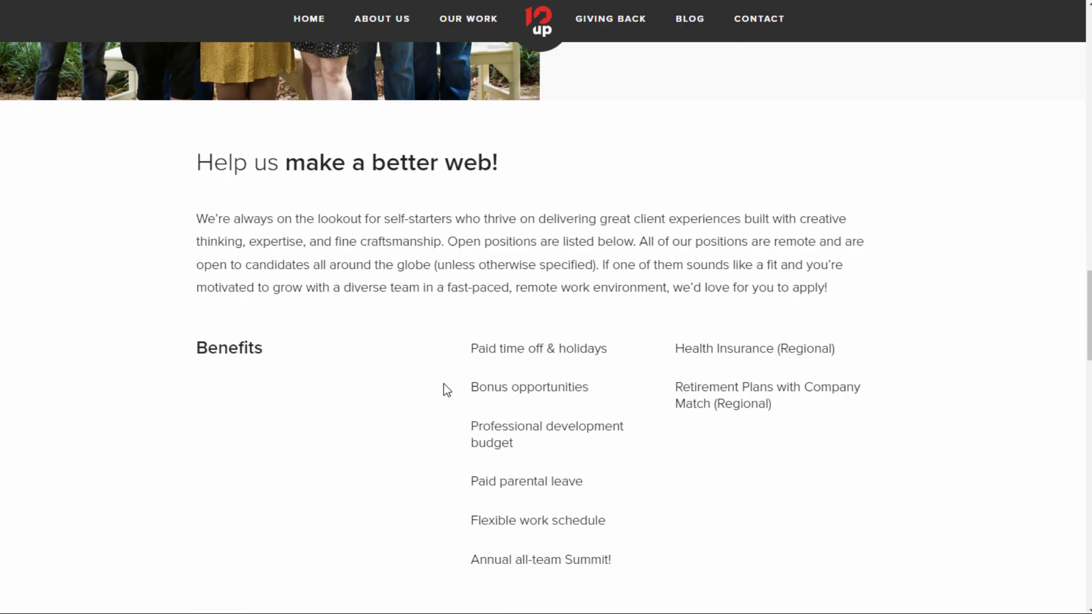
pyautogui.scroll(-3)
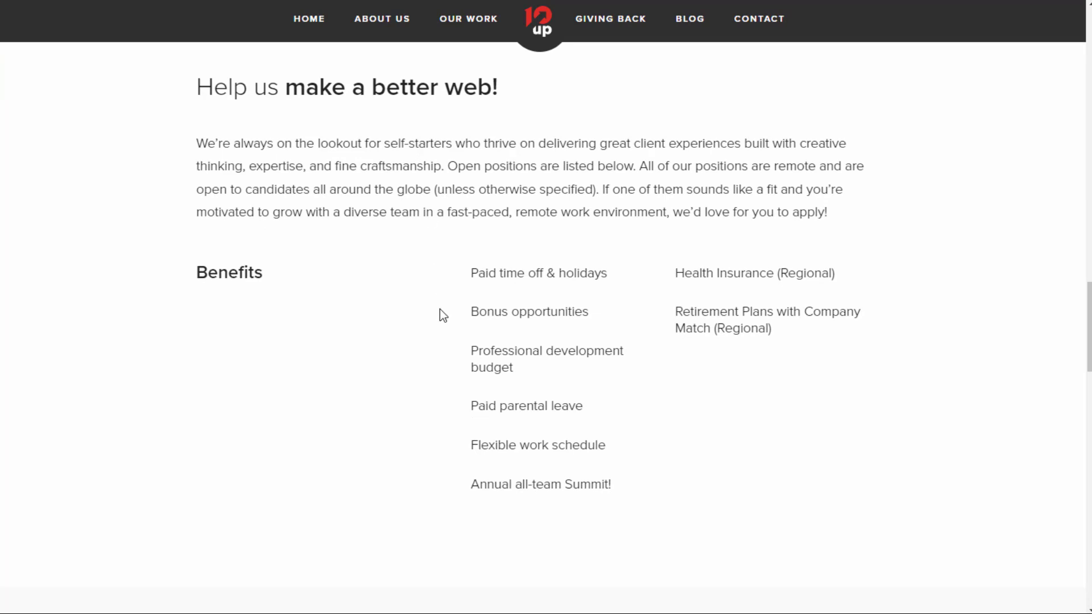
pyautogui.moveTo(446, 359)
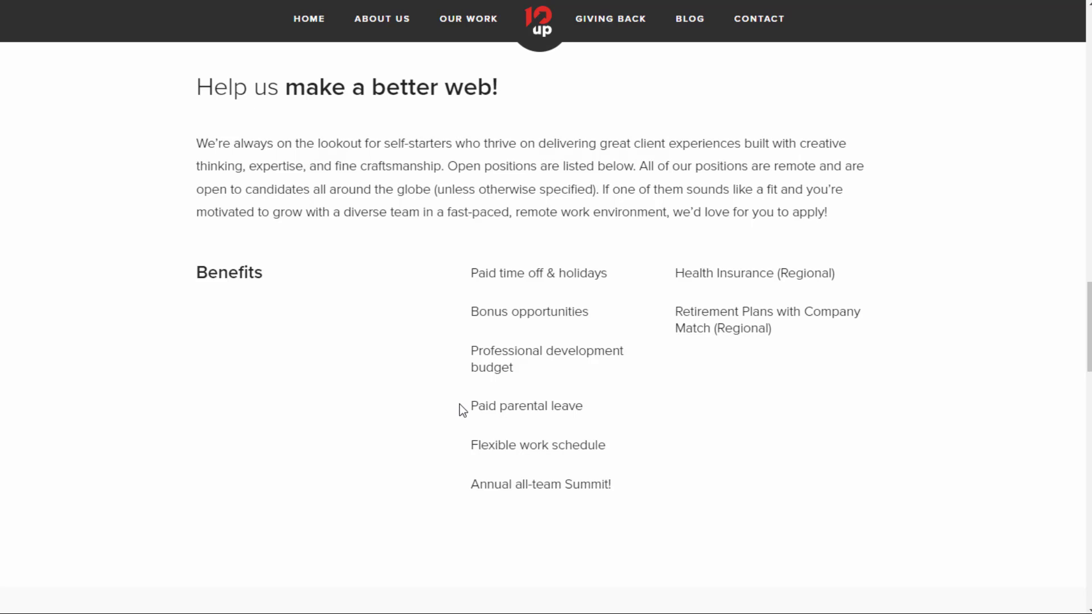
pyautogui.moveTo(533, 485)
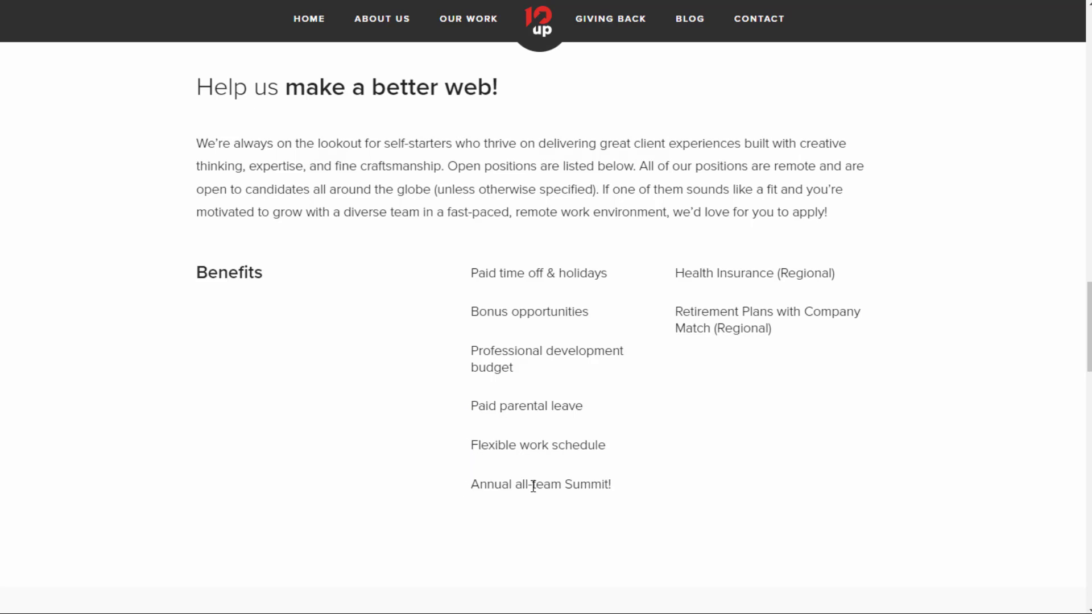
pyautogui.moveTo(628, 281)
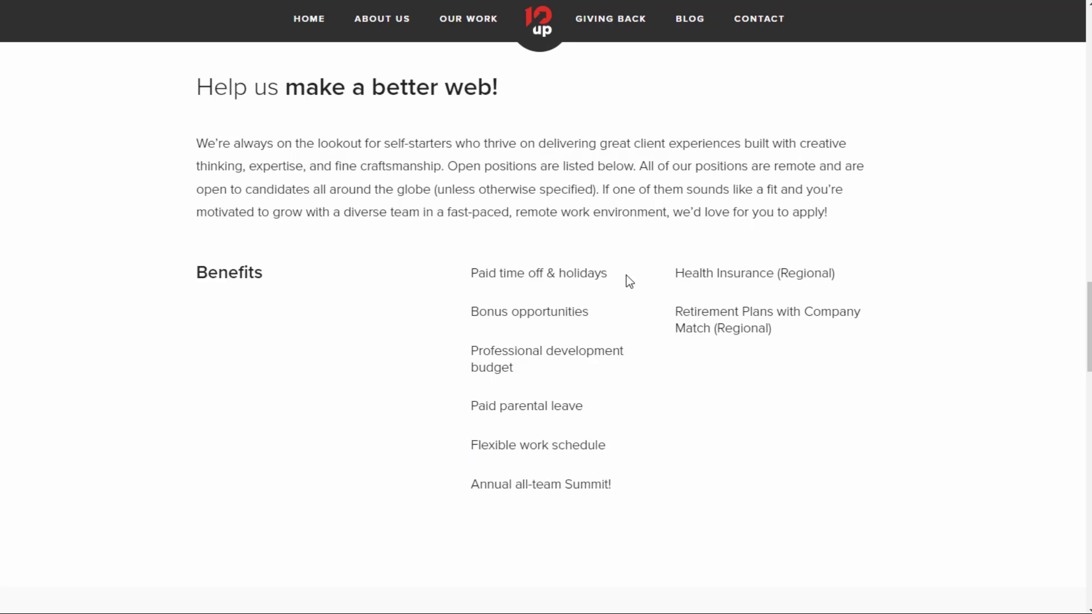
pyautogui.moveTo(650, 308)
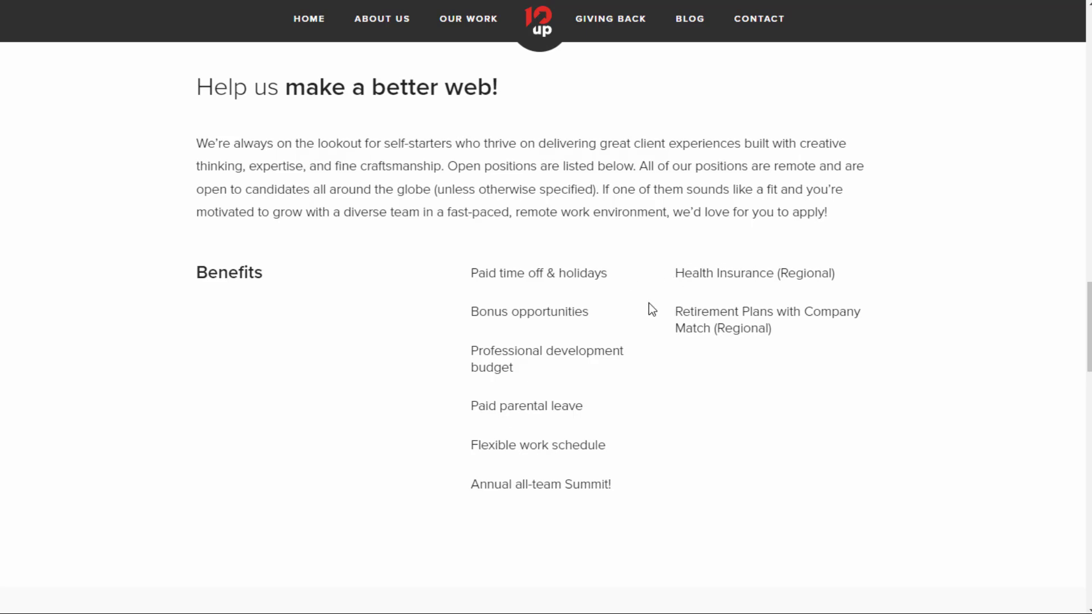
pyautogui.scroll(-3)
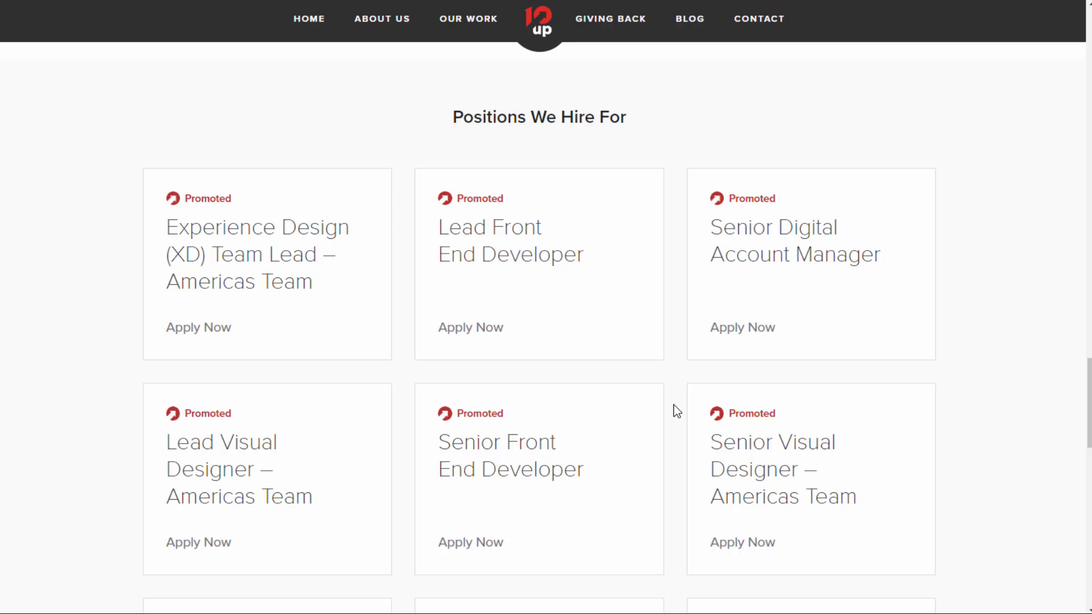
pyautogui.scroll(-3)
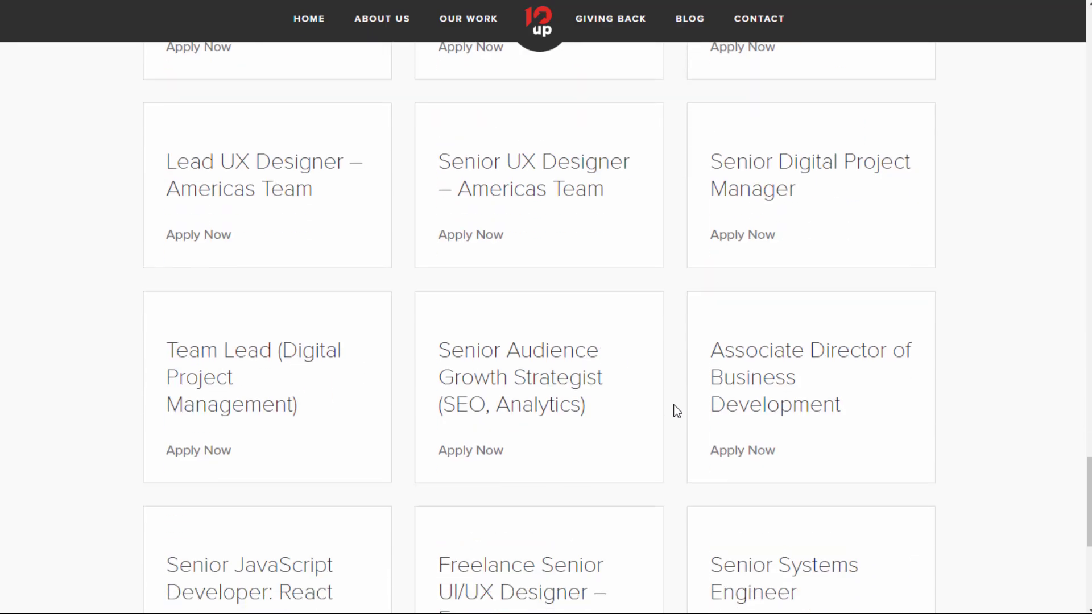
pyautogui.scroll(-3)
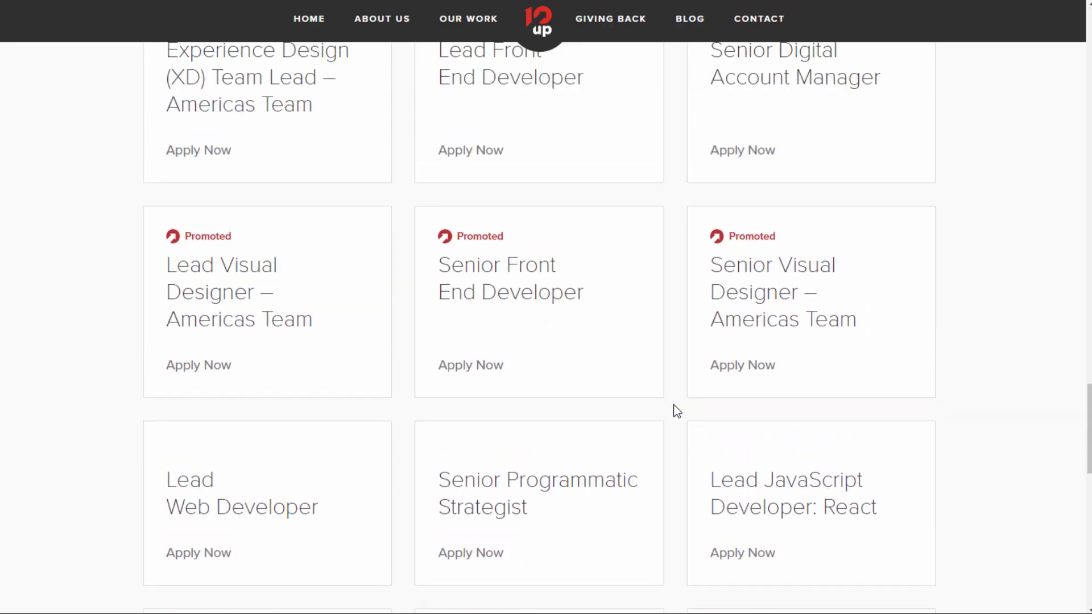
pyautogui.scroll(3)
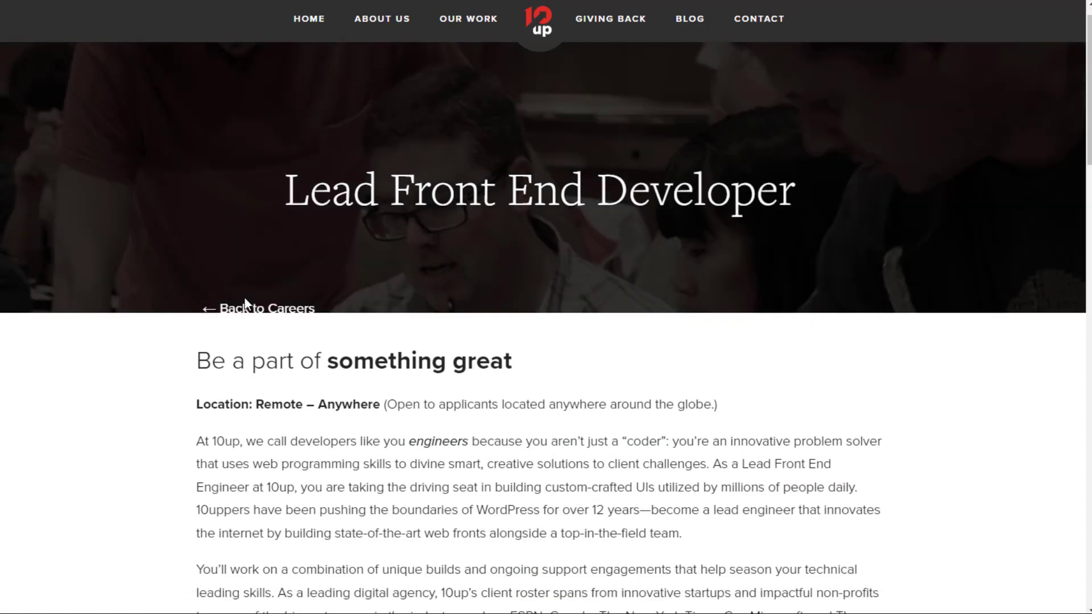
pyautogui.scroll(-3)
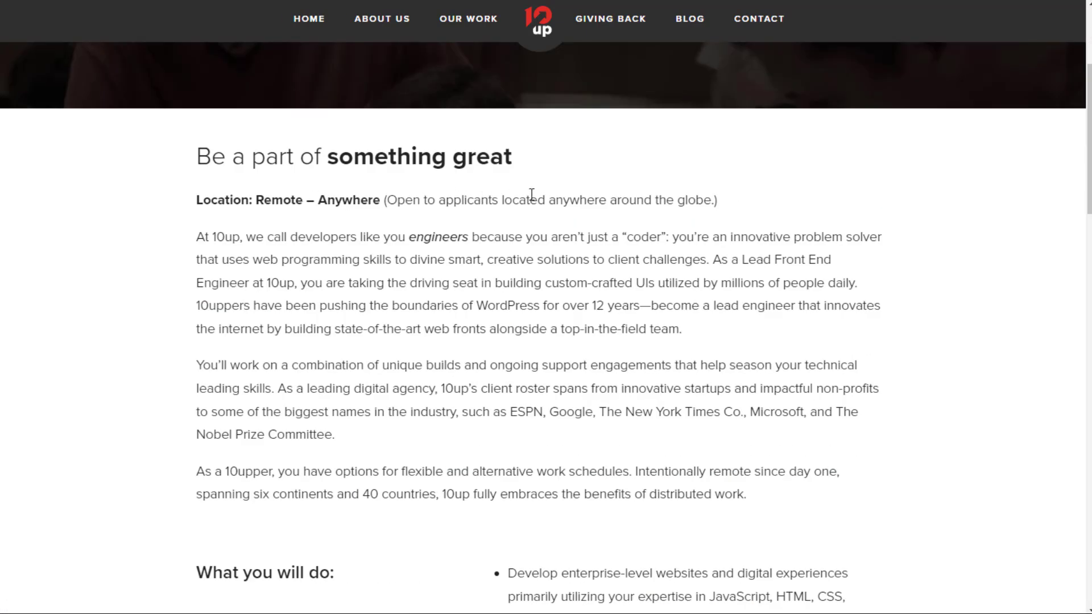
pyautogui.scroll(-3)
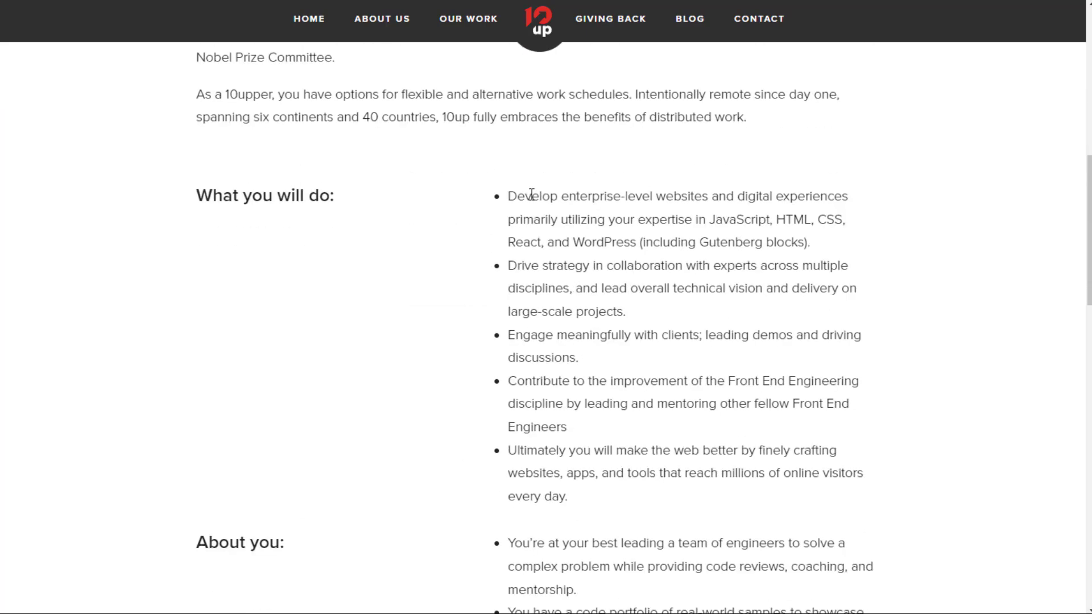
pyautogui.scroll(-3)
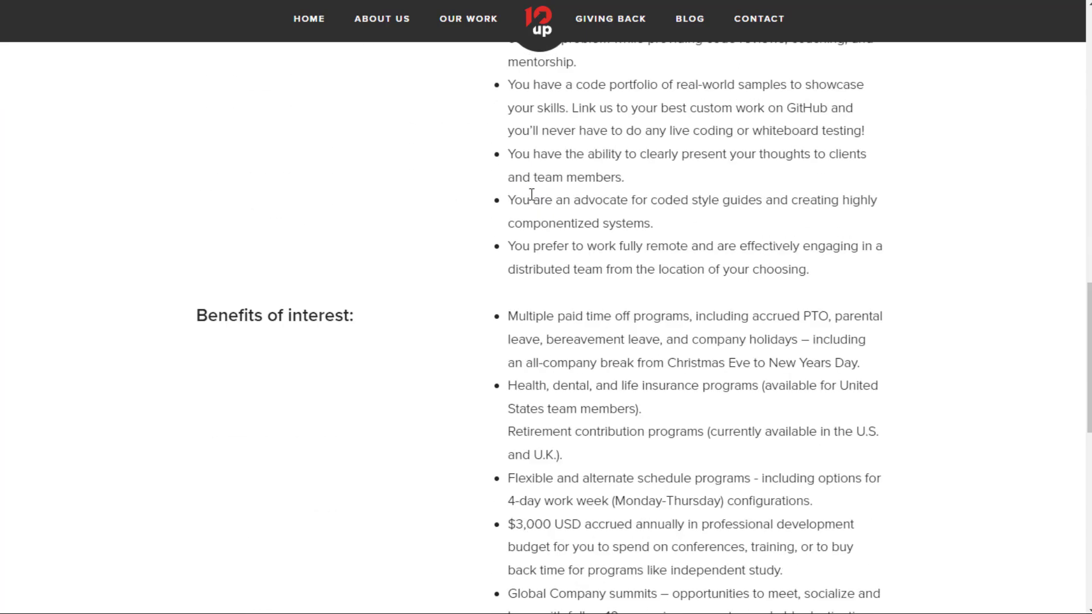
pyautogui.scroll(3)
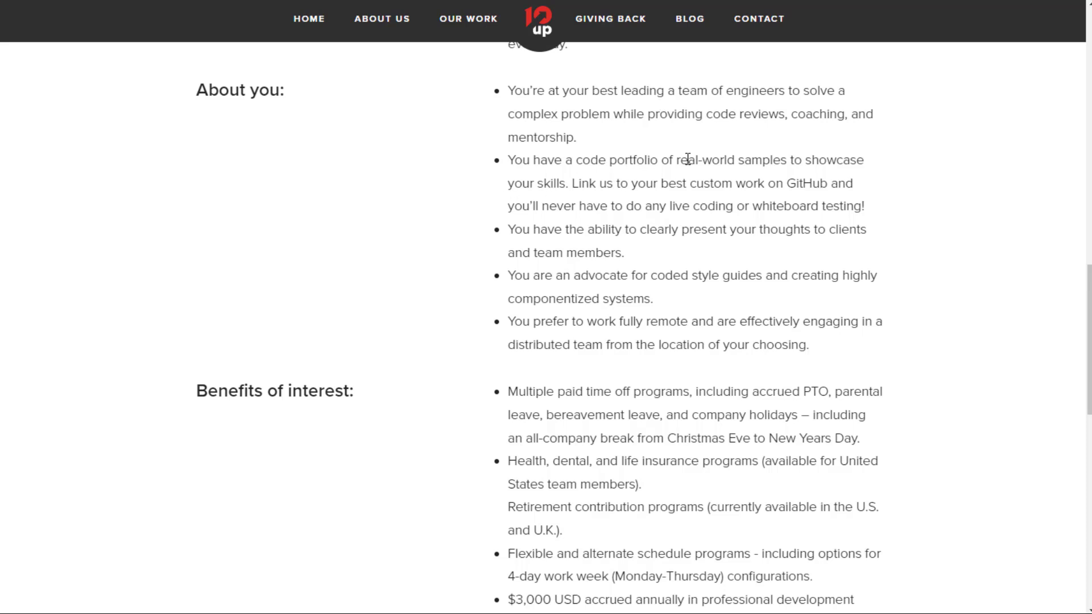
pyautogui.moveTo(506, 207)
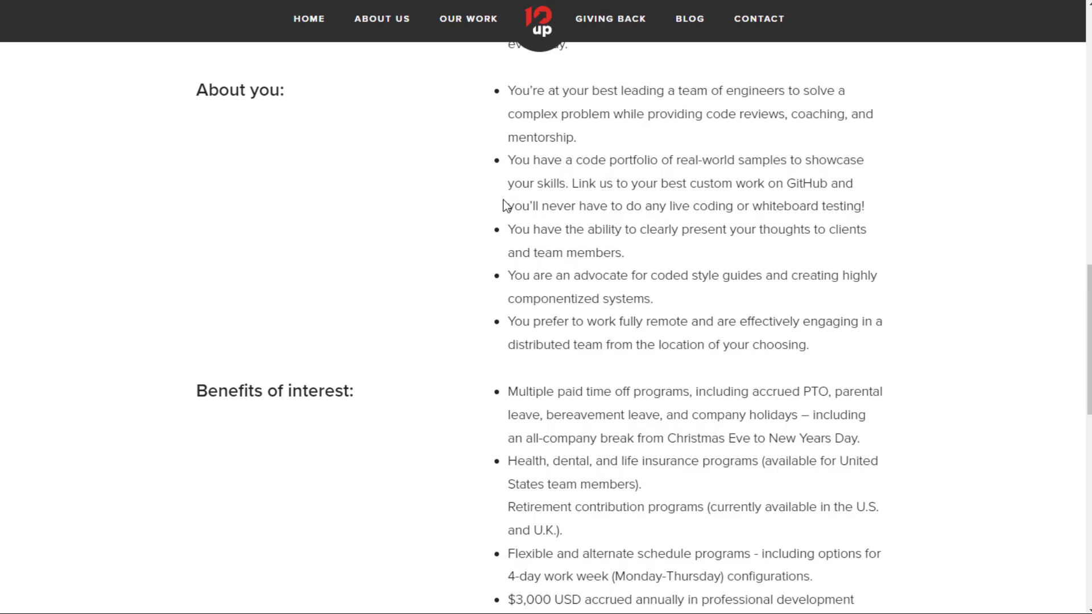
pyautogui.moveTo(710, 185)
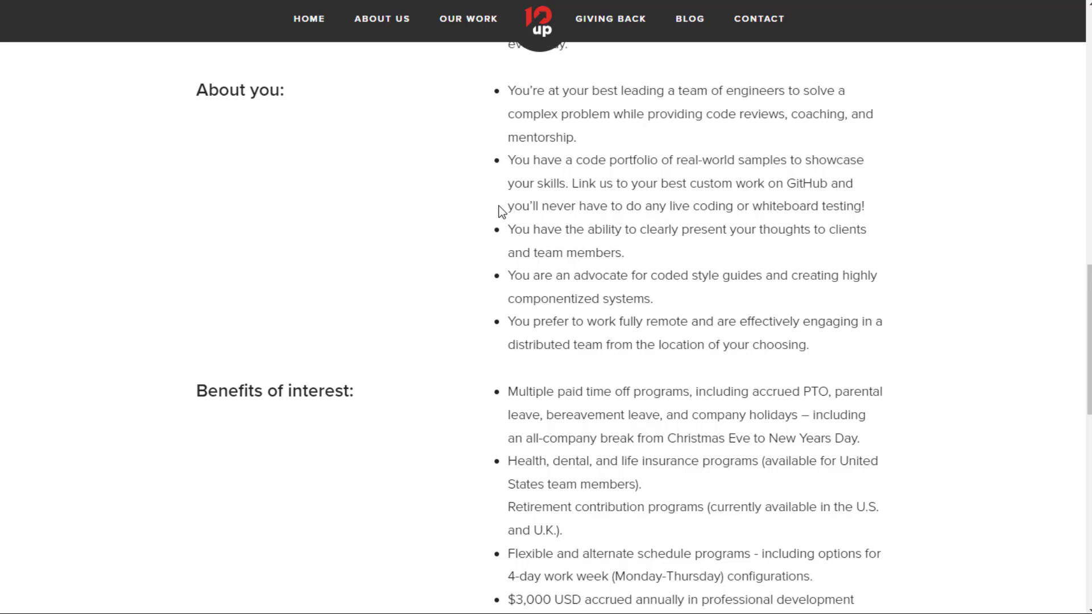
pyautogui.moveTo(706, 263)
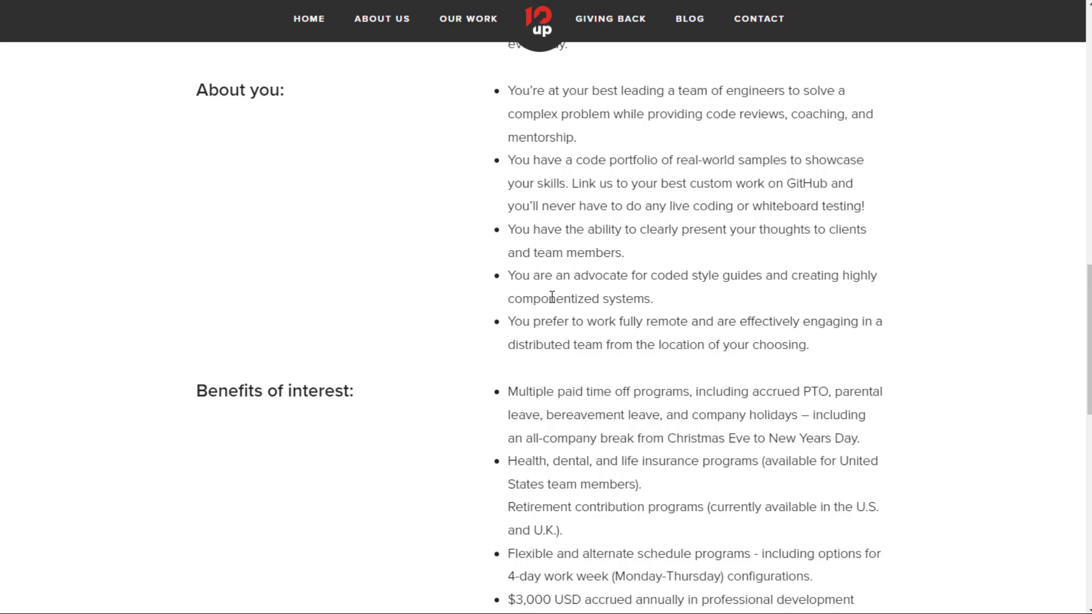
pyautogui.scroll(3)
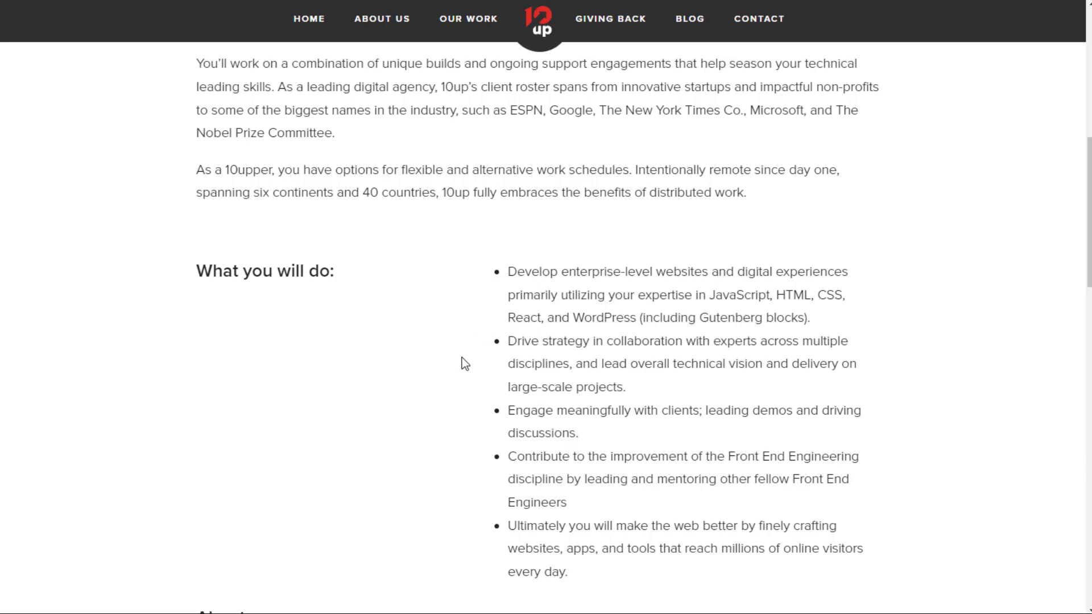
pyautogui.scroll(-3)
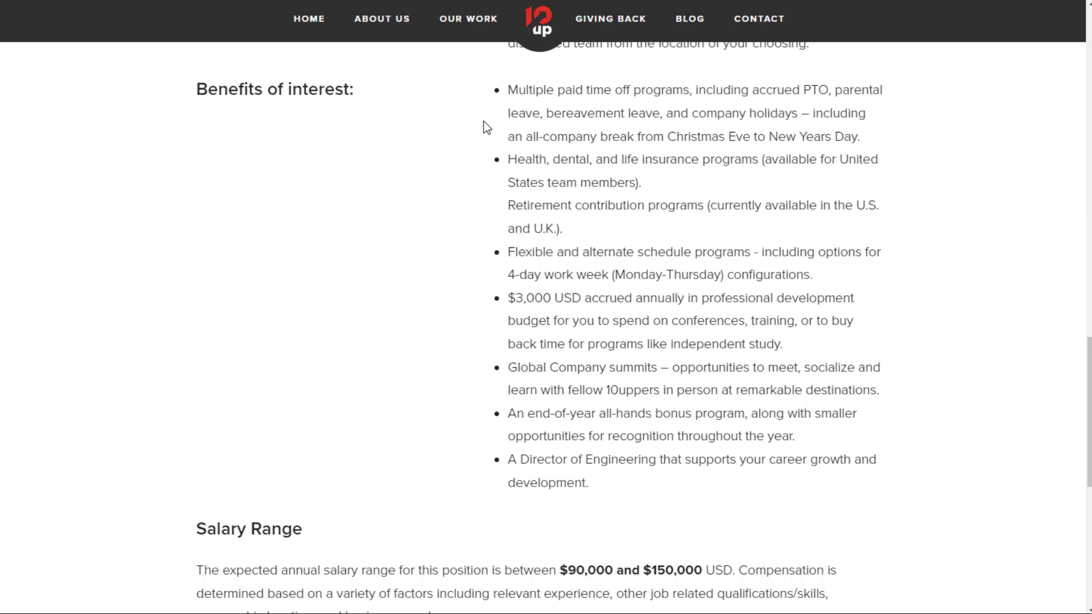
pyautogui.moveTo(488, 144)
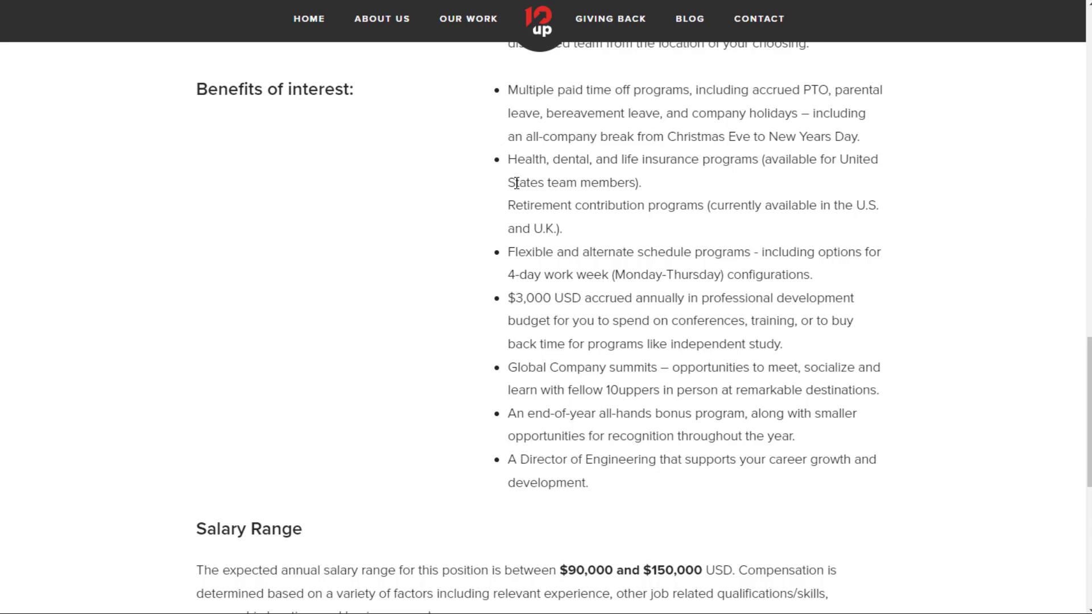
pyautogui.moveTo(776, 504)
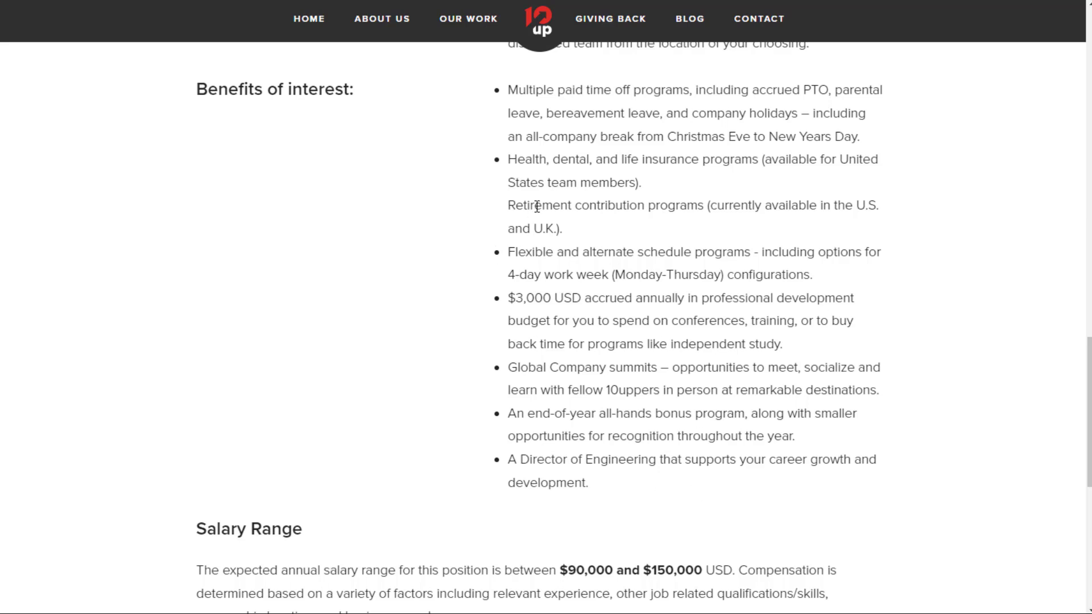
pyautogui.moveTo(490, 233)
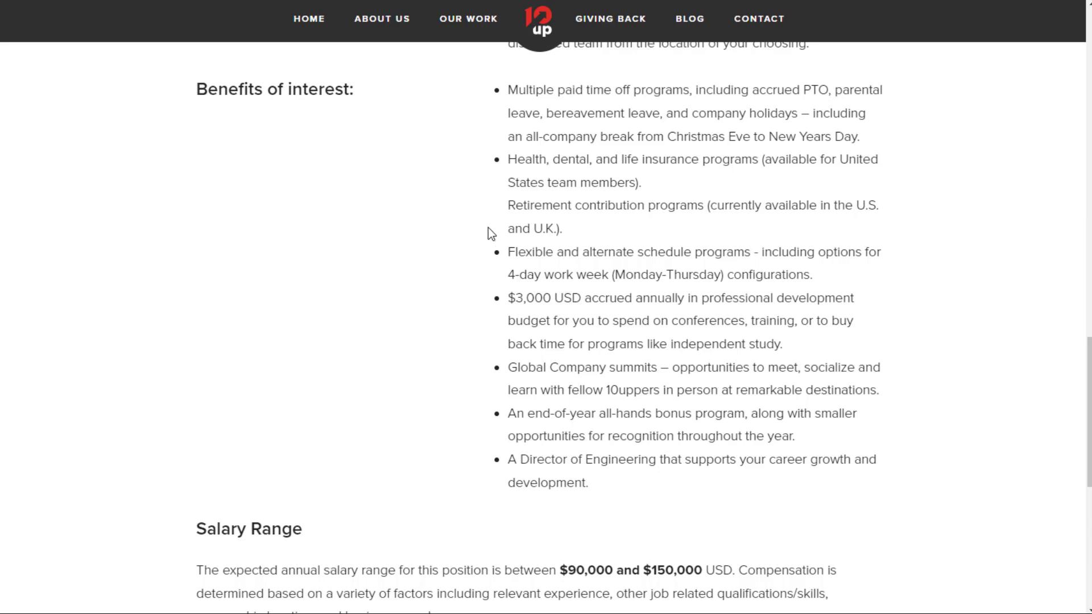
pyautogui.moveTo(475, 248)
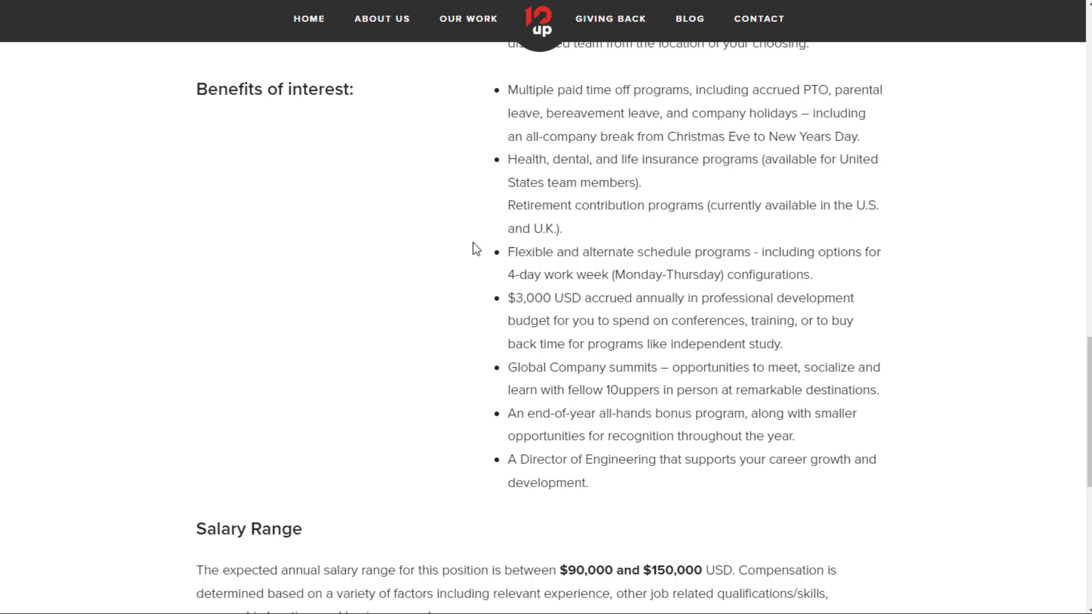
pyautogui.moveTo(487, 286)
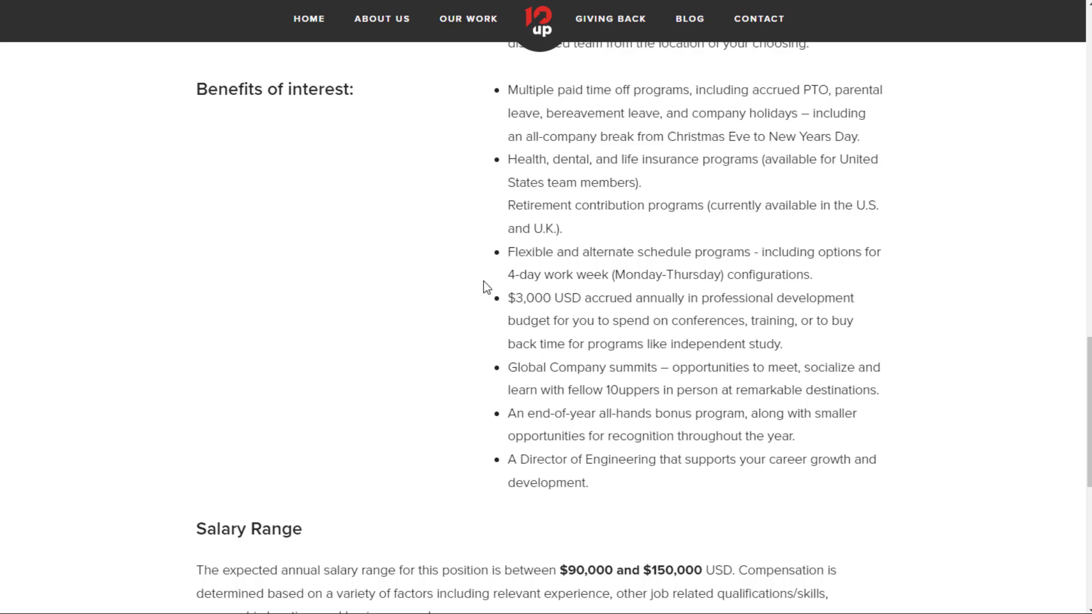
# Step: Highlight the 4-day work week benefit, then continue down the posting
pyautogui.moveTo(509, 275); pyautogui.dragTo(810, 274)
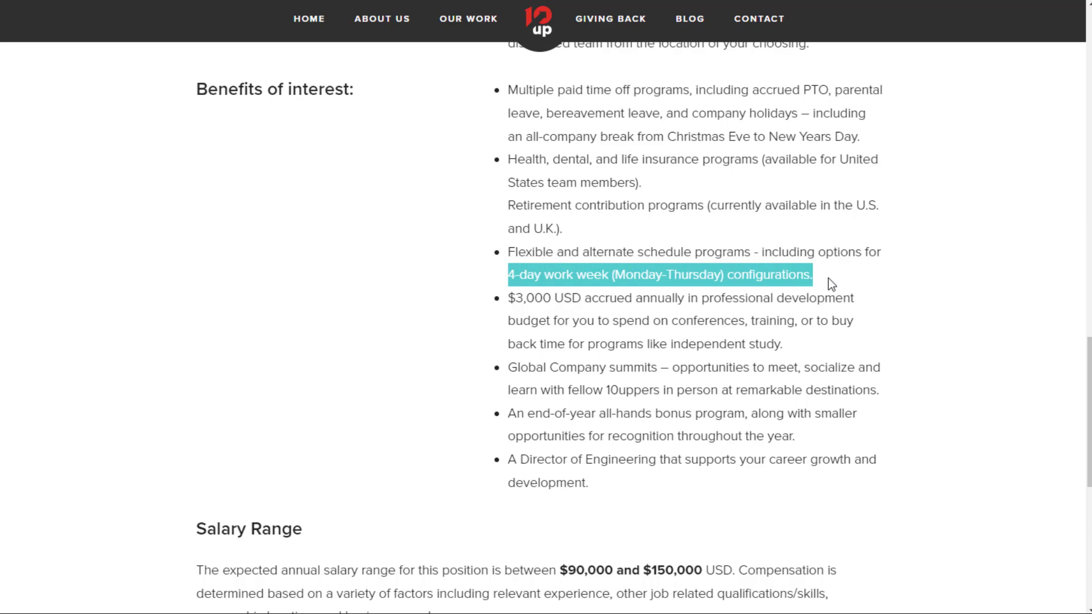
pyautogui.click(828, 274)
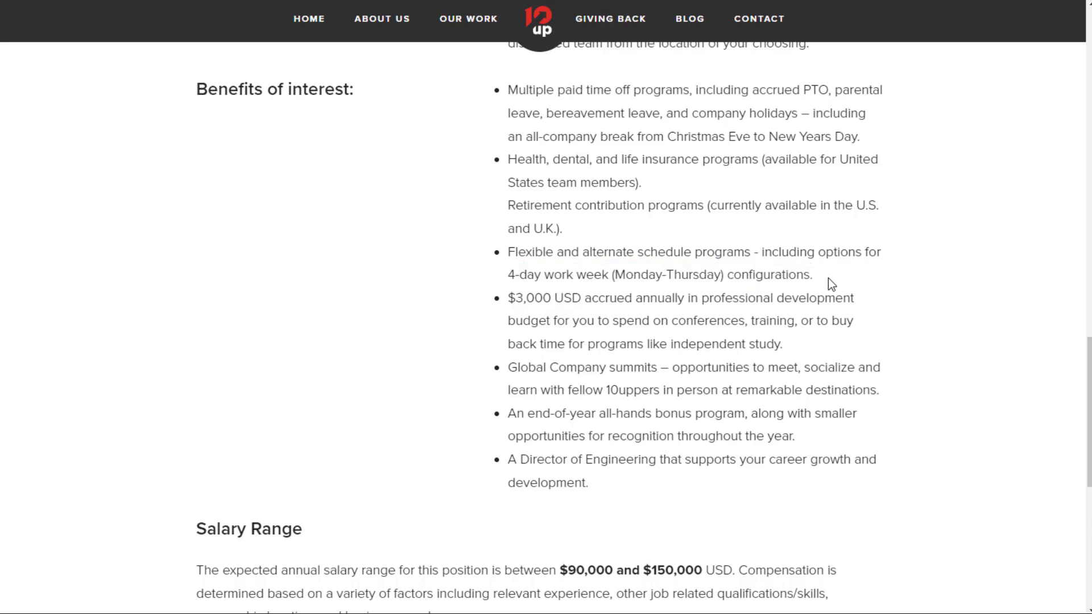
pyautogui.moveTo(479, 288)
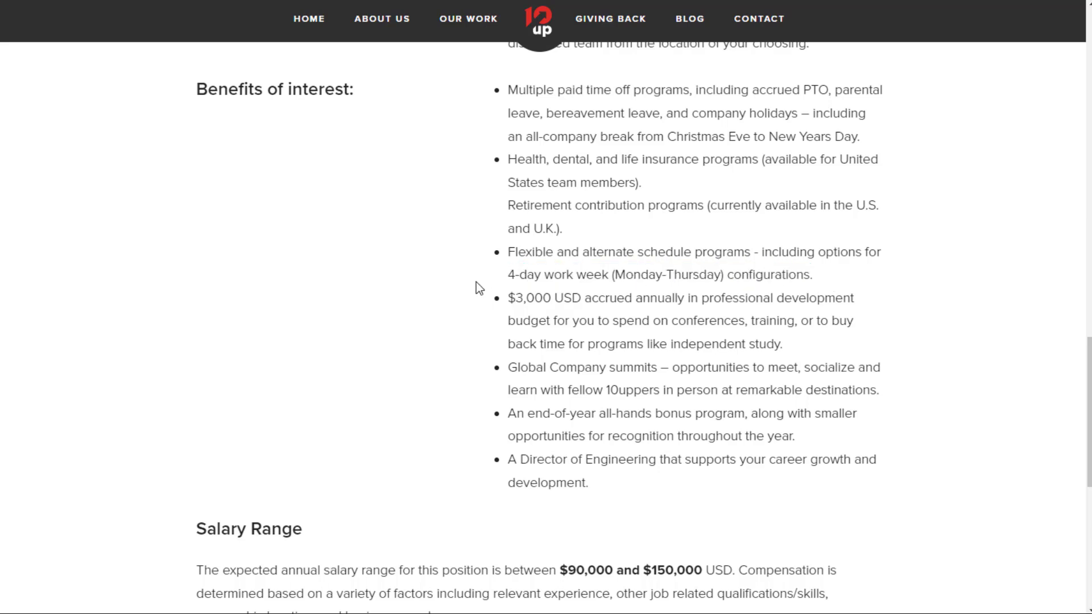
pyautogui.moveTo(479, 310)
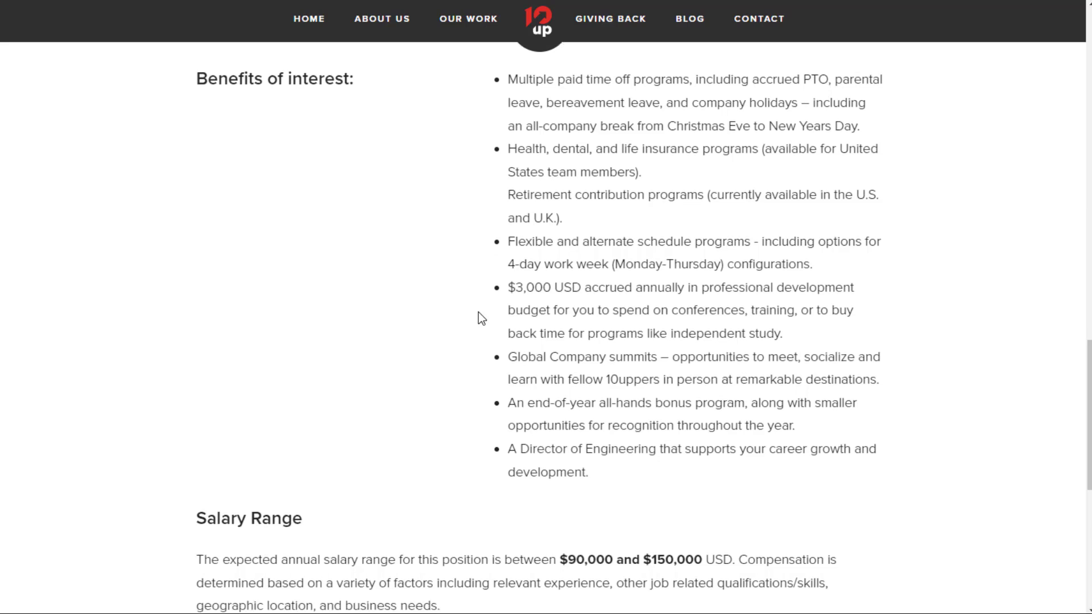
pyautogui.scroll(-3)
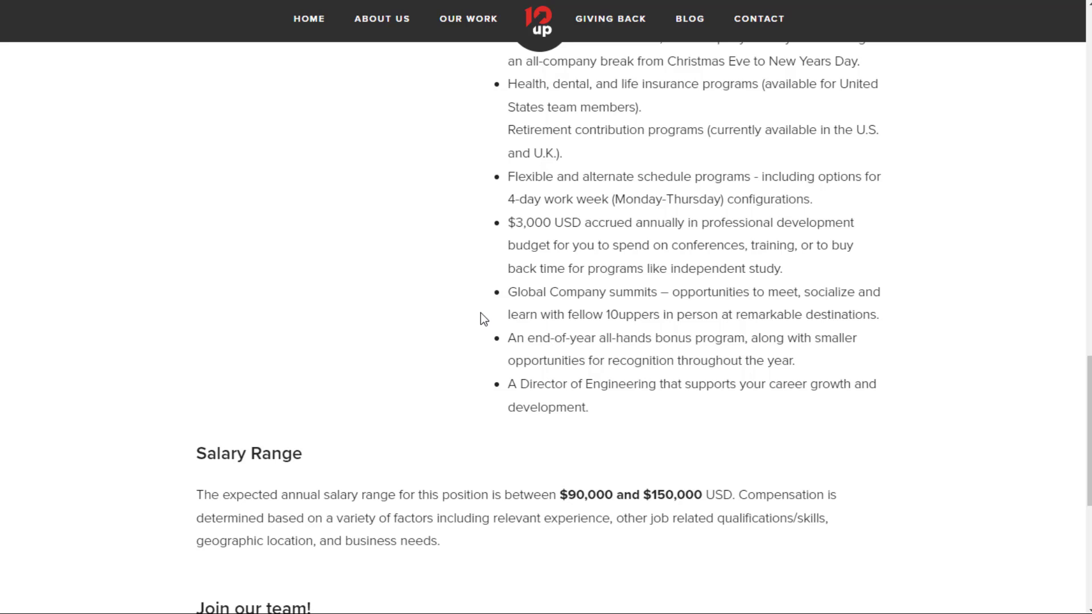
pyautogui.moveTo(589, 341)
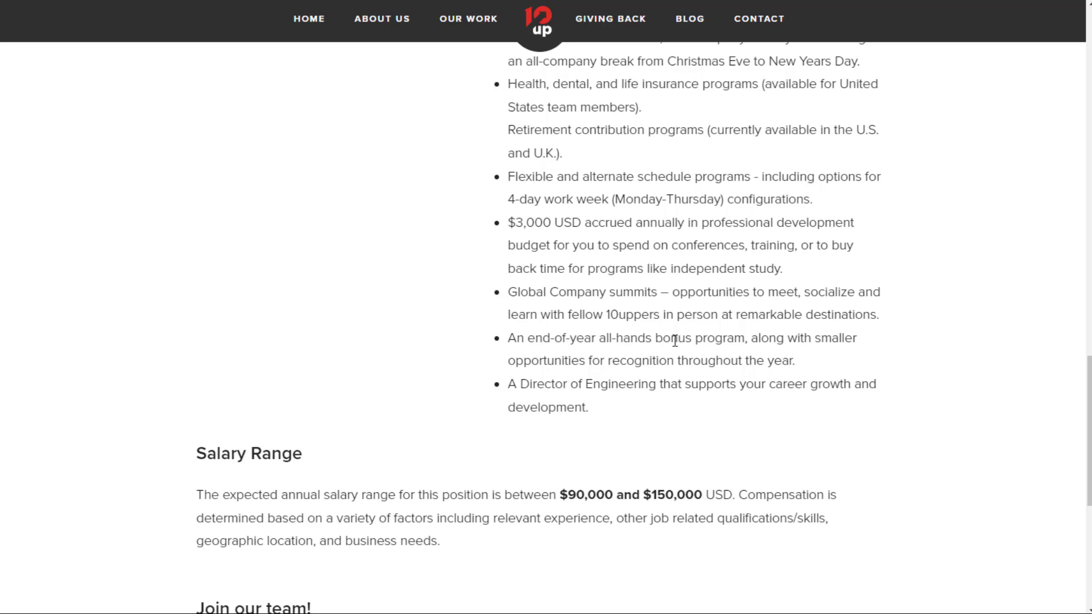
pyautogui.moveTo(573, 364)
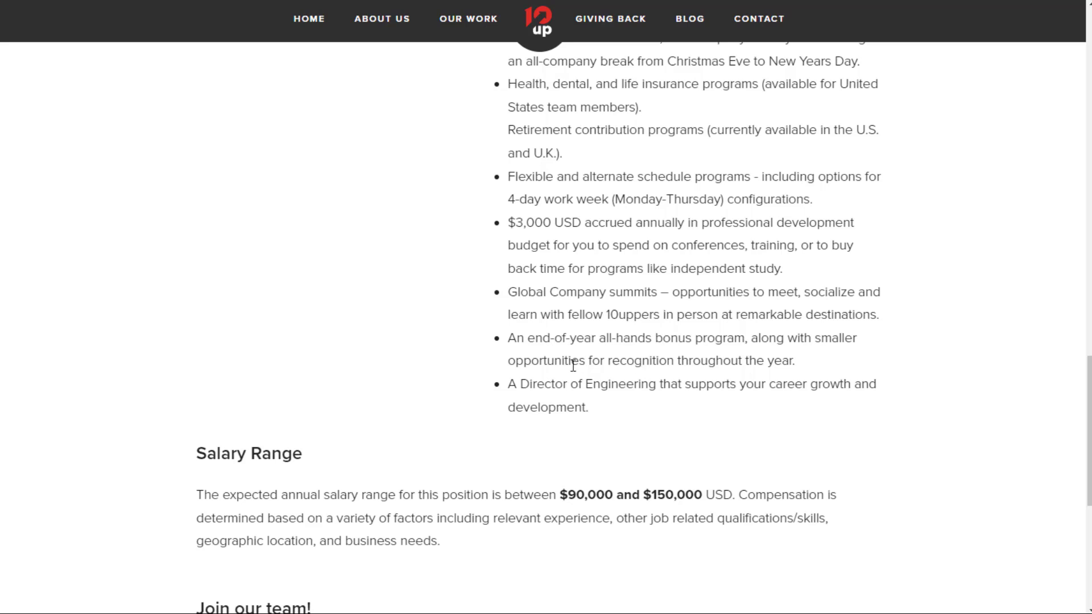
pyautogui.moveTo(461, 361)
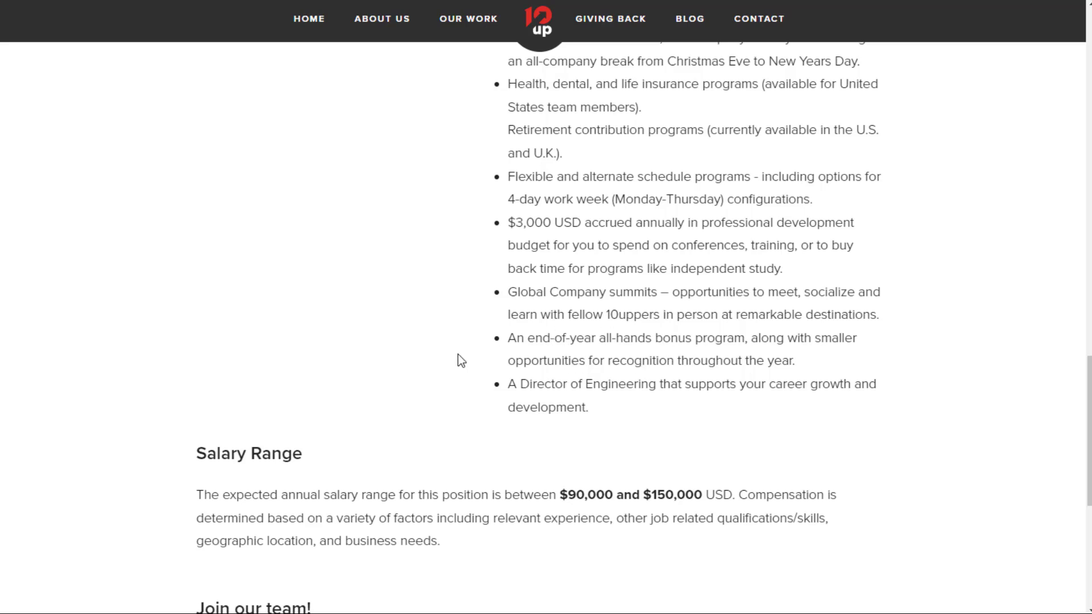
pyautogui.moveTo(637, 406)
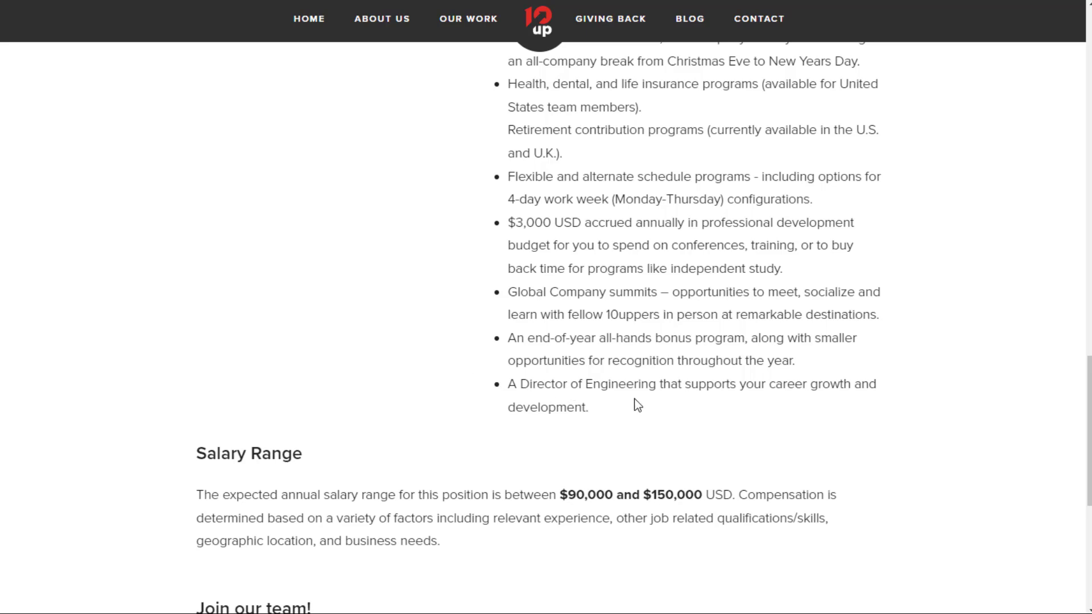
pyautogui.moveTo(426, 381)
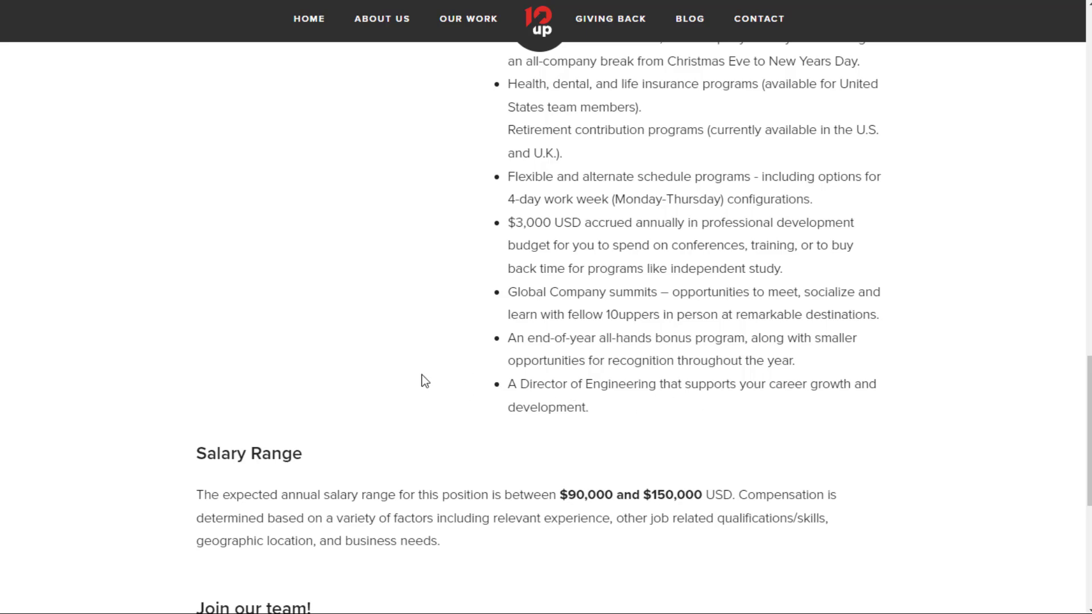
# Step: Highlight the $90,000–$150,000 salary range and scroll on to the open positions grid
pyautogui.scroll(-3)
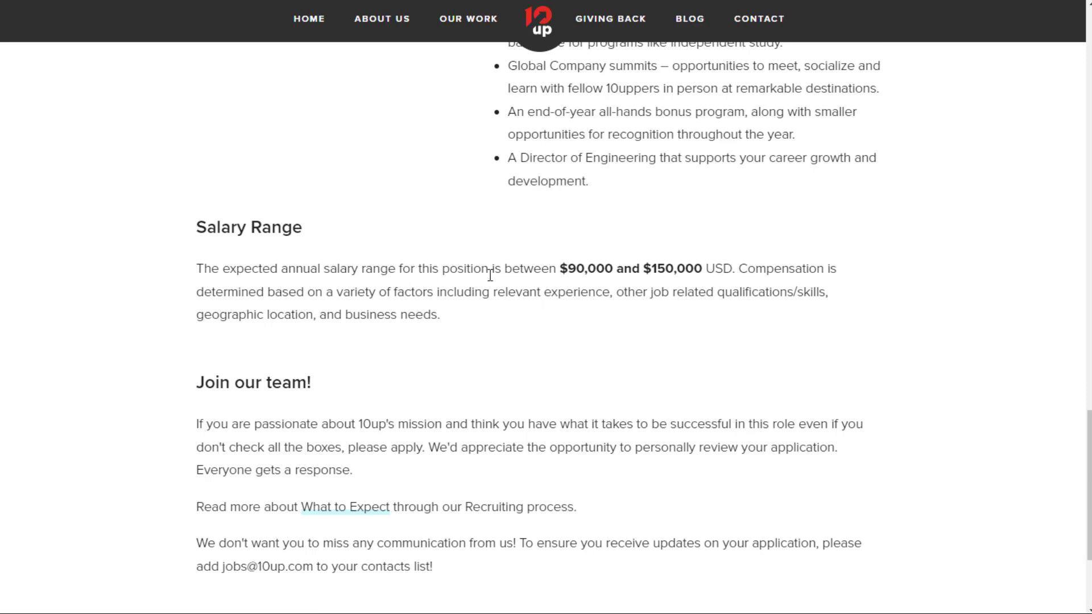
pyautogui.moveTo(558, 269); pyautogui.dragTo(733, 269)
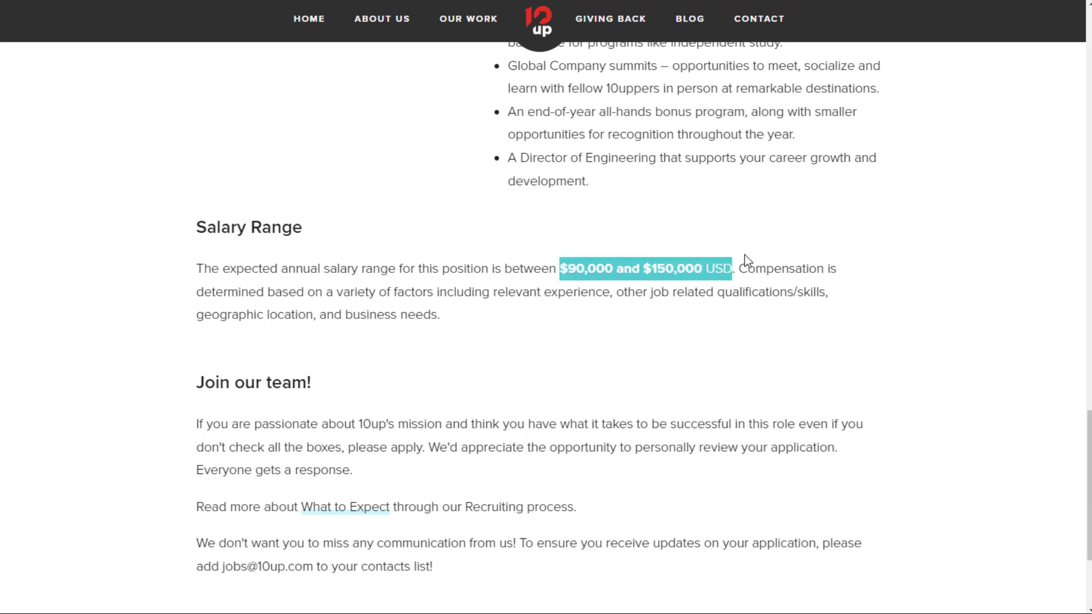
pyautogui.scroll(-3)
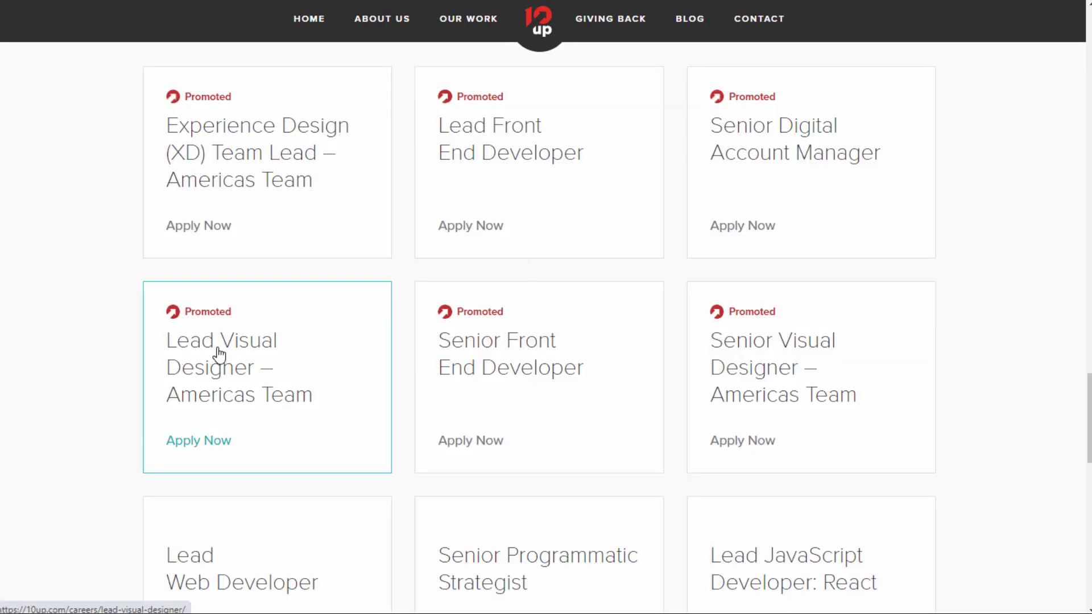
pyautogui.scroll(-3)
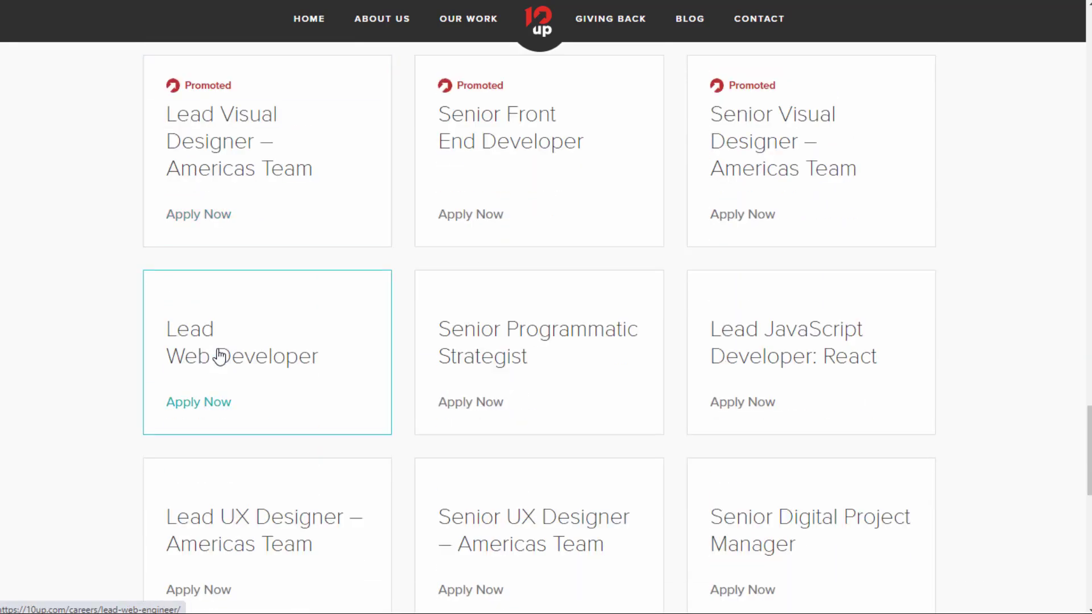
# Step: Open the Lead Web Developer posting and read What you will do, About you and Benefits
pyautogui.click(241, 342)
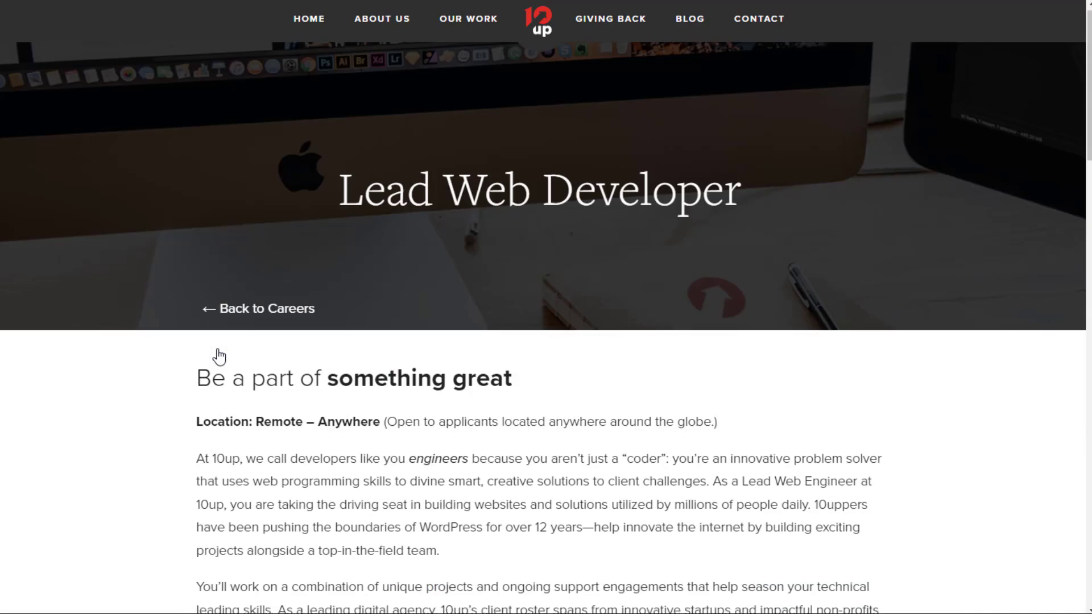
pyautogui.scroll(-3)
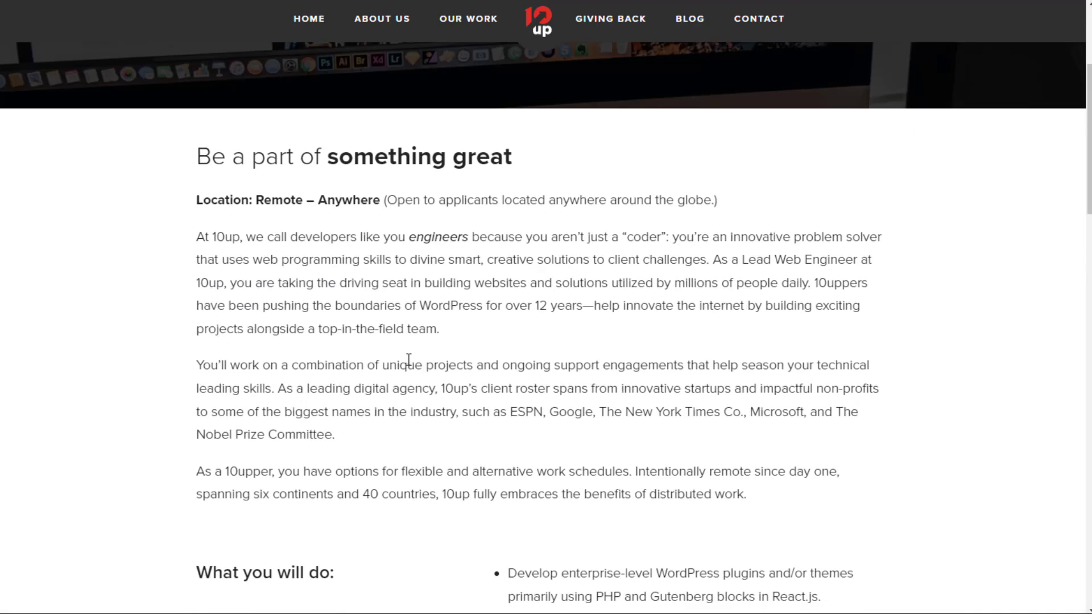
pyautogui.moveTo(413, 167)
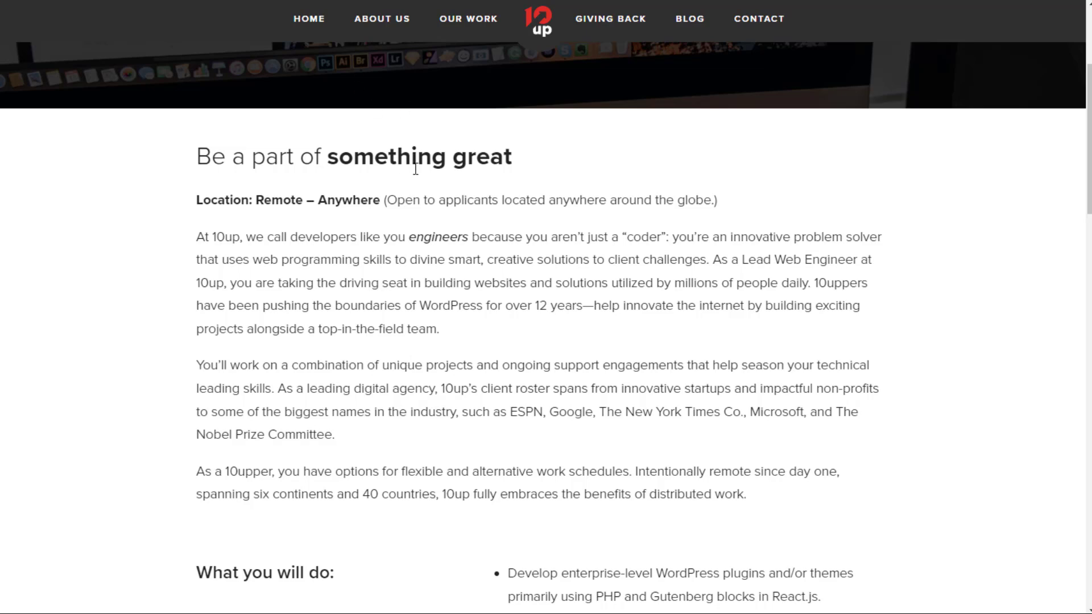
pyautogui.scroll(-3)
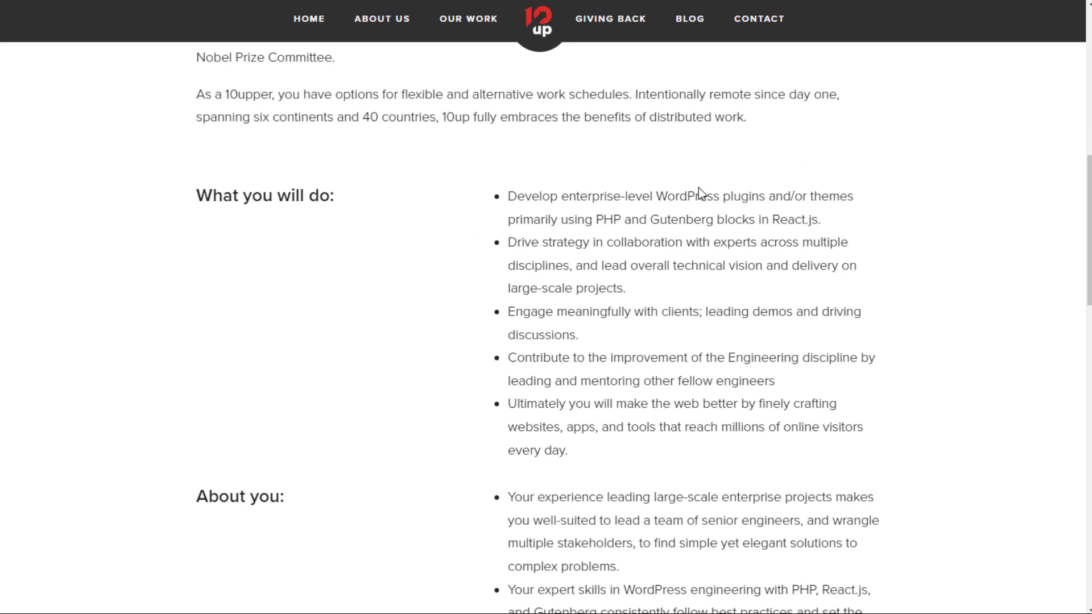
pyautogui.moveTo(447, 265)
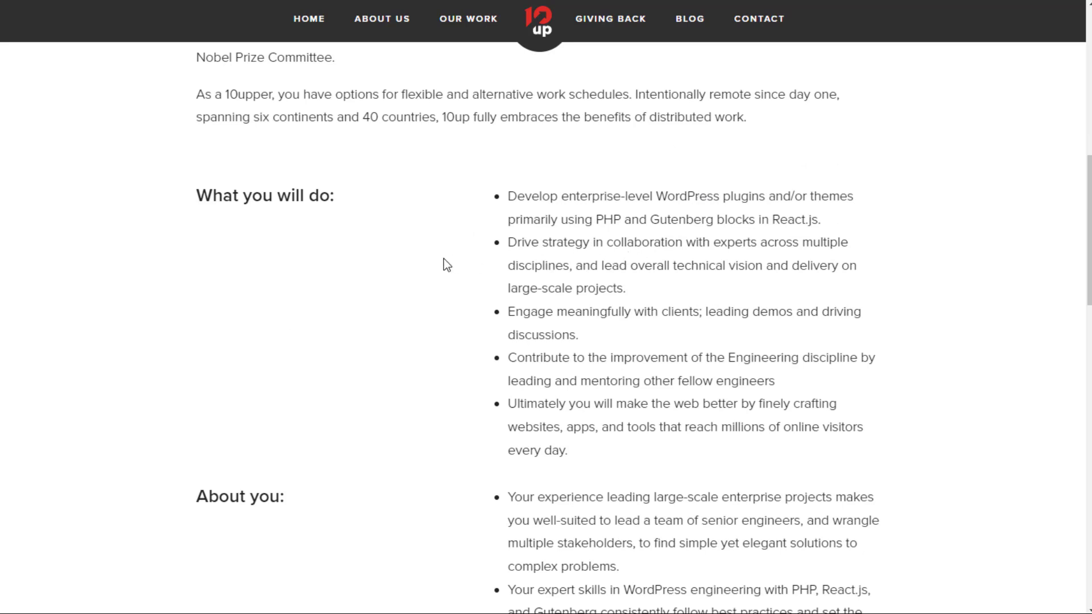
pyautogui.scroll(-3)
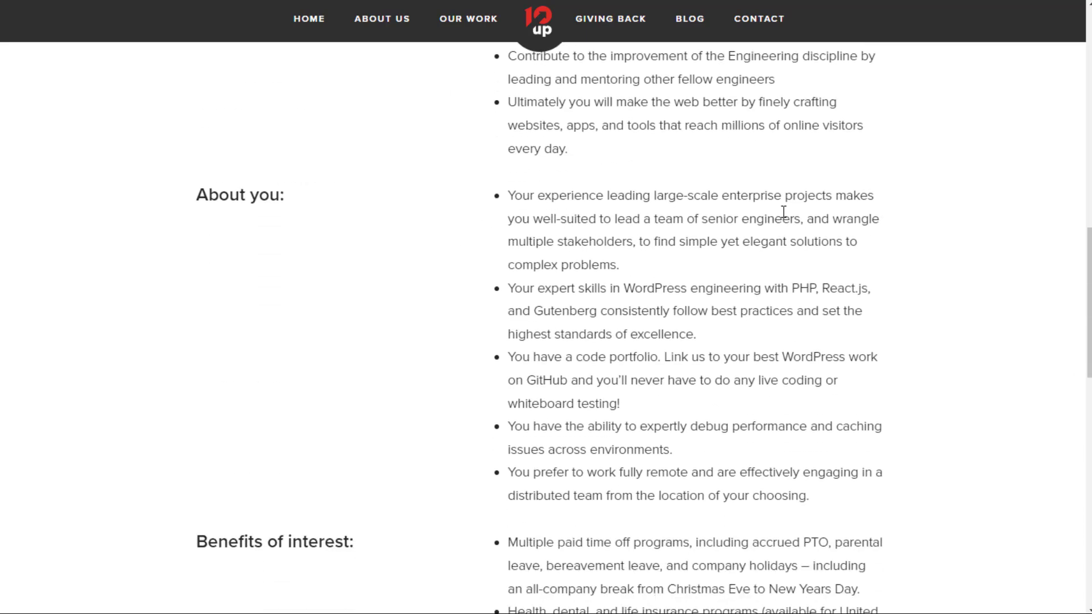
pyautogui.moveTo(438, 236)
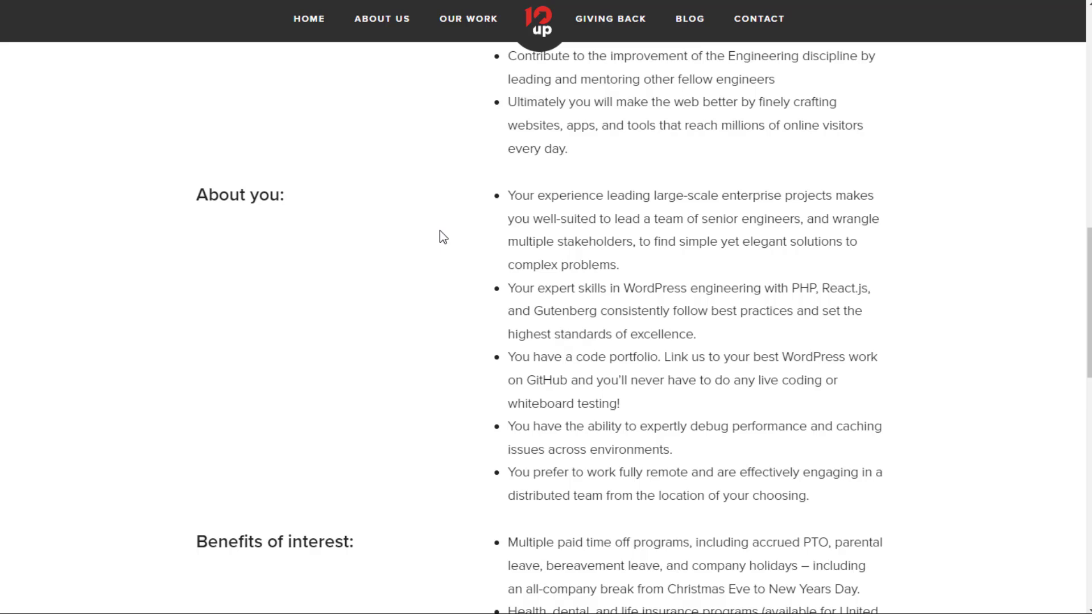
pyautogui.moveTo(453, 264)
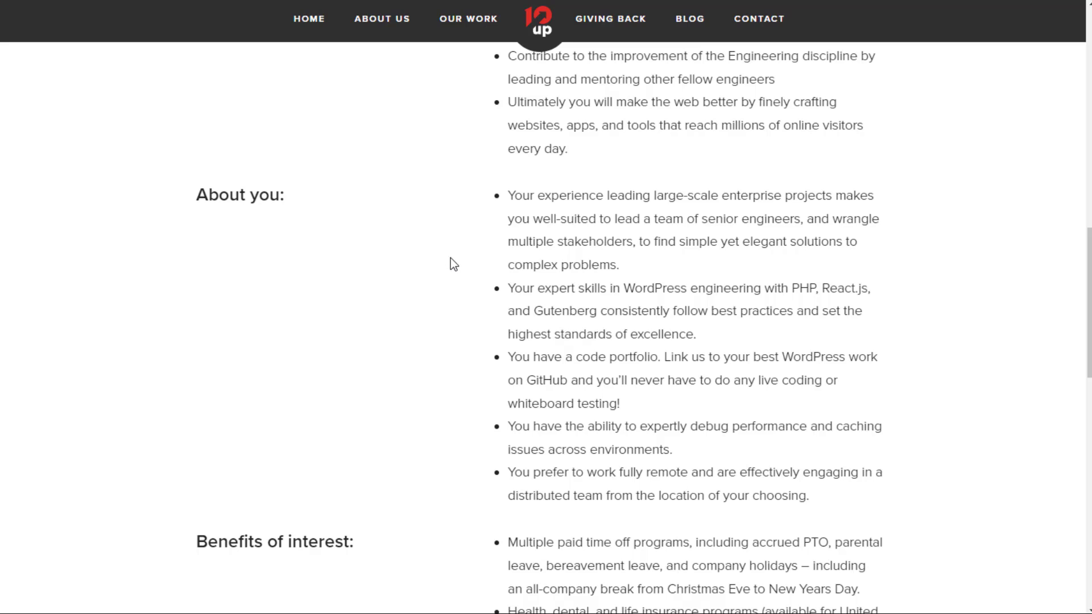
pyautogui.moveTo(475, 286)
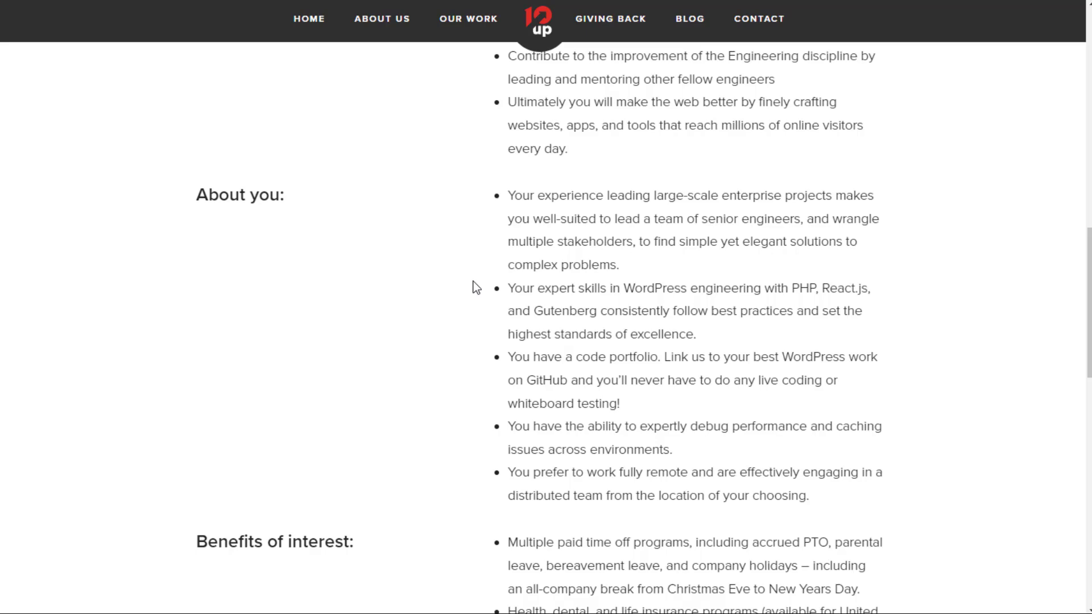
pyautogui.scroll(-3)
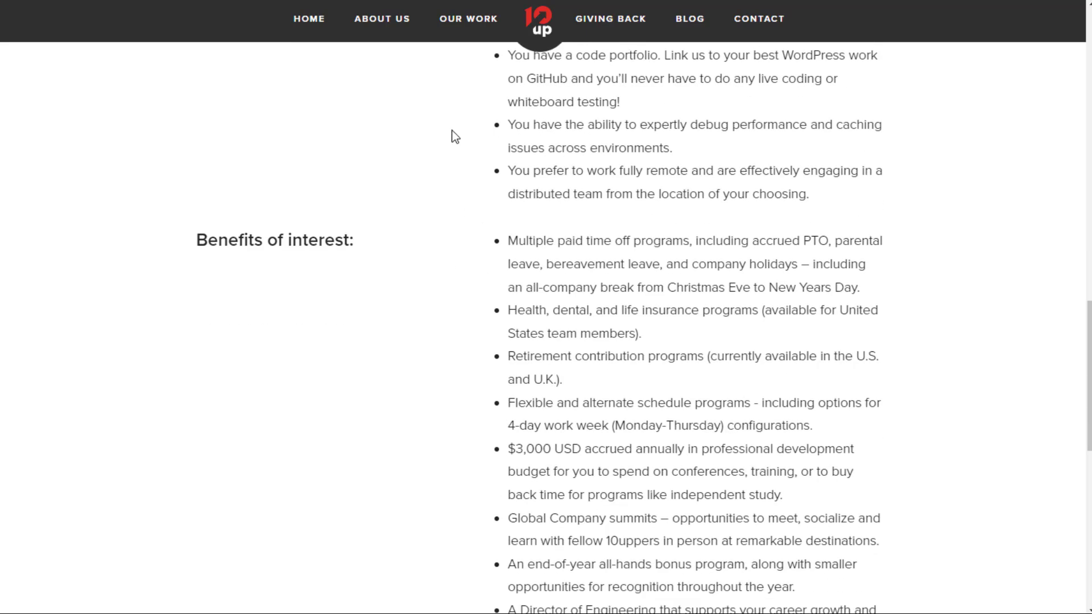
pyautogui.moveTo(401, 154)
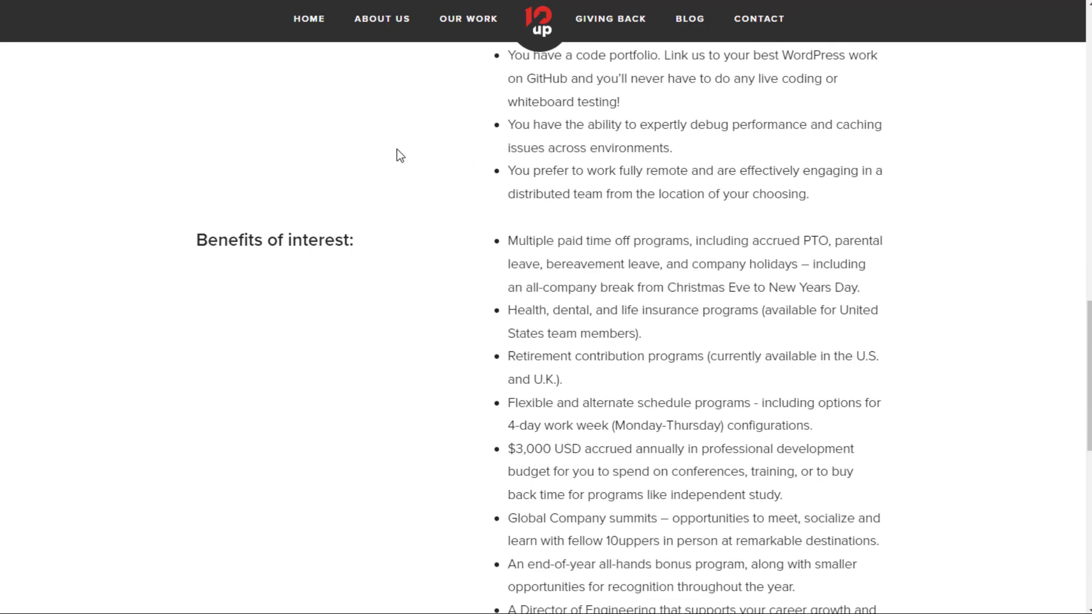
pyautogui.scroll(-3)
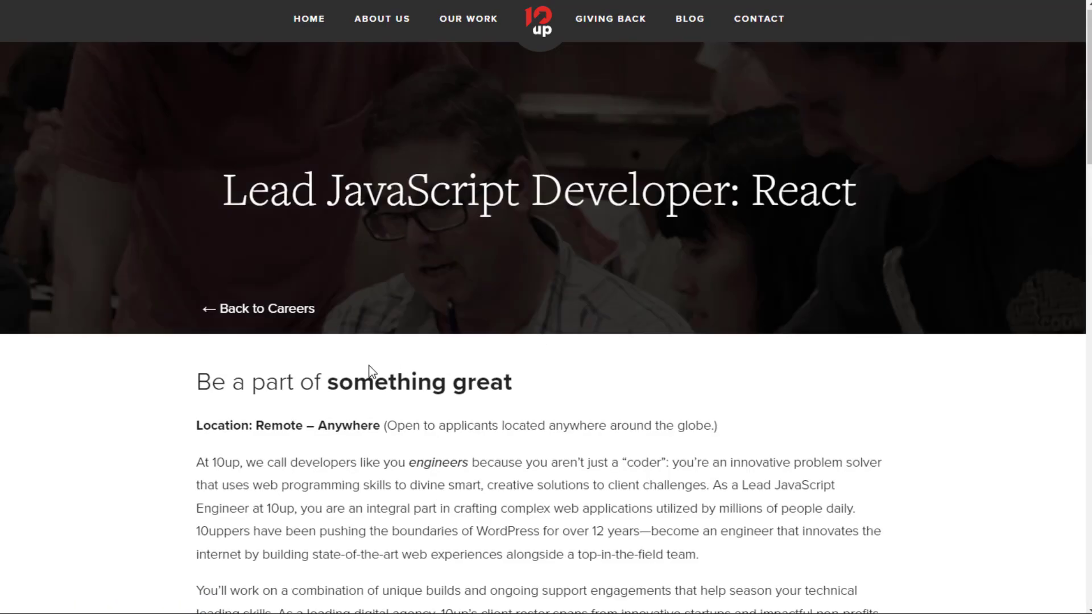
pyautogui.scroll(-3)
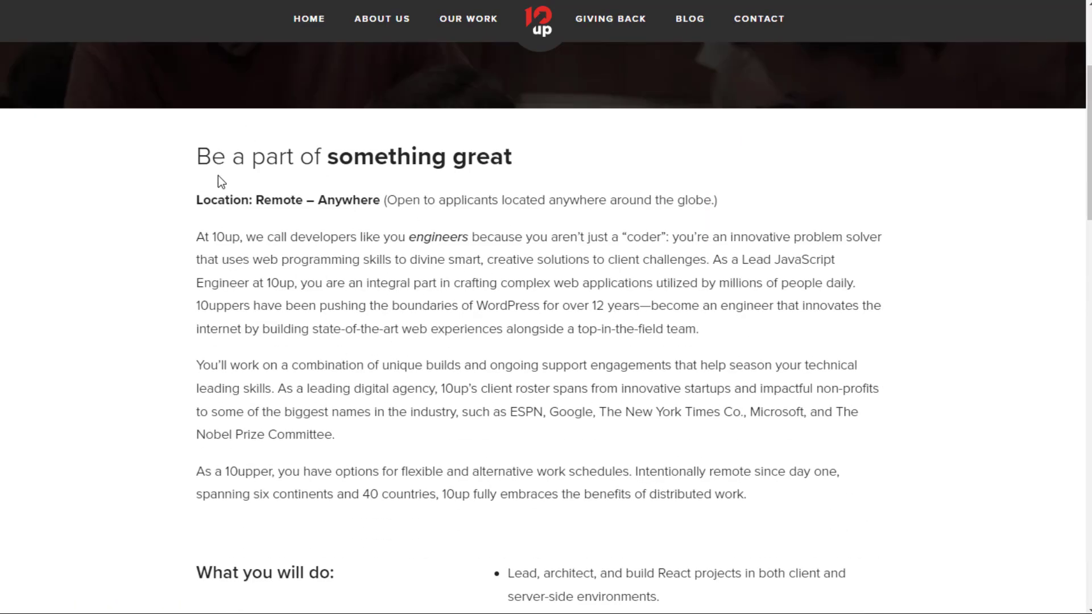
pyautogui.scroll(-3)
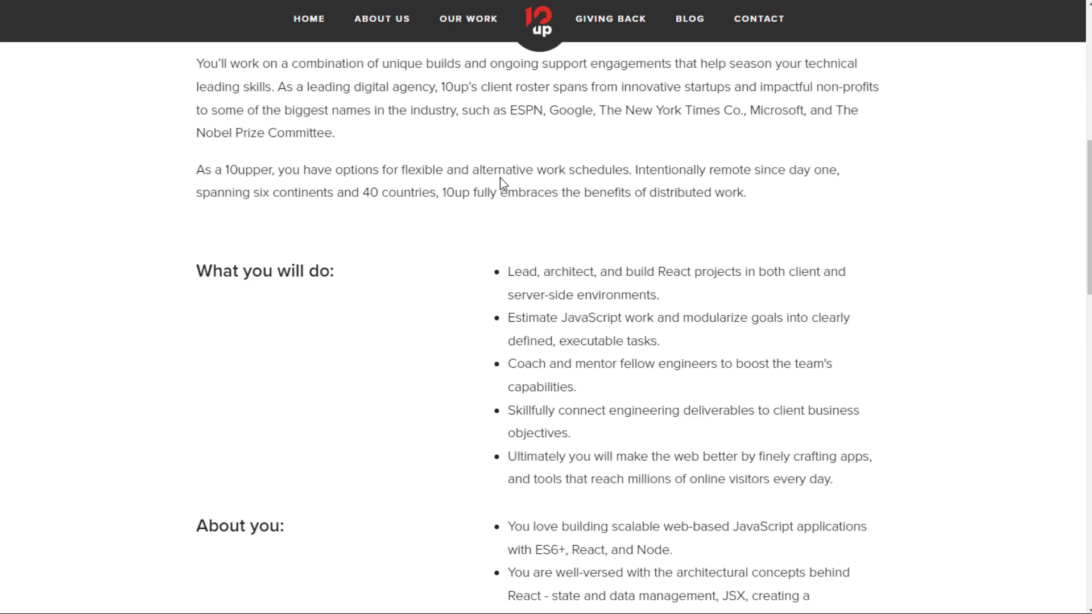
pyautogui.scroll(-3)
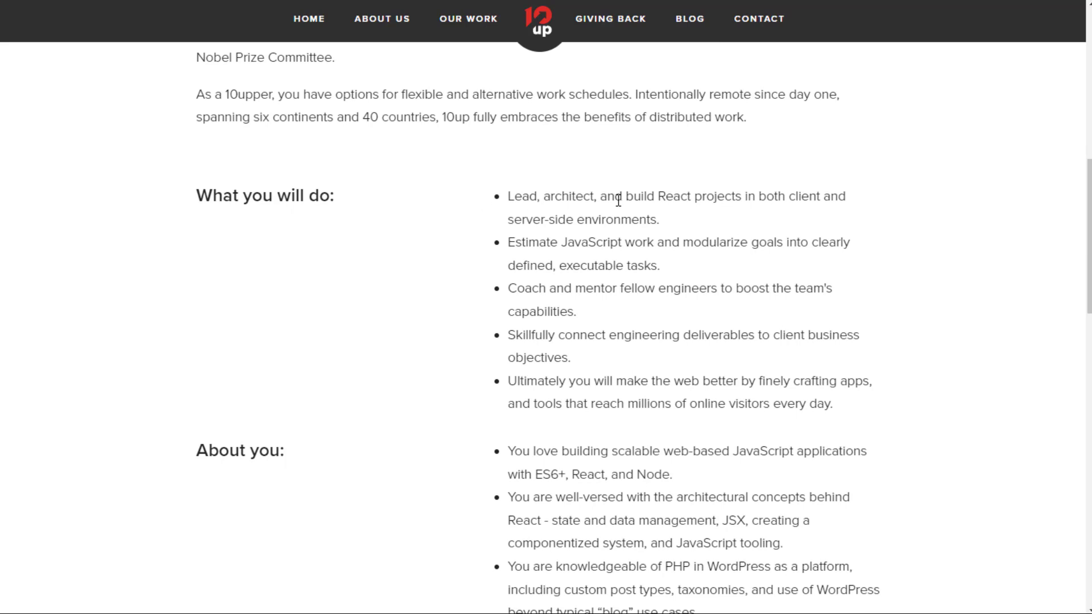
pyautogui.moveTo(501, 254)
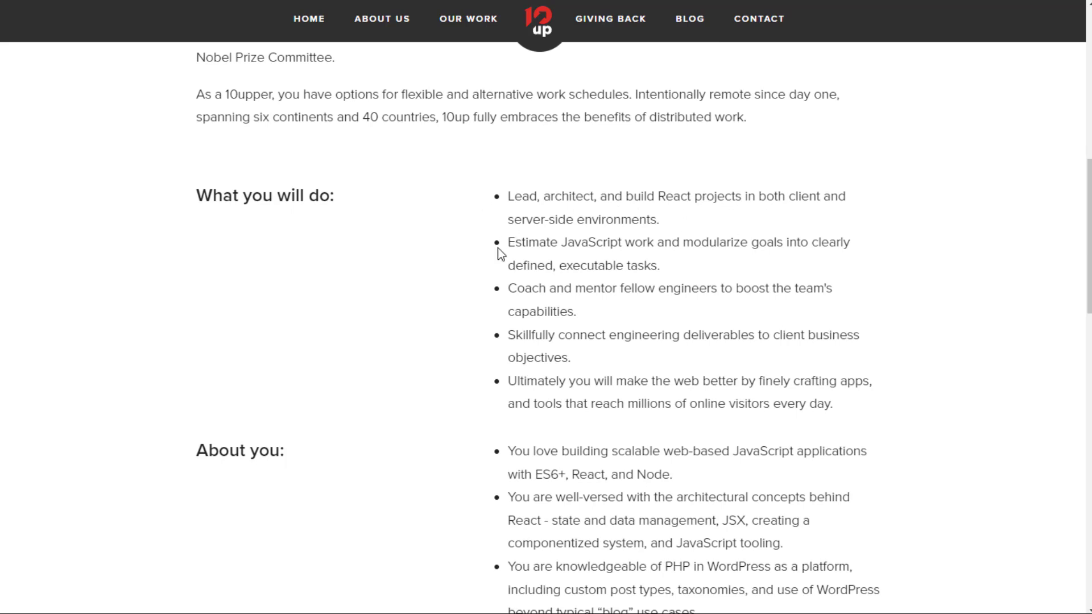
pyautogui.moveTo(731, 248)
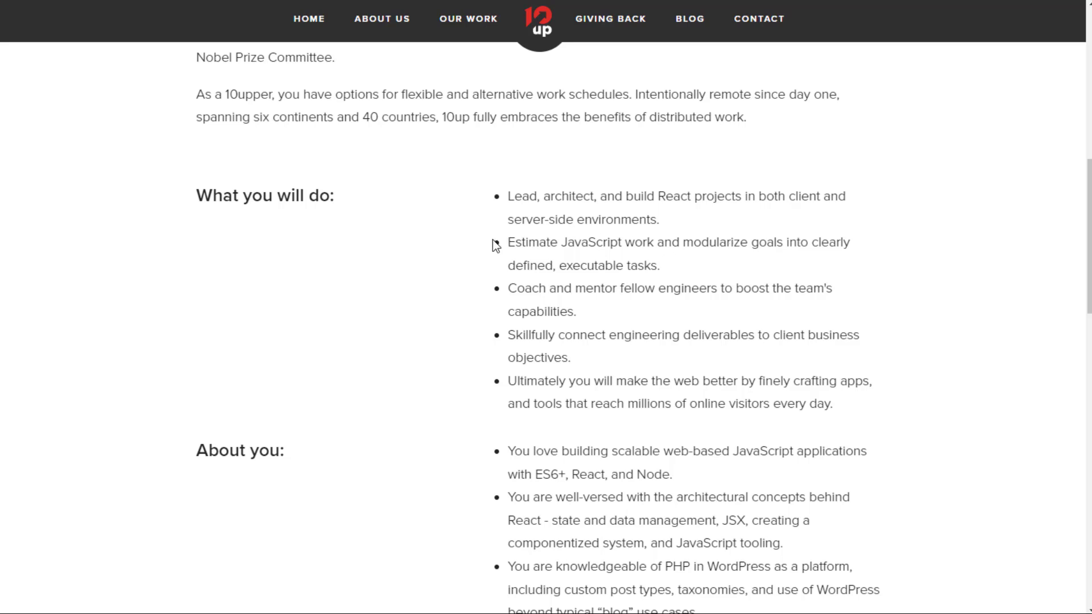
pyautogui.scroll(-3)
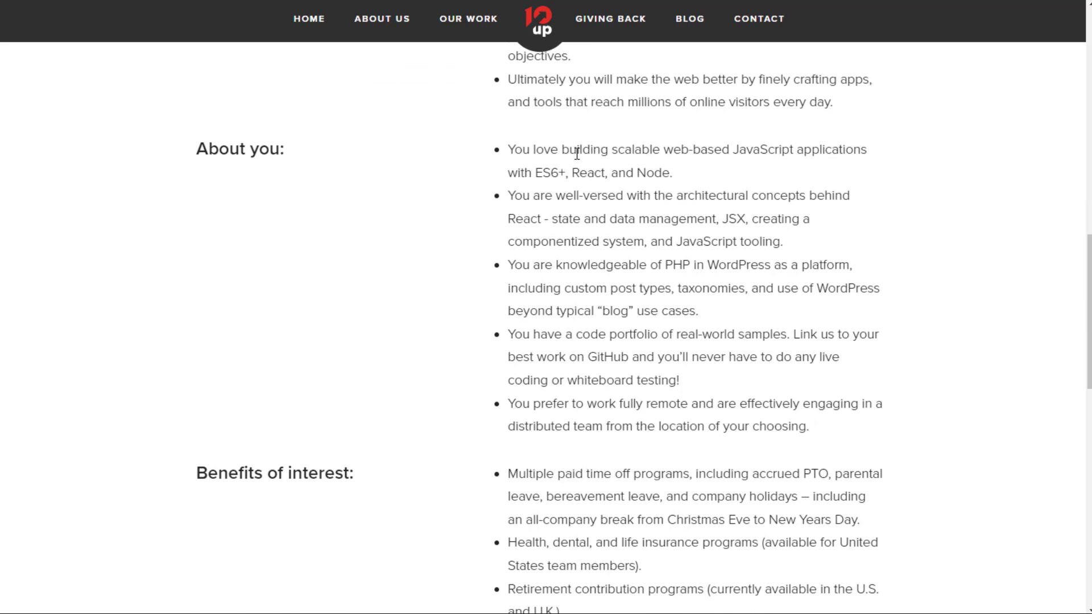
pyautogui.moveTo(771, 165)
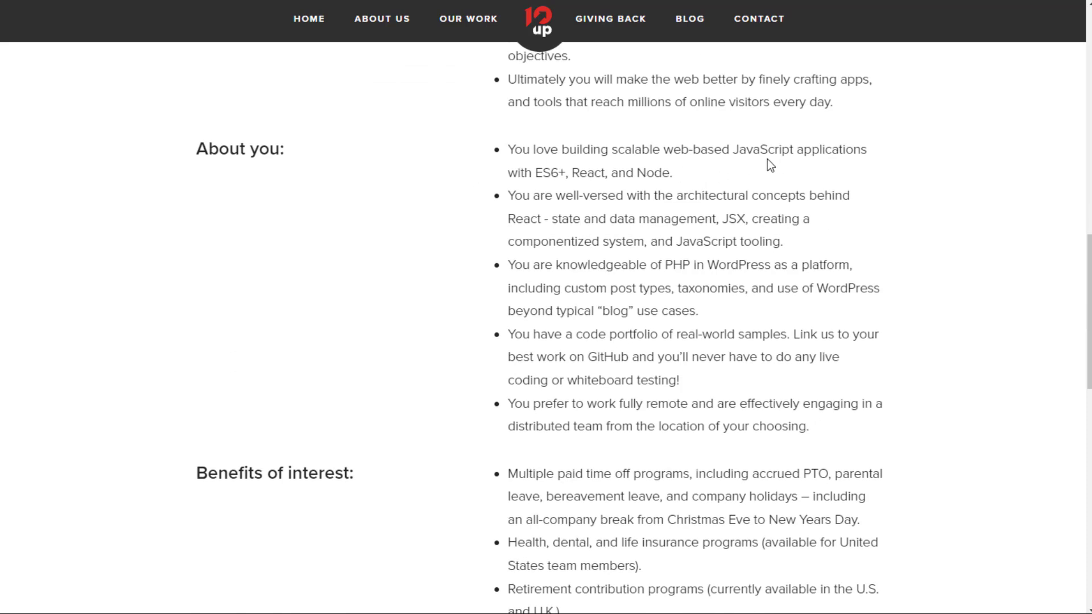
pyautogui.moveTo(479, 180)
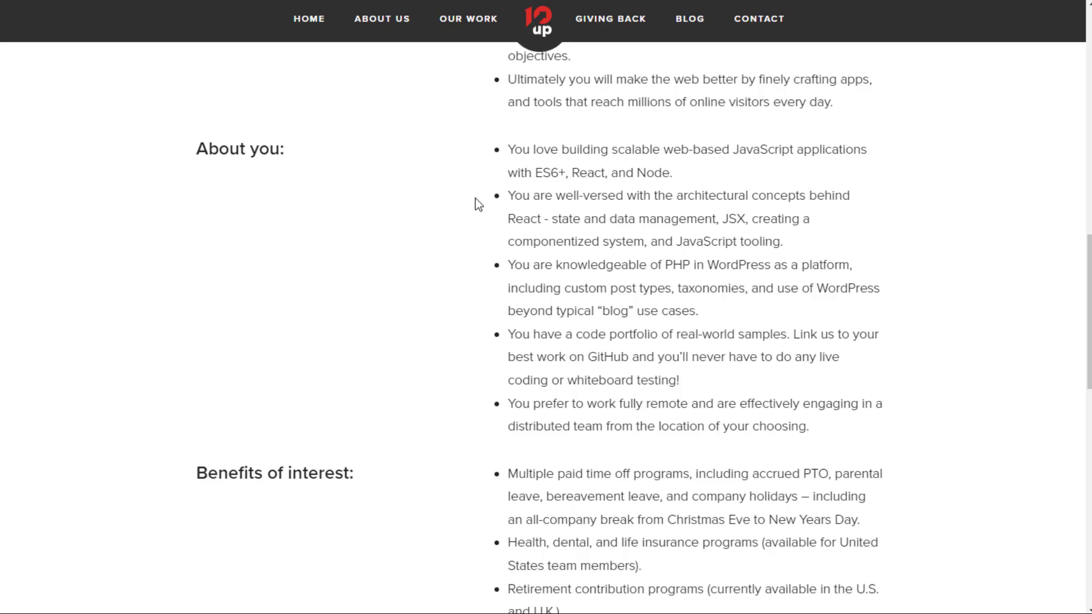
pyautogui.moveTo(470, 247)
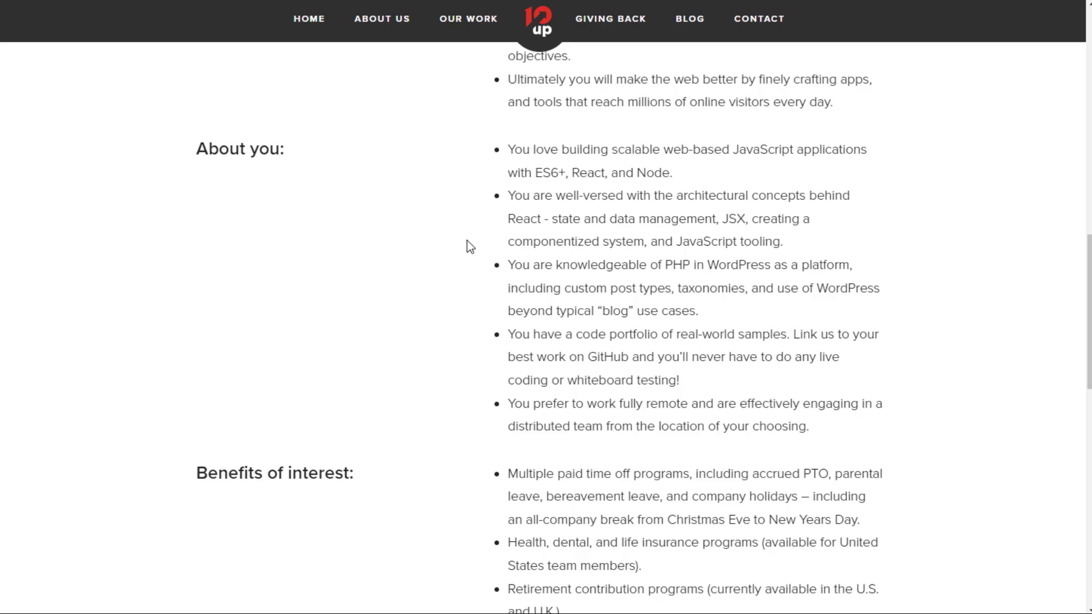
pyautogui.moveTo(805, 240)
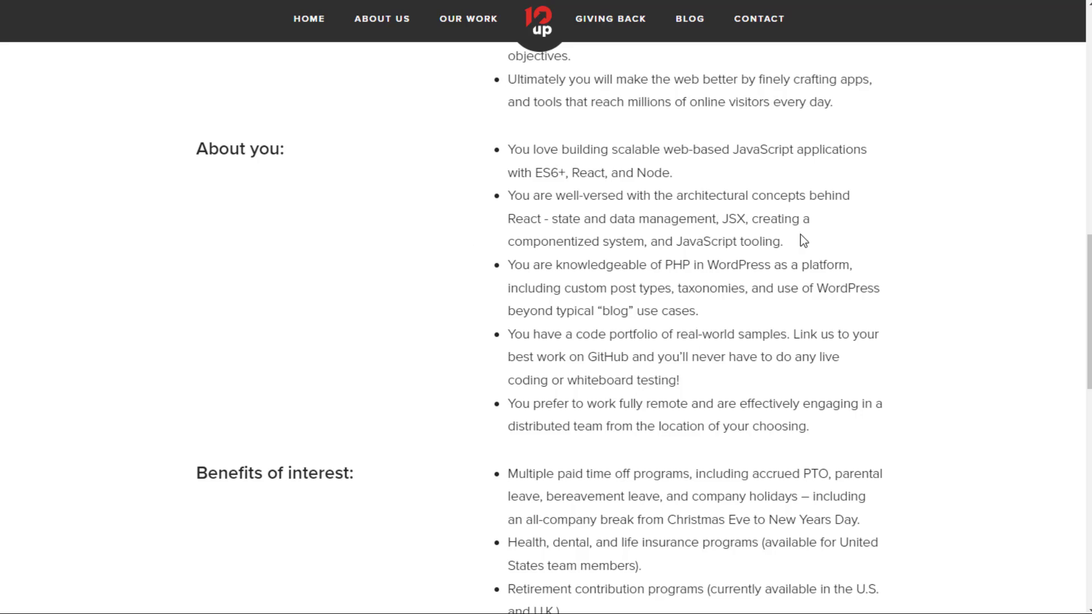
pyautogui.moveTo(466, 254)
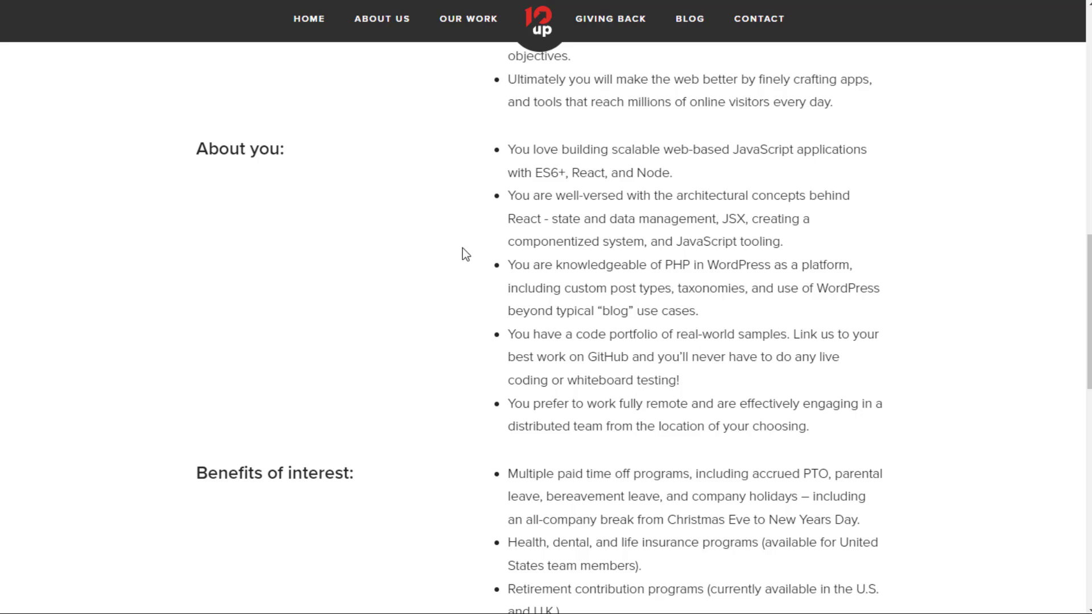
pyautogui.moveTo(652, 268)
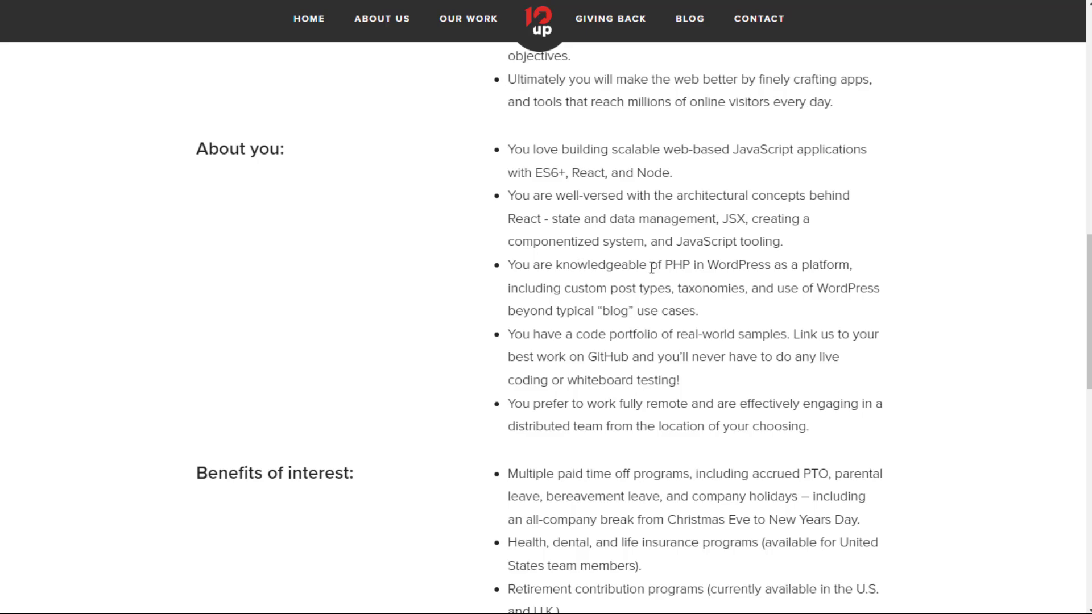
pyautogui.scroll(-3)
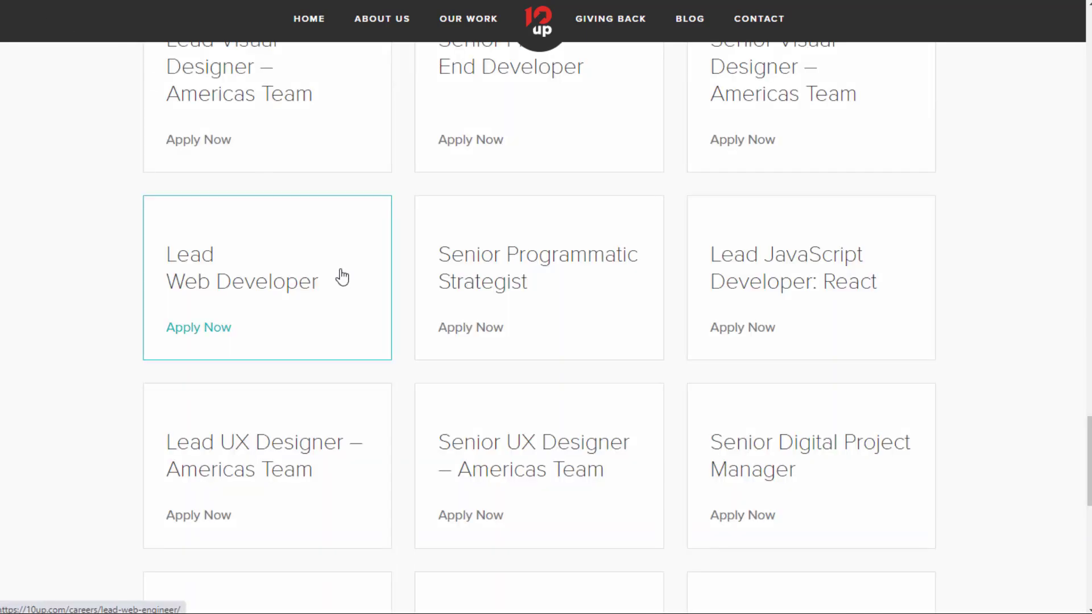
# Step: Scan the remaining 10up job cards down to Senior Systems Engineer
pyautogui.scroll(-3)
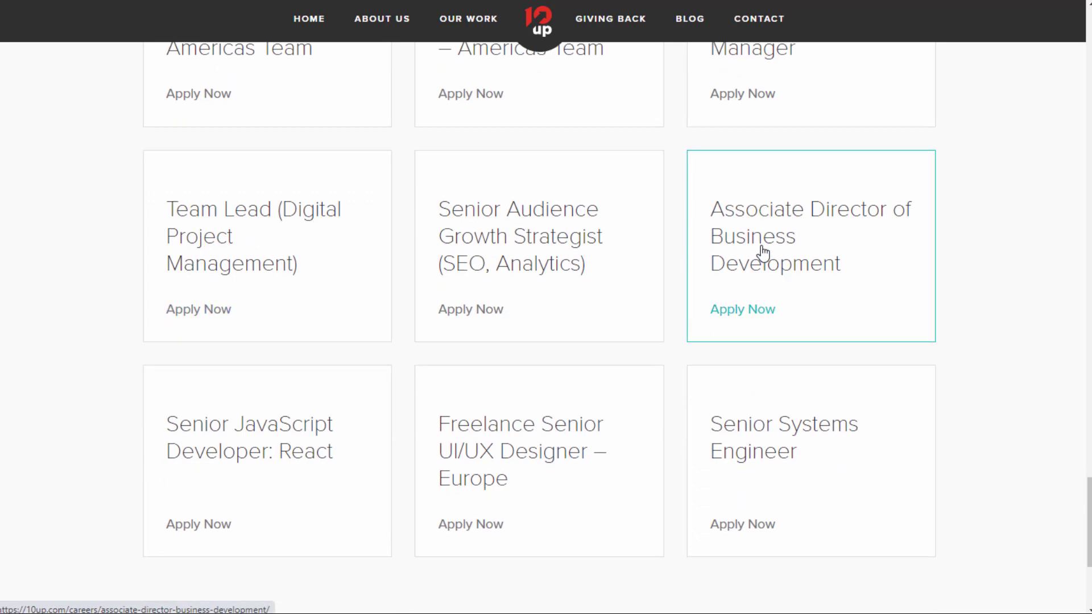
pyautogui.scroll(-3)
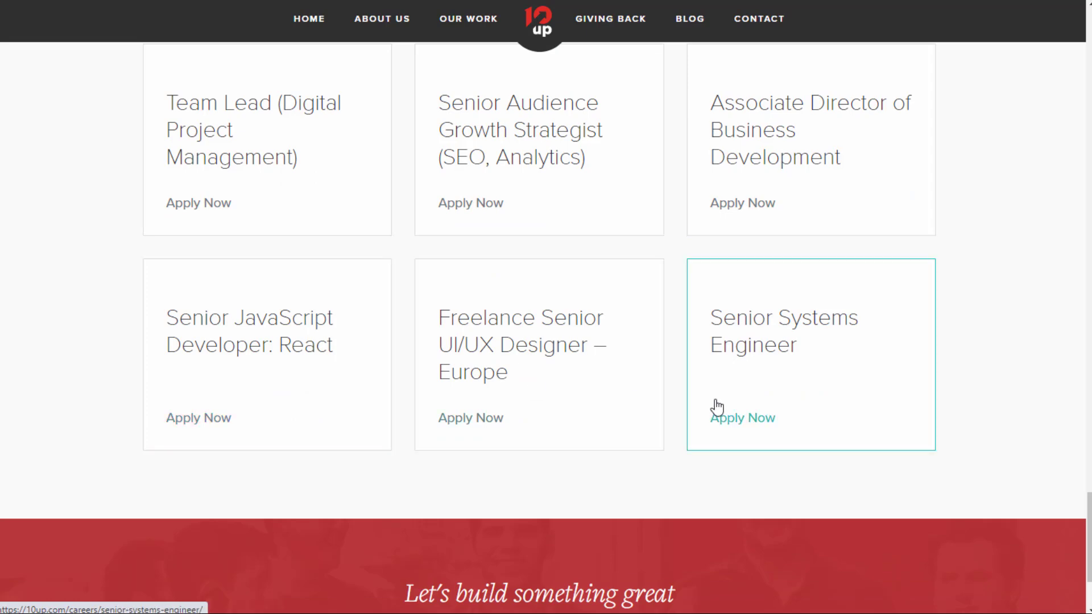
pyautogui.moveTo(602, 360)
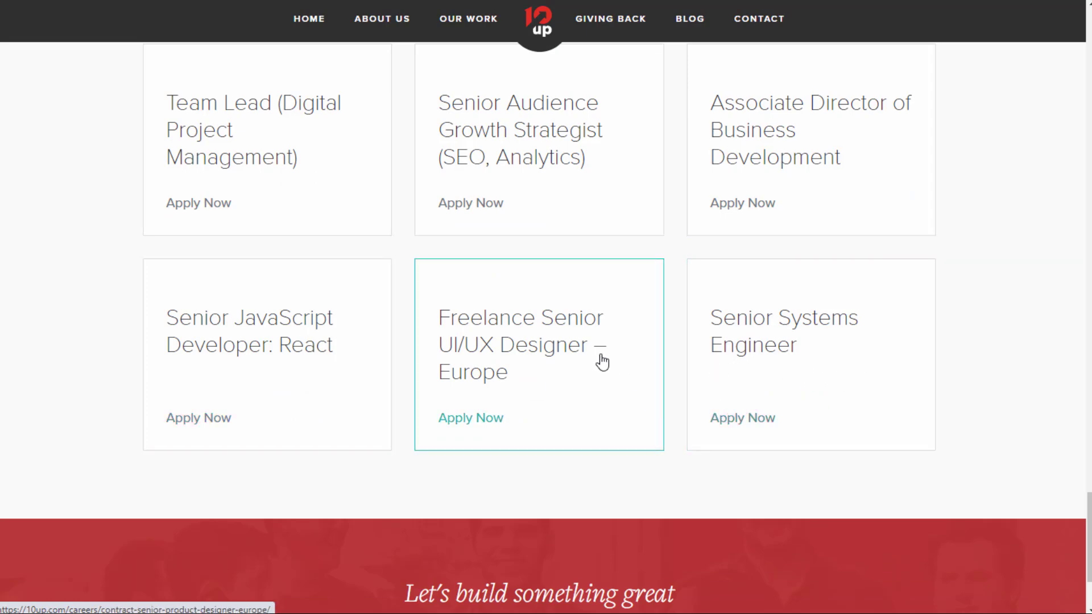
pyautogui.scroll(-3)
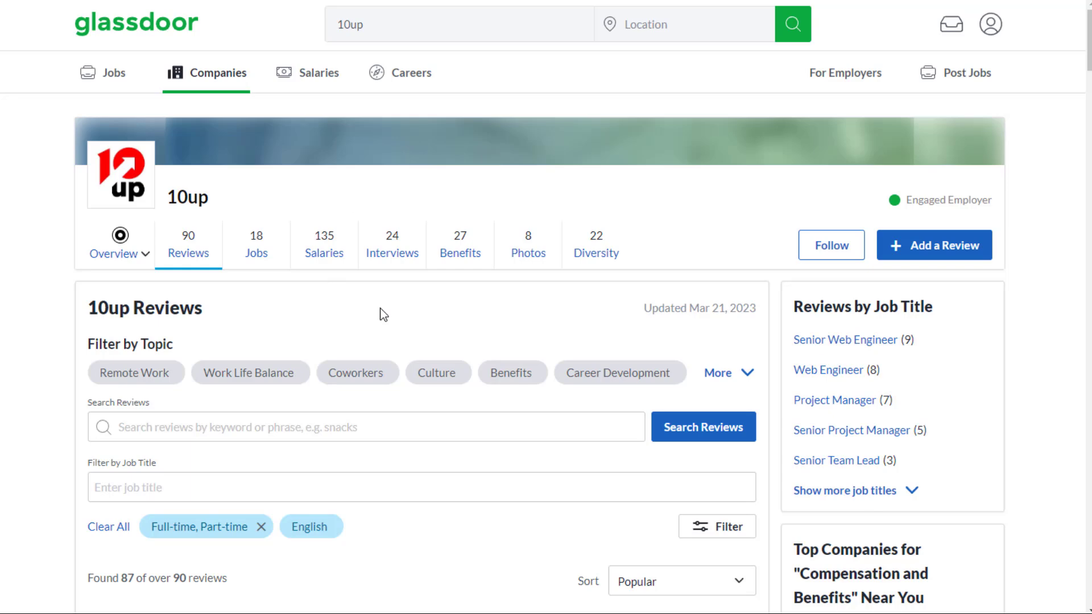
# Step: Skim 10up's Glassdoor reviews, view its Benefits ratings, then its Interviews page
pyautogui.scroll(-3)
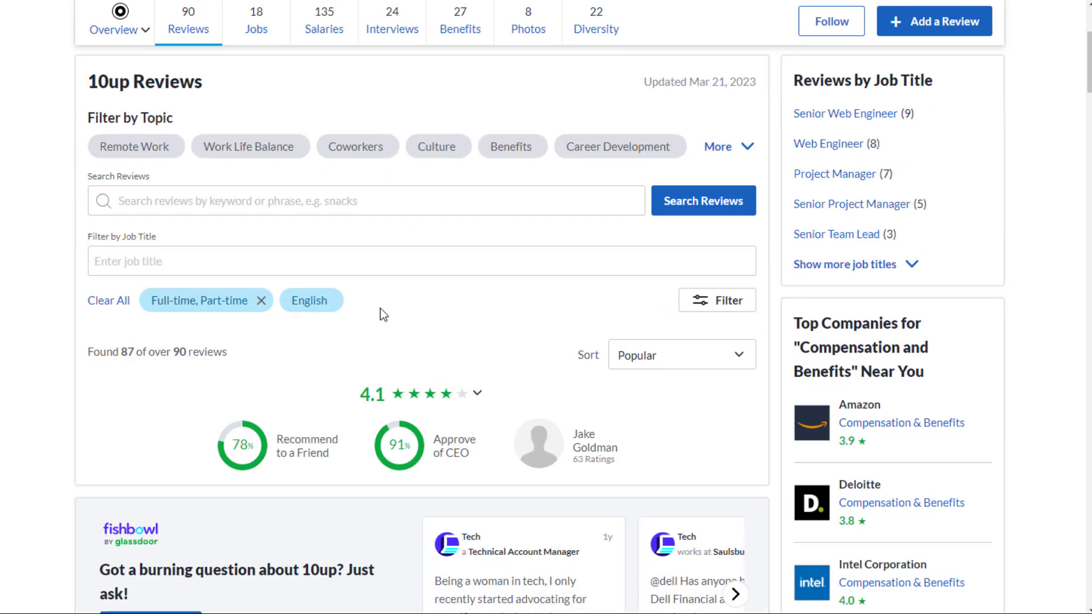
pyautogui.scroll(-3)
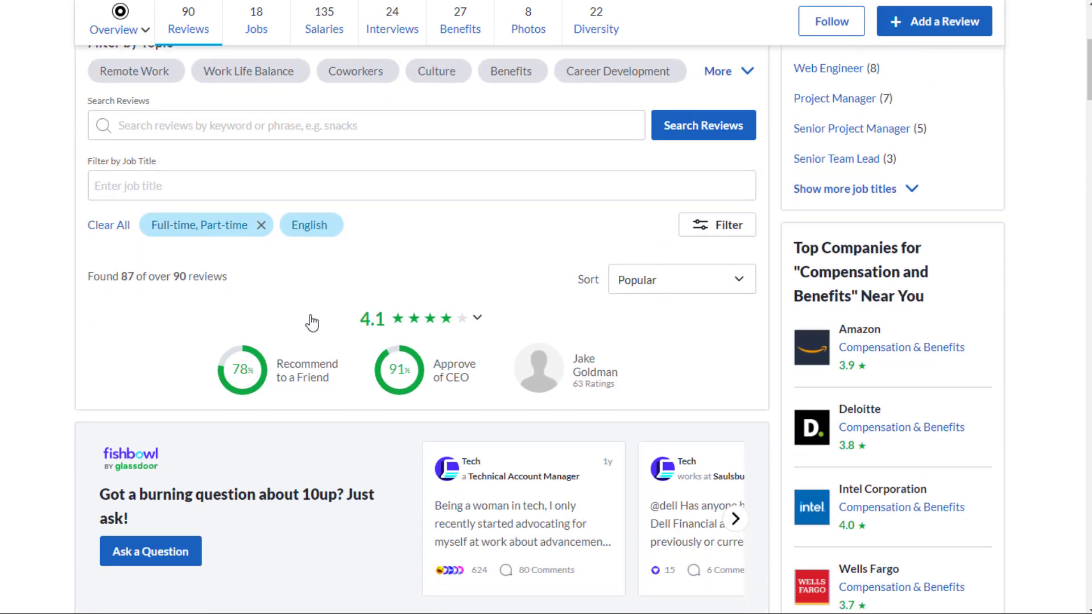
pyautogui.moveTo(372, 268)
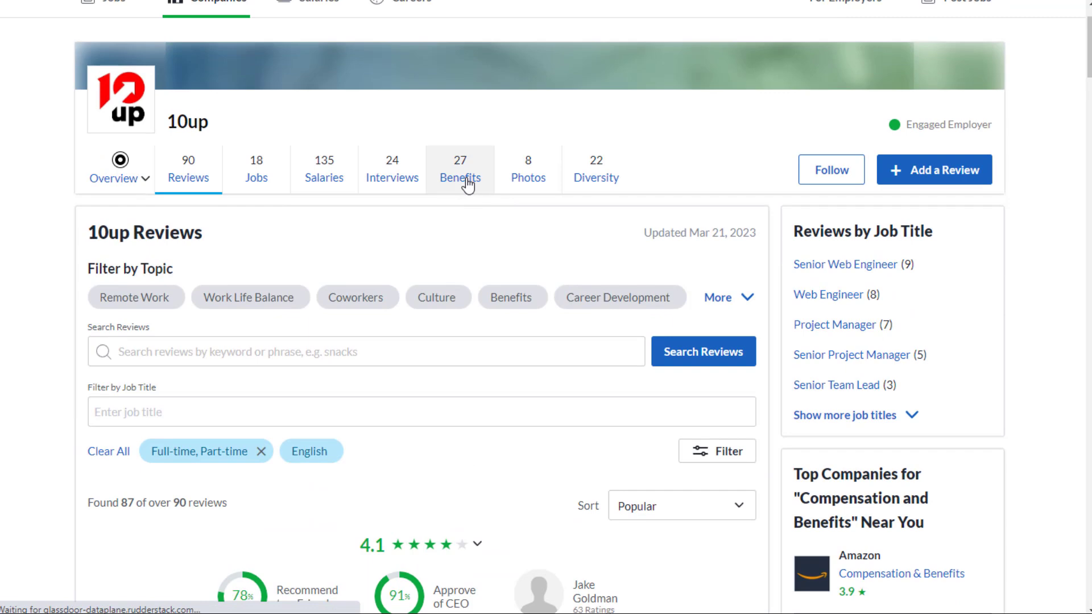
pyautogui.click(459, 168)
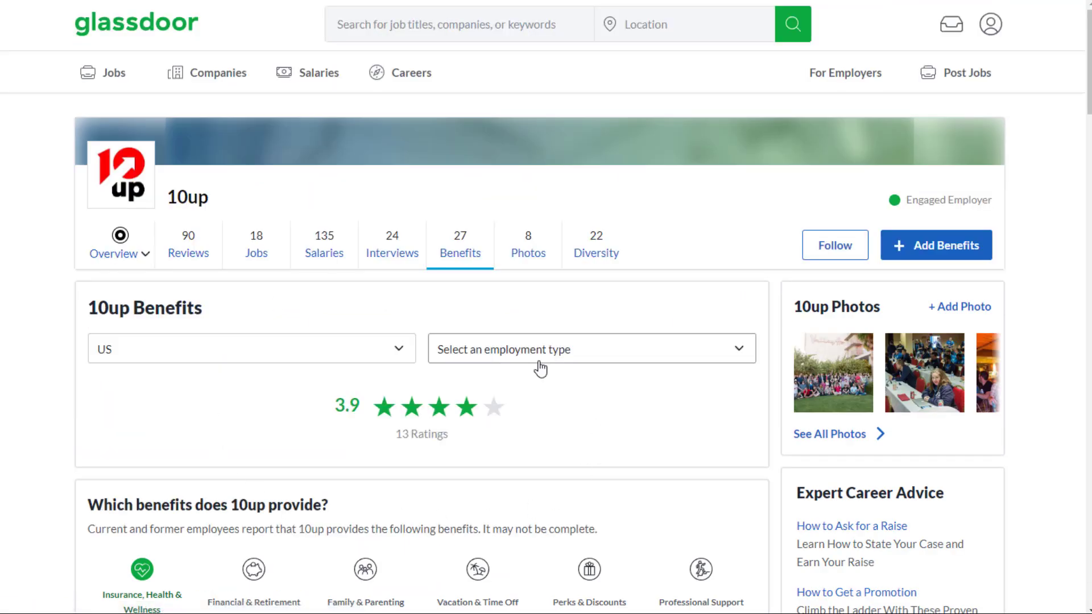
pyautogui.moveTo(412, 301)
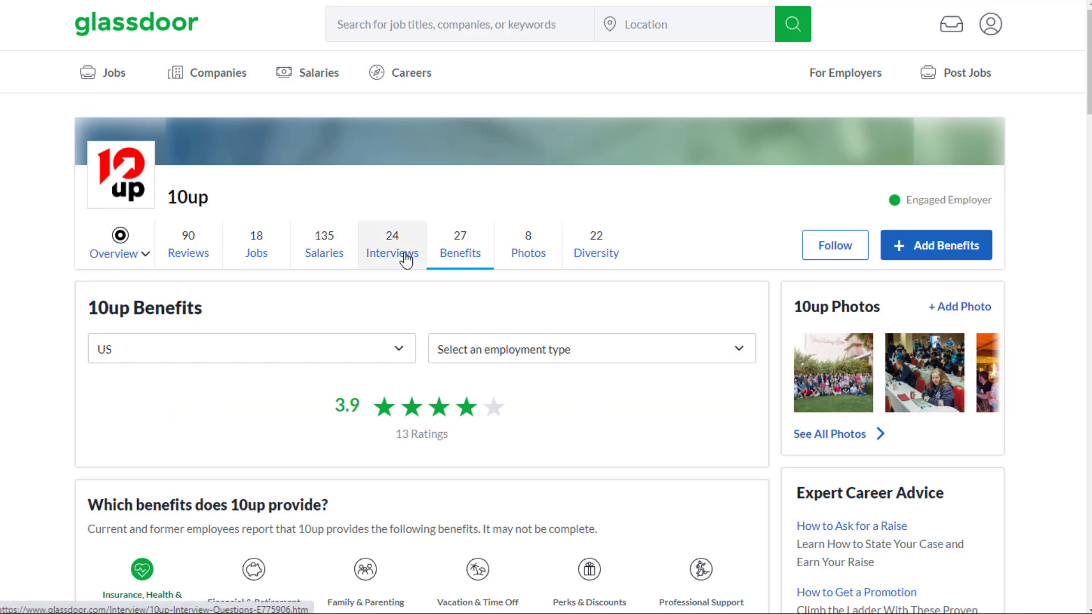
pyautogui.click(391, 244)
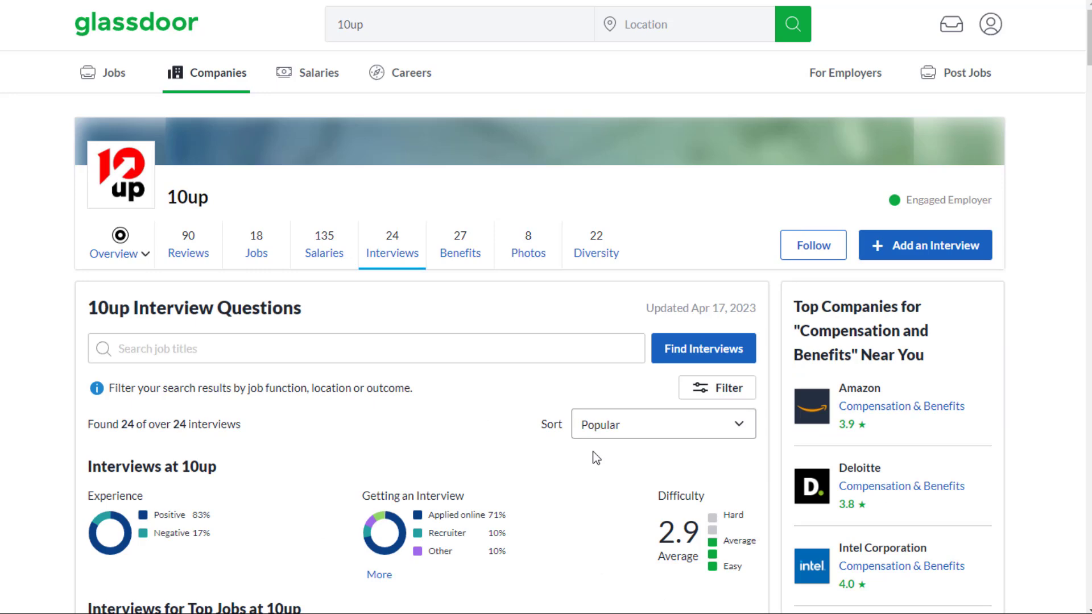
pyautogui.scroll(-3)
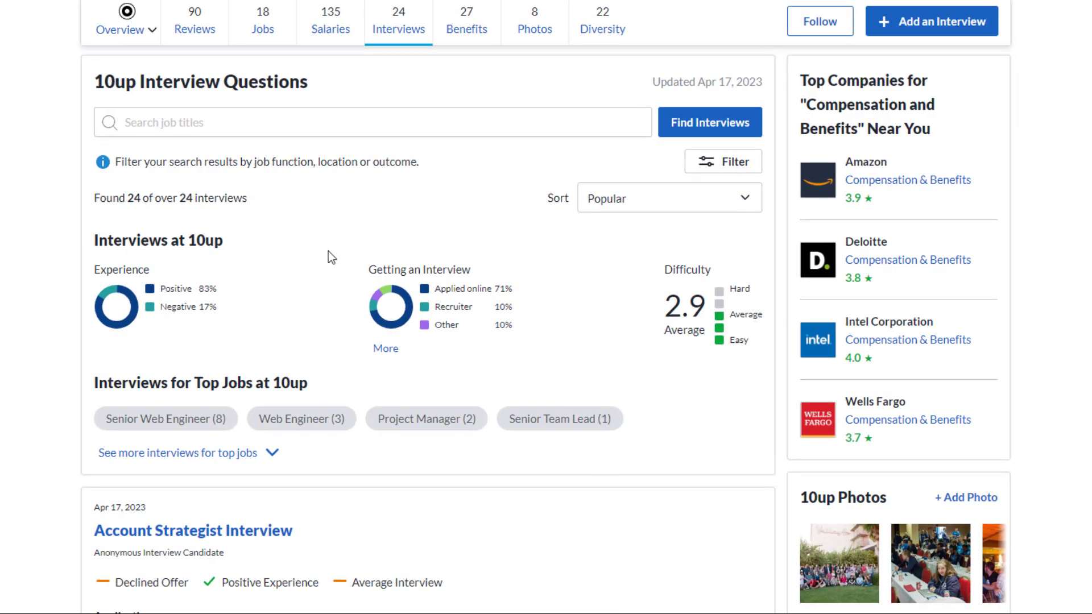
pyautogui.moveTo(158, 295)
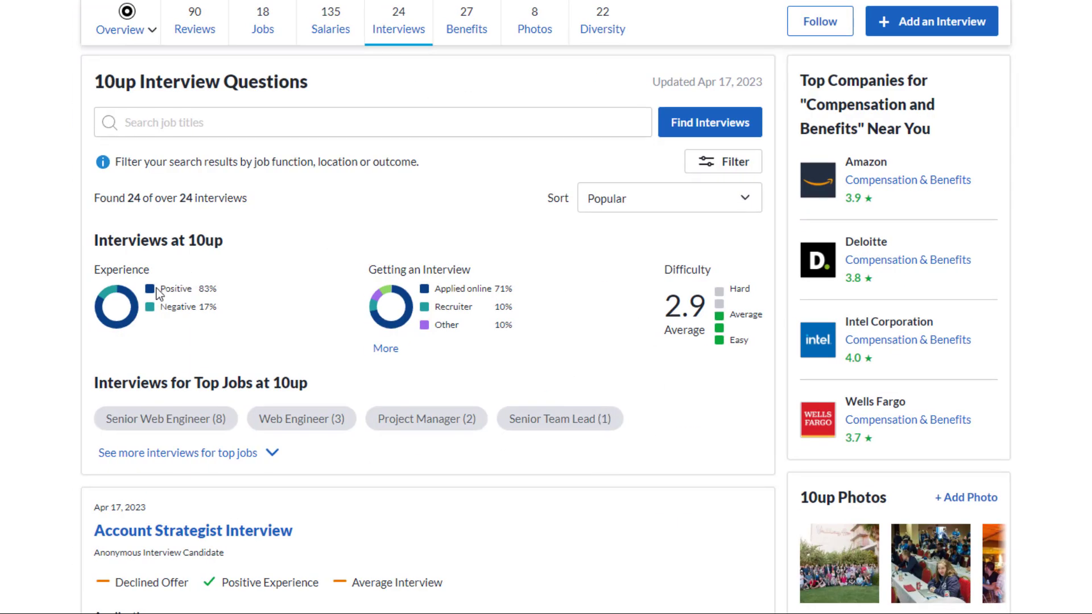
pyautogui.moveTo(230, 293)
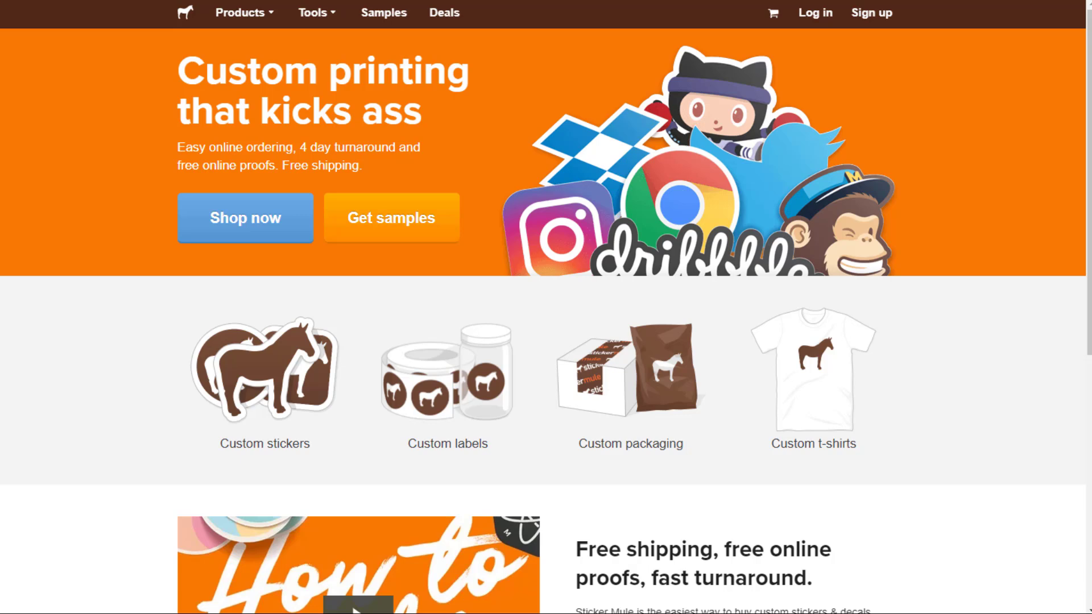
pyautogui.moveTo(389, 154)
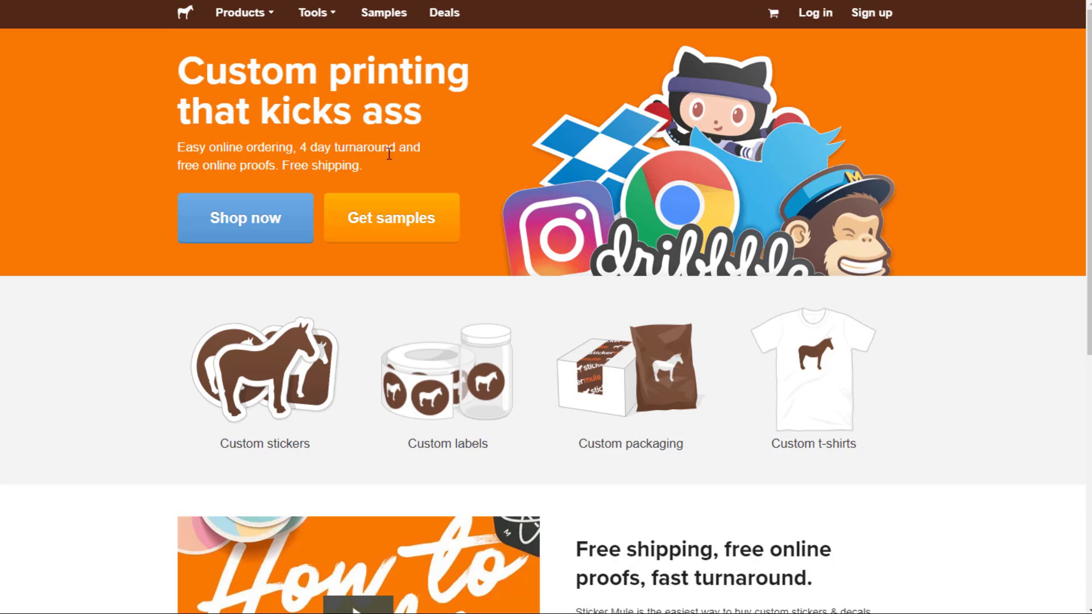
# Step: Scroll to the Sticker Mule footer and open Careers under Company
pyautogui.scroll(-3)
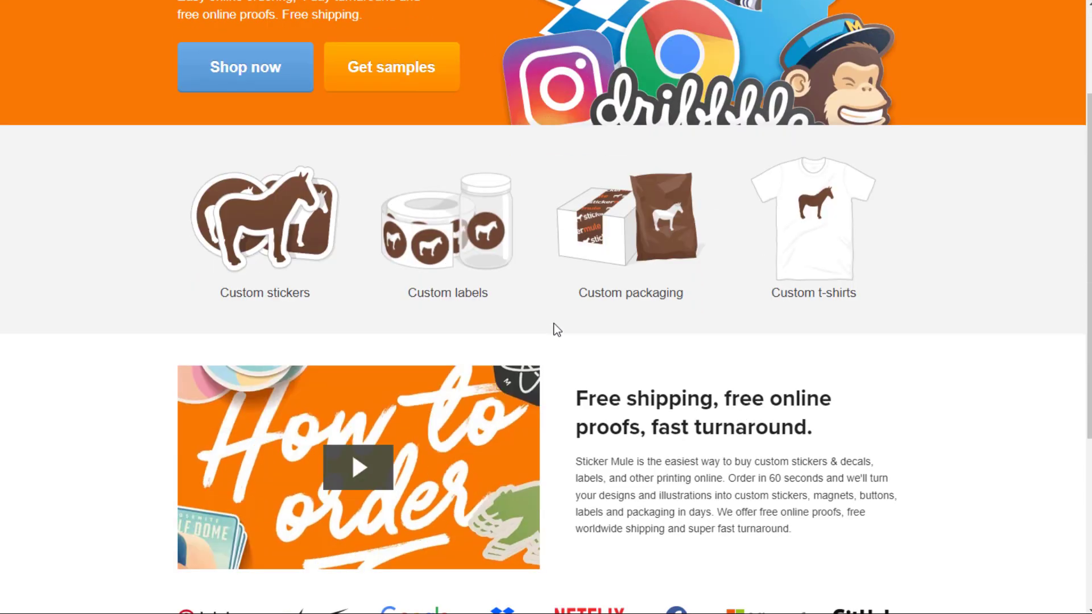
pyautogui.scroll(-3)
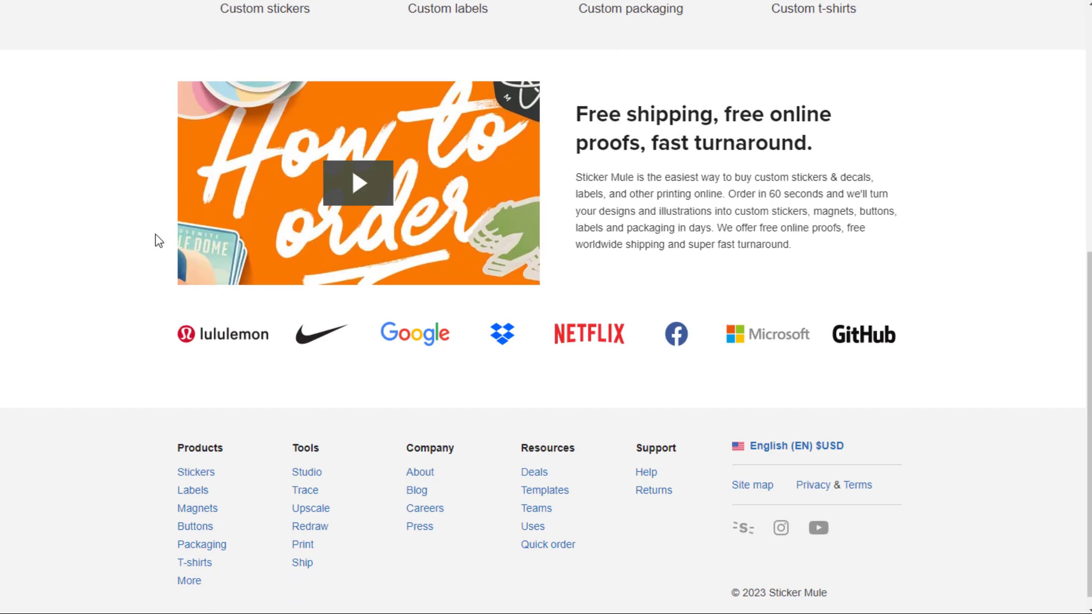
pyautogui.scroll(-3)
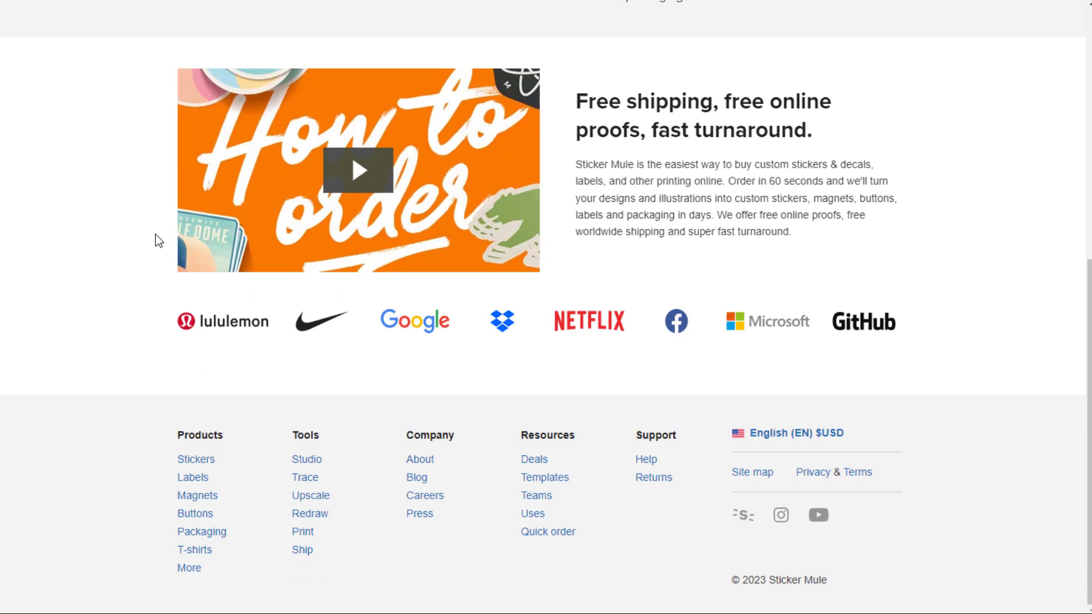
pyautogui.moveTo(425, 496)
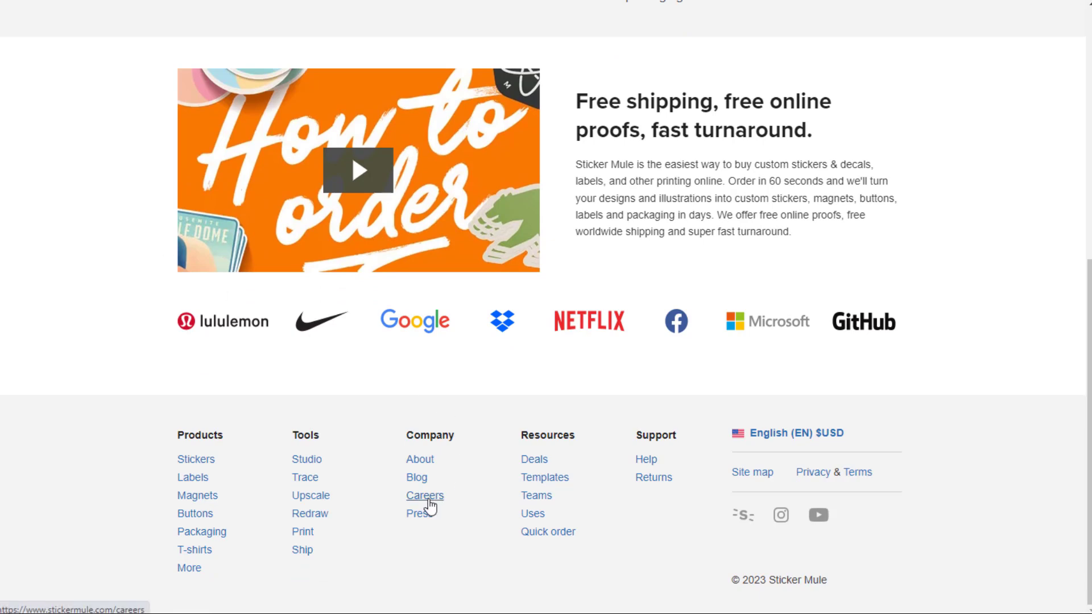
pyautogui.click(424, 495)
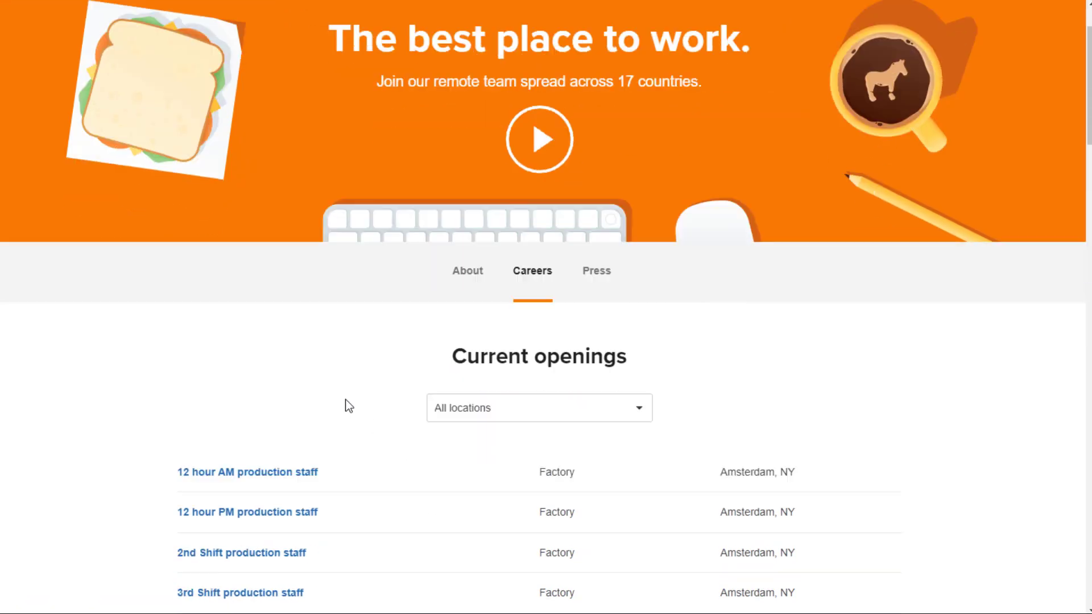
# Step: Set the openings location filter to Remote, leaving six development jobs listed
pyautogui.scroll(-3)
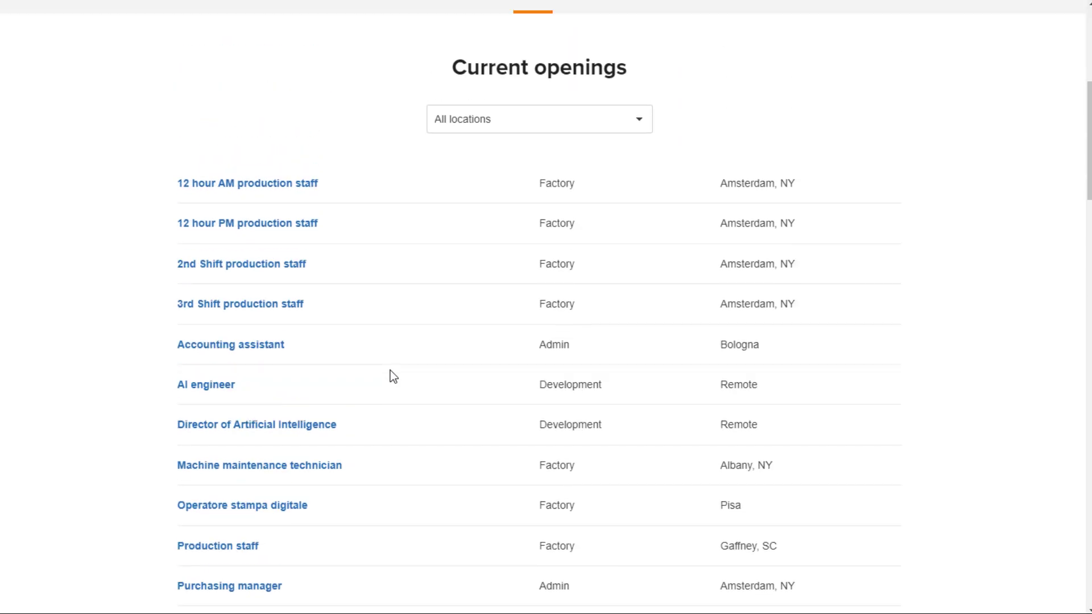
pyautogui.click(538, 119)
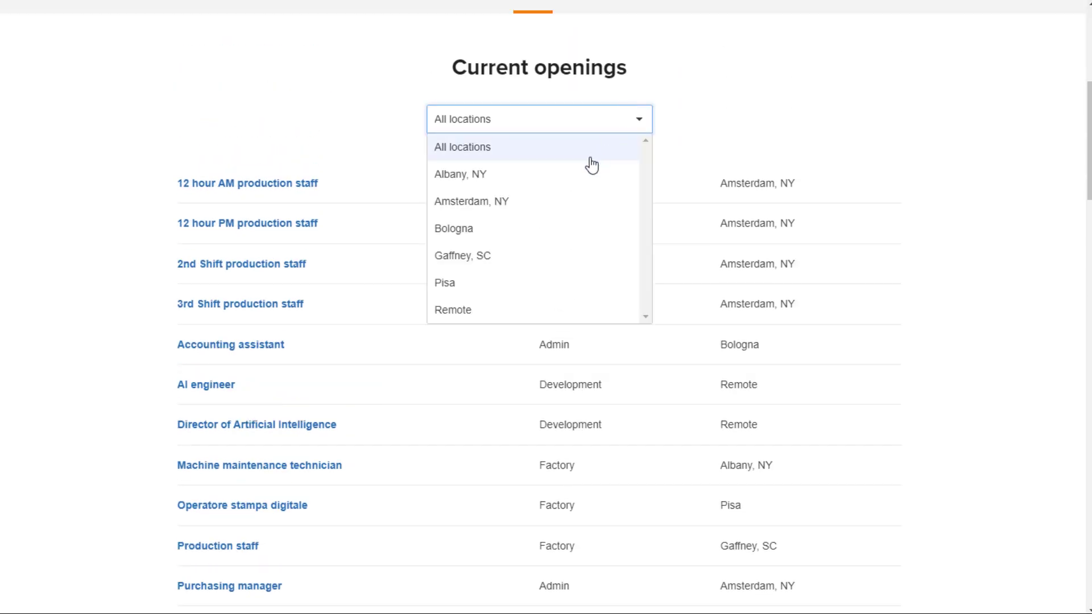
pyautogui.click(453, 310)
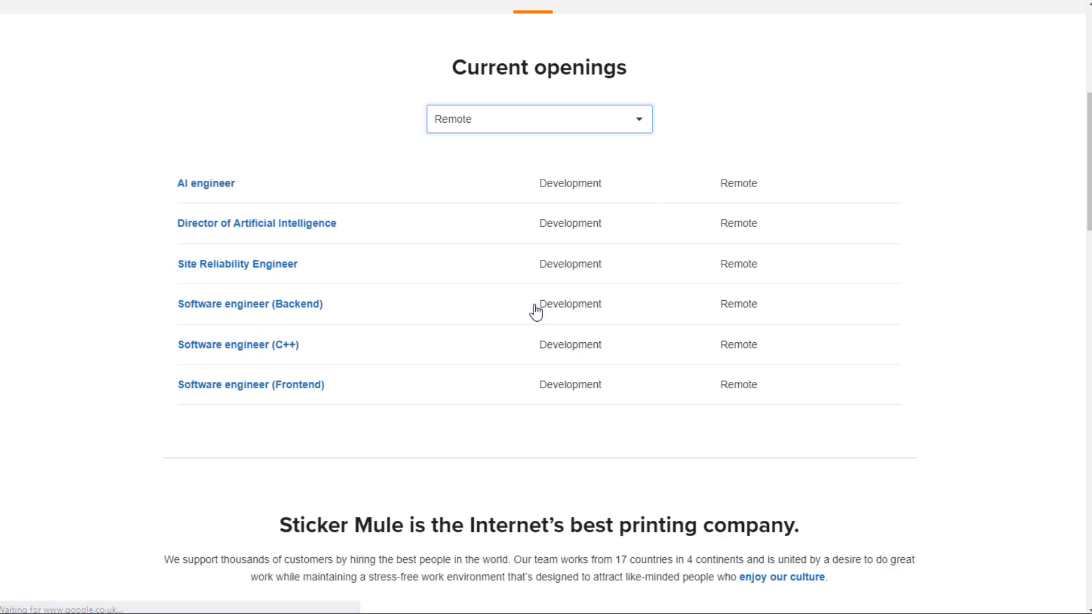
pyautogui.moveTo(335, 226)
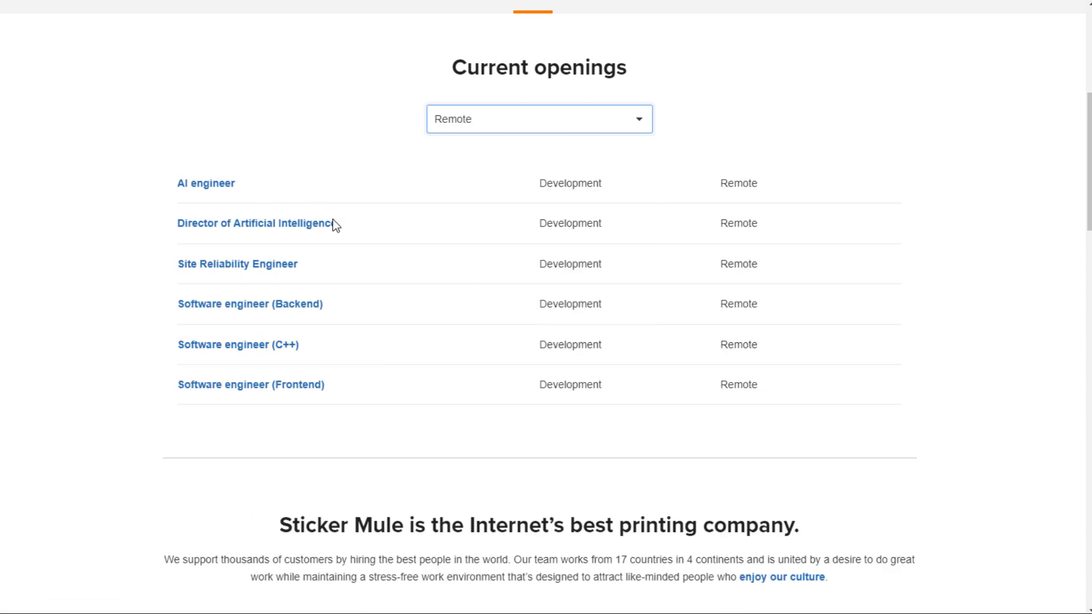
pyautogui.moveTo(193, 368)
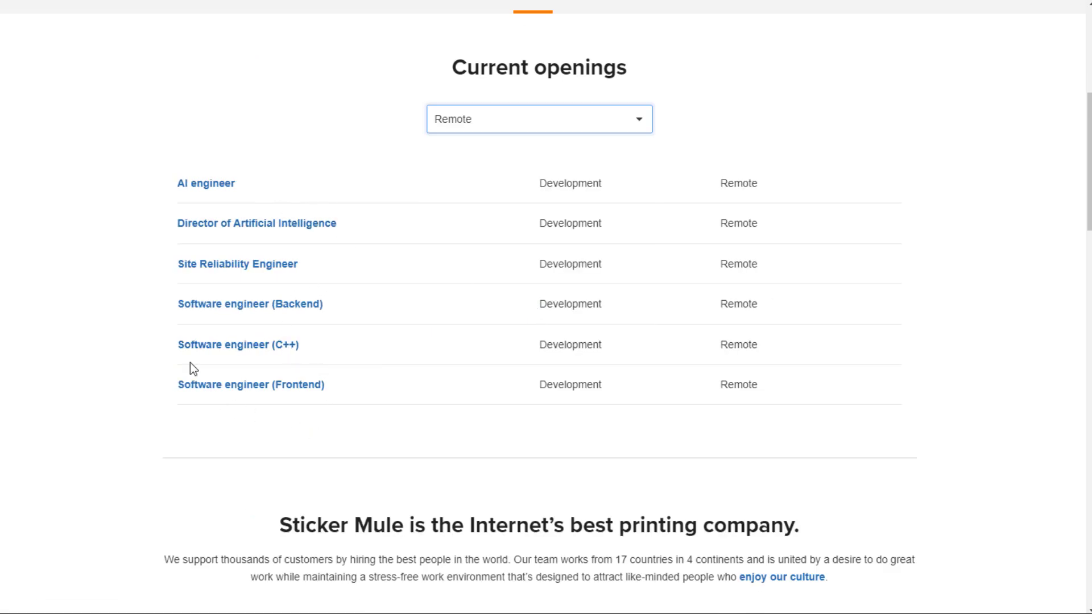
pyautogui.scroll(-3)
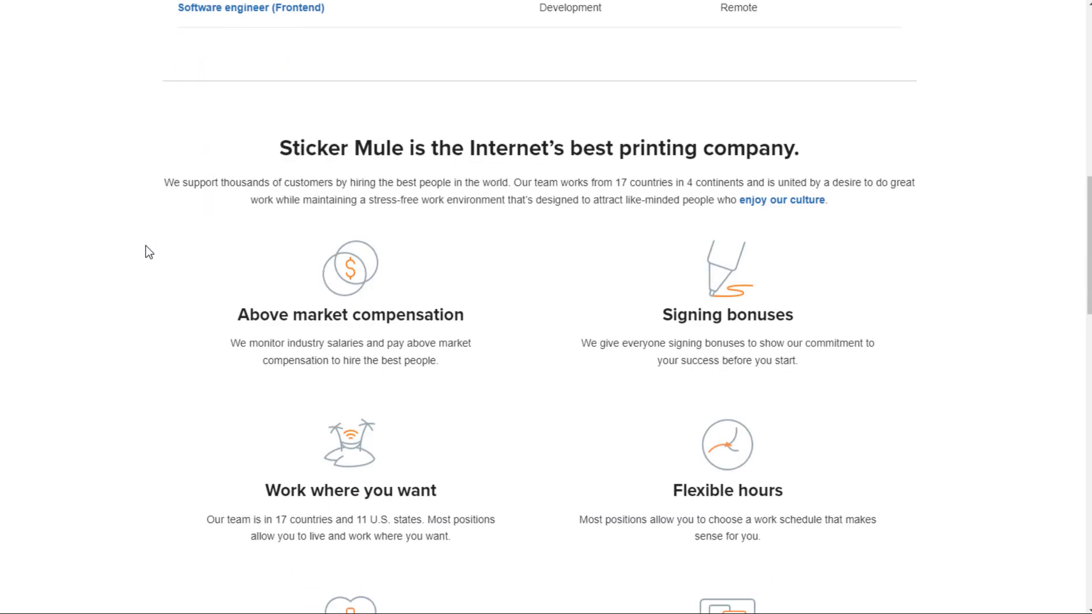
pyautogui.scroll(-3)
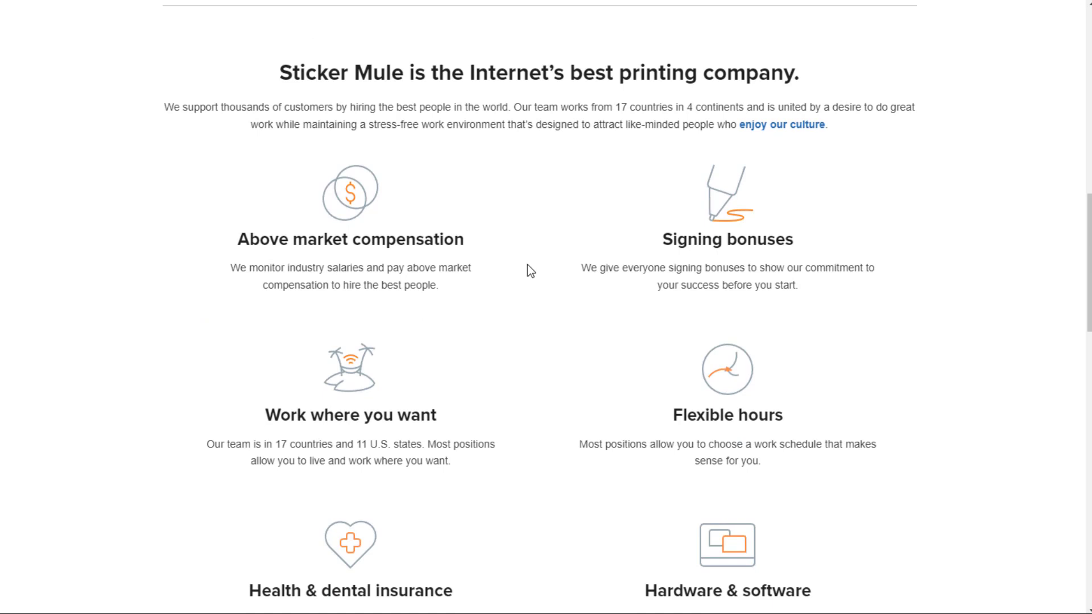
pyautogui.moveTo(552, 195)
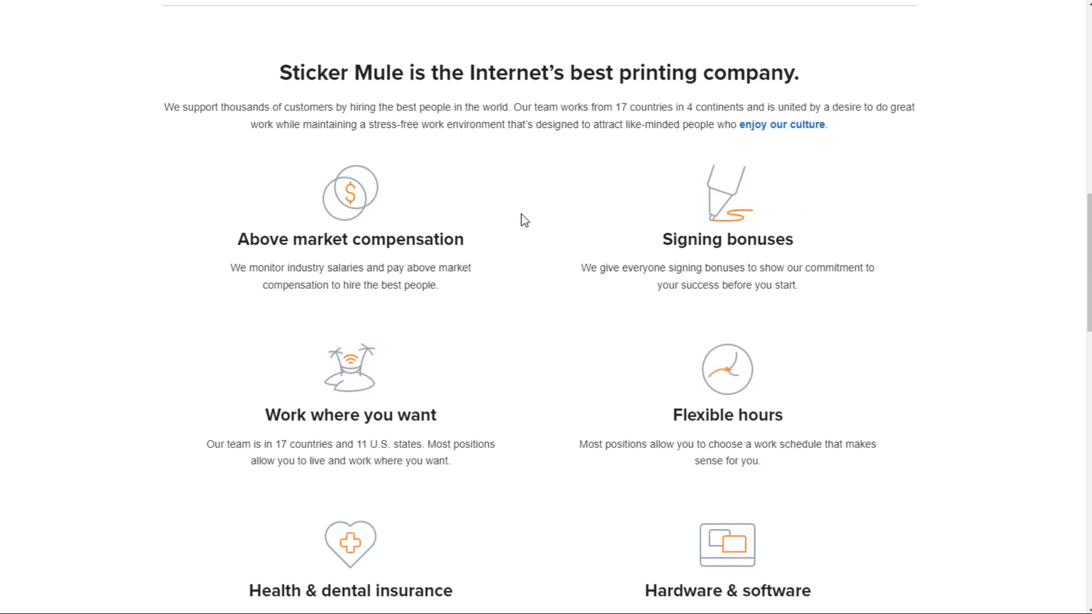
pyautogui.scroll(-3)
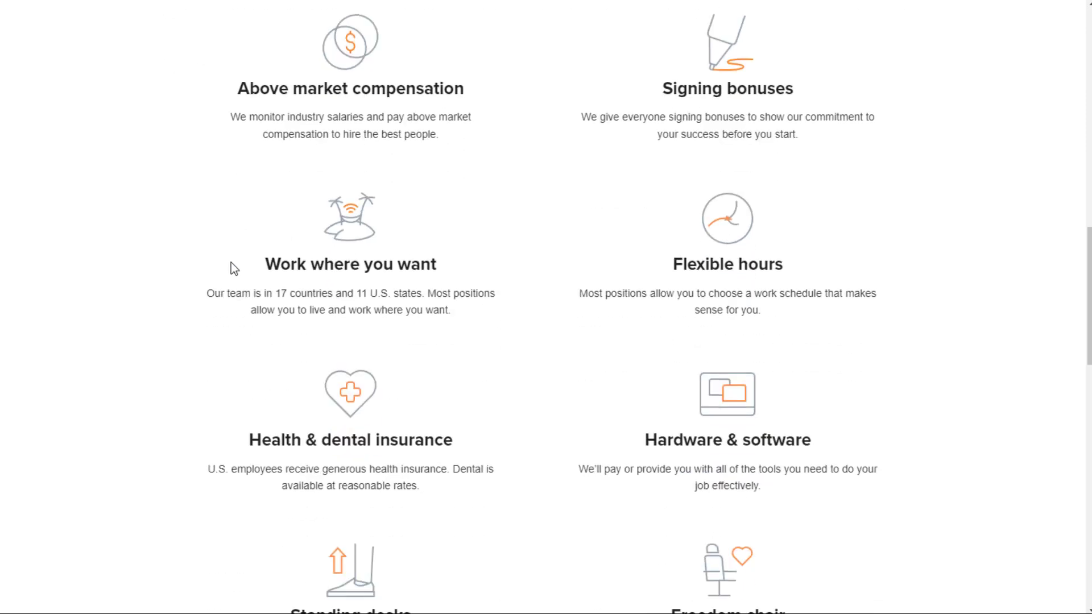
pyautogui.moveTo(342, 341)
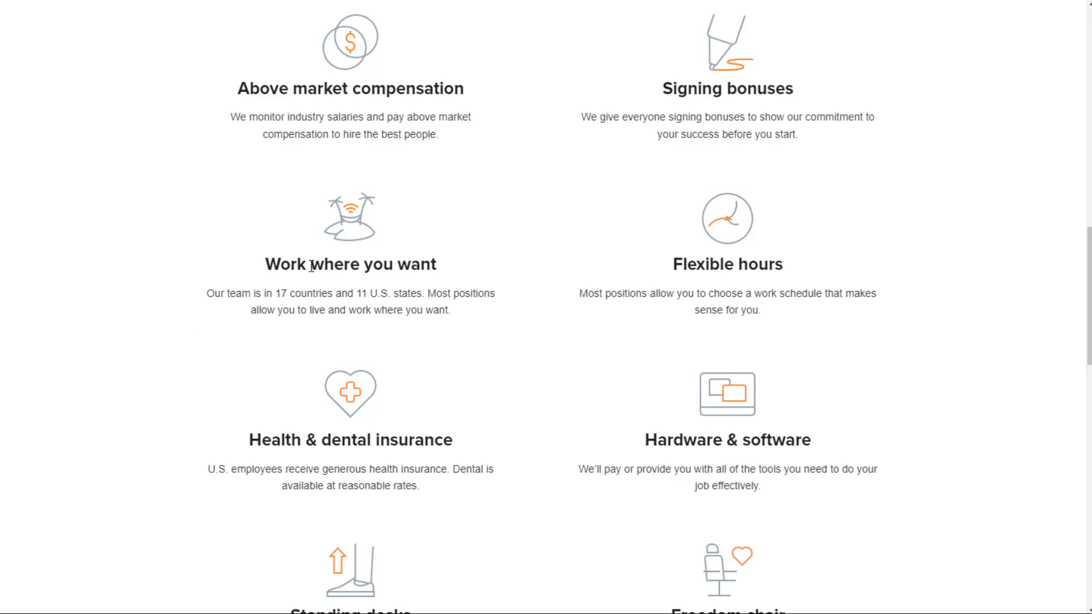
pyautogui.moveTo(527, 256)
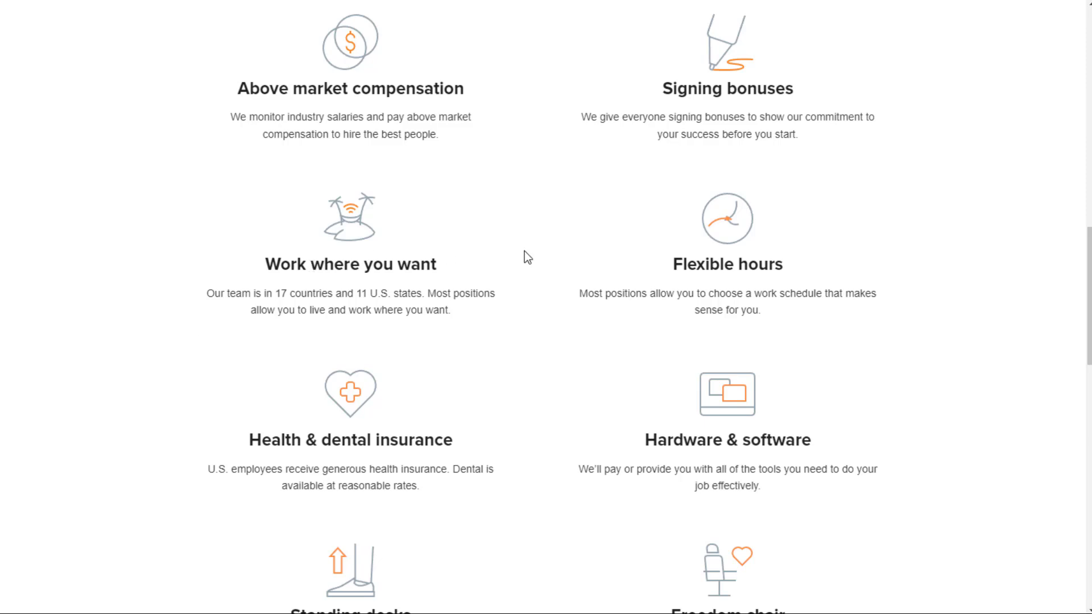
pyautogui.moveTo(656, 256)
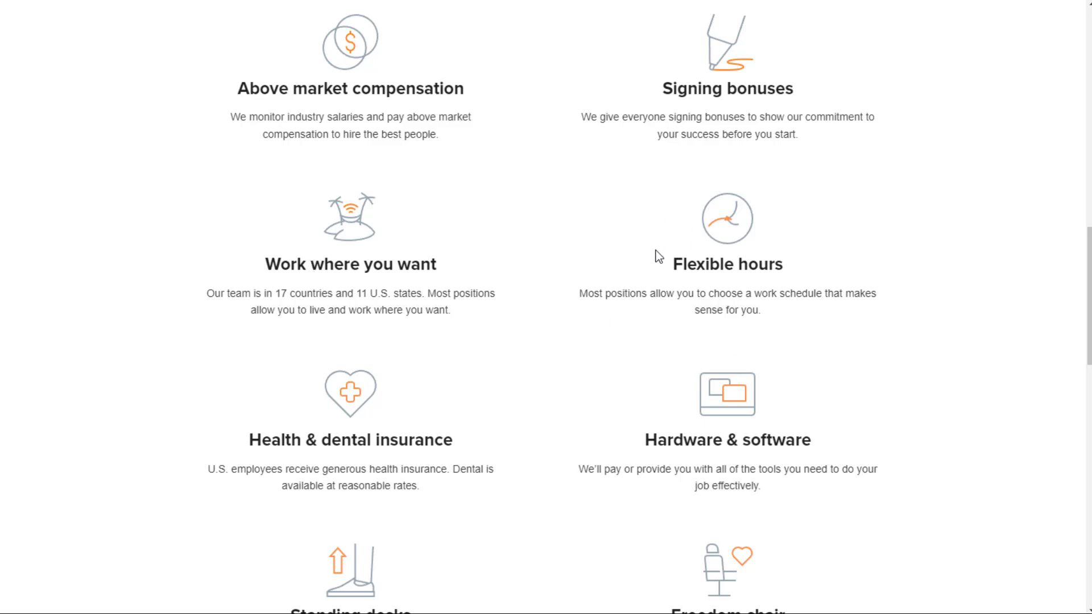
pyautogui.moveTo(527, 362)
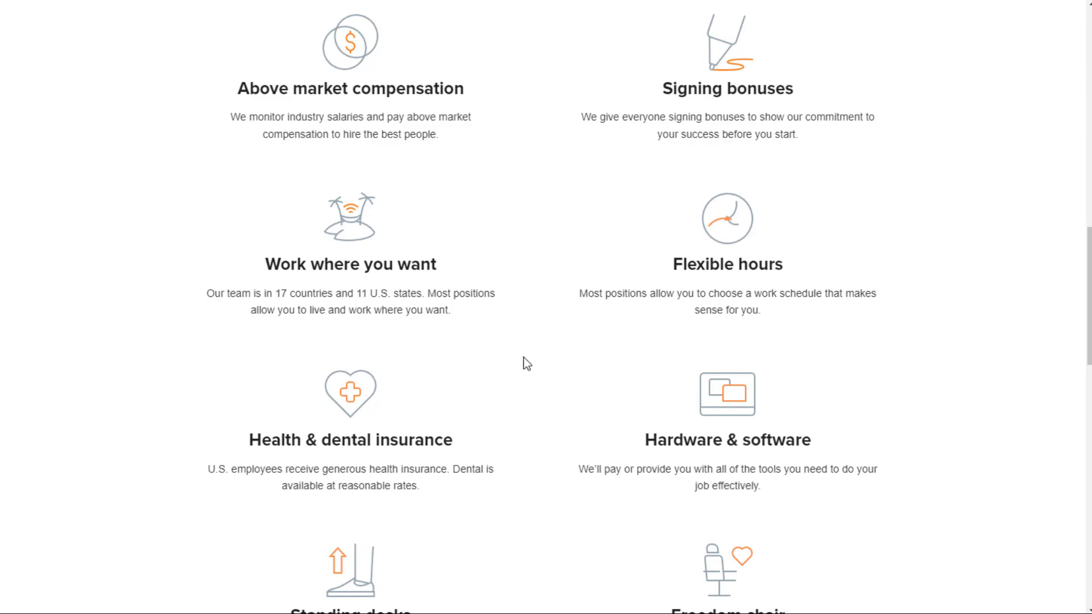
pyautogui.scroll(-3)
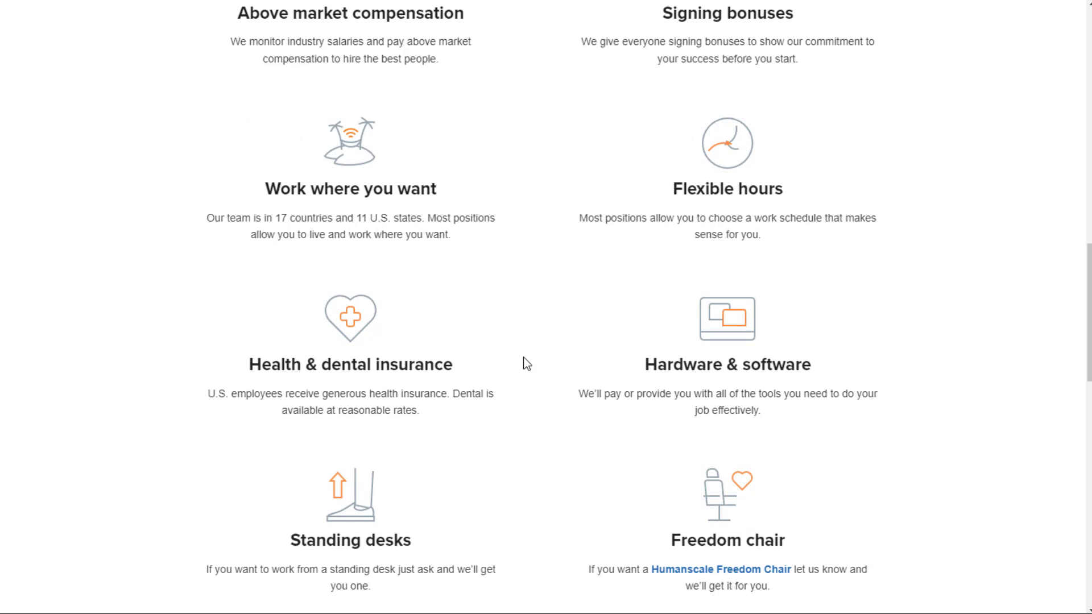
pyautogui.moveTo(496, 304)
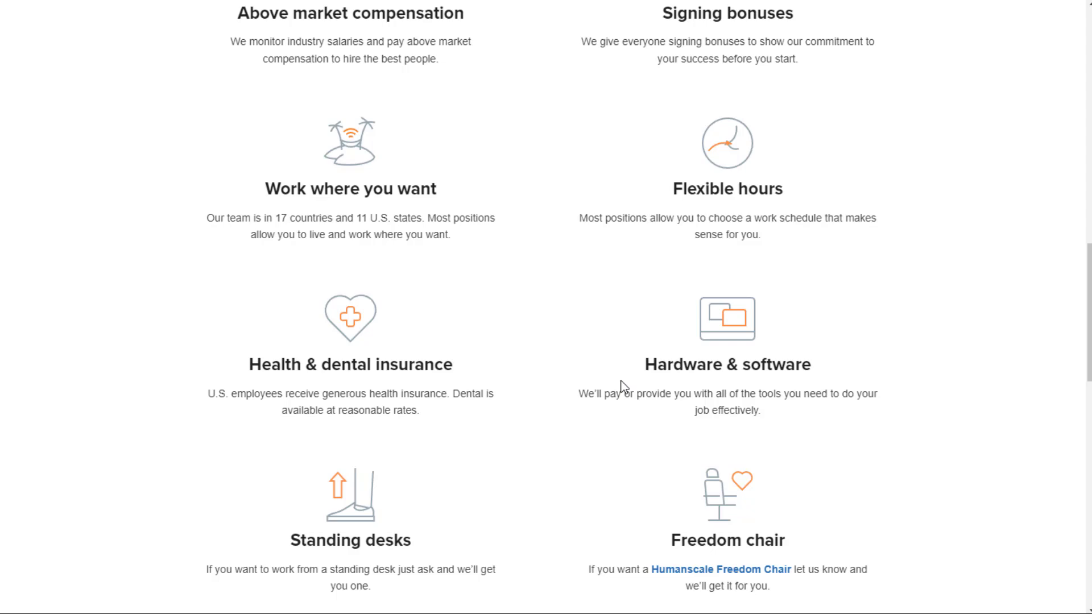
pyautogui.scroll(-3)
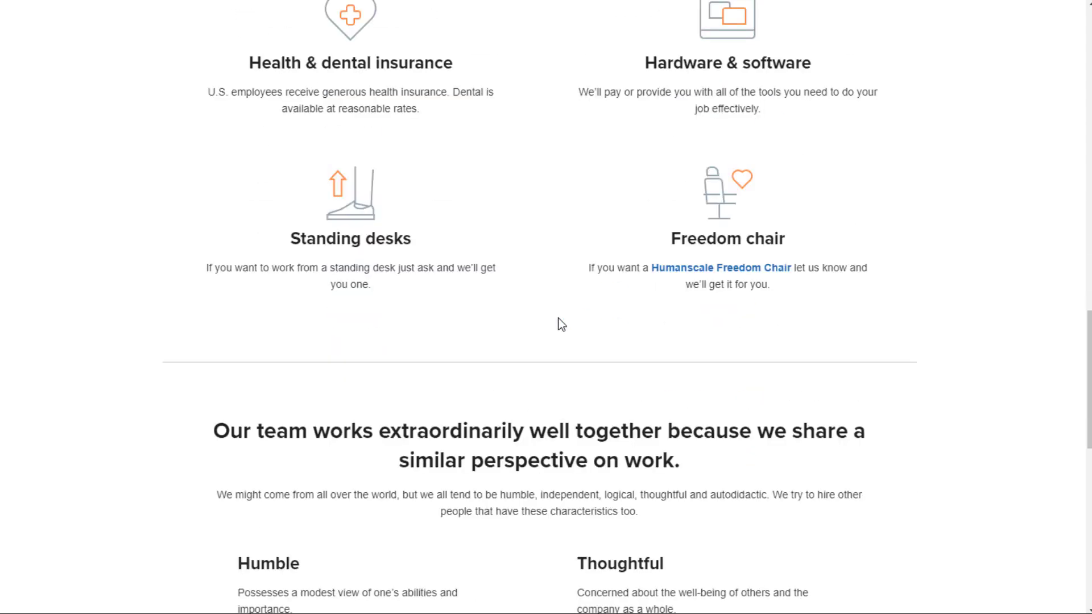
pyautogui.moveTo(552, 293)
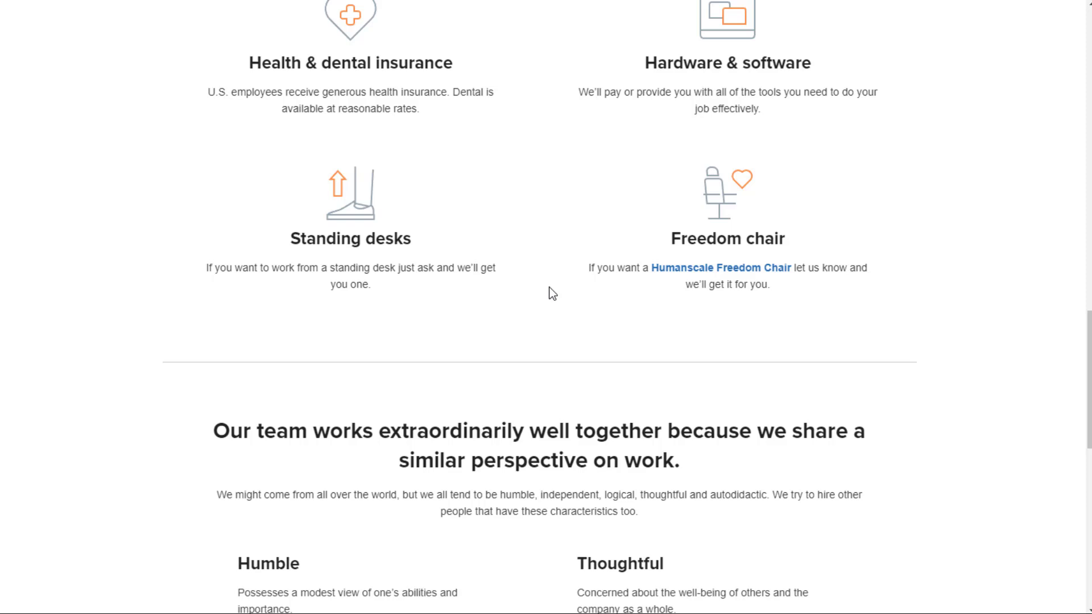
pyautogui.moveTo(267, 202)
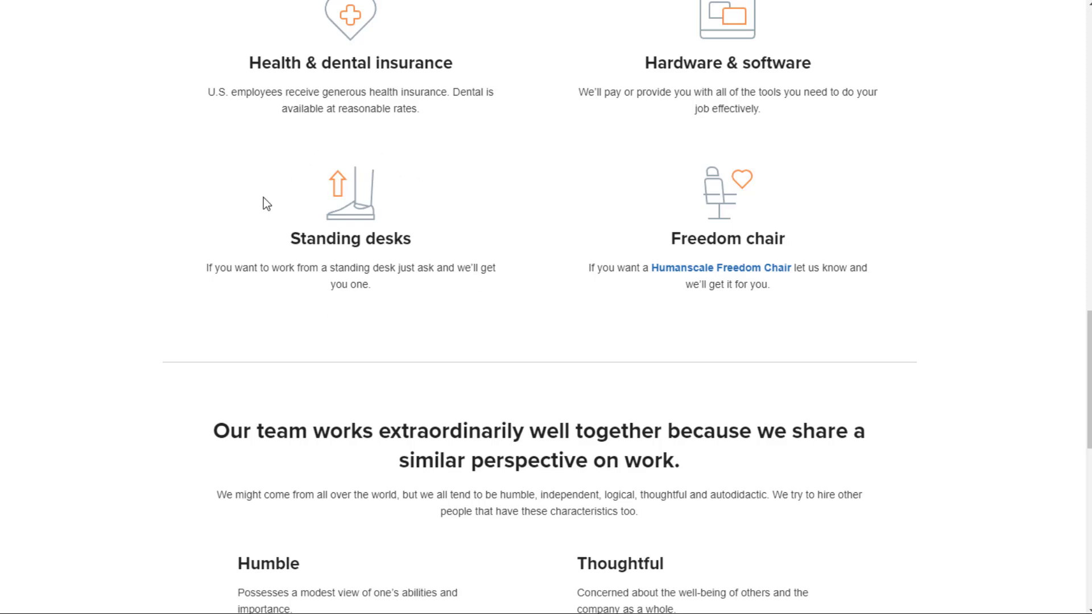
pyautogui.moveTo(682, 187)
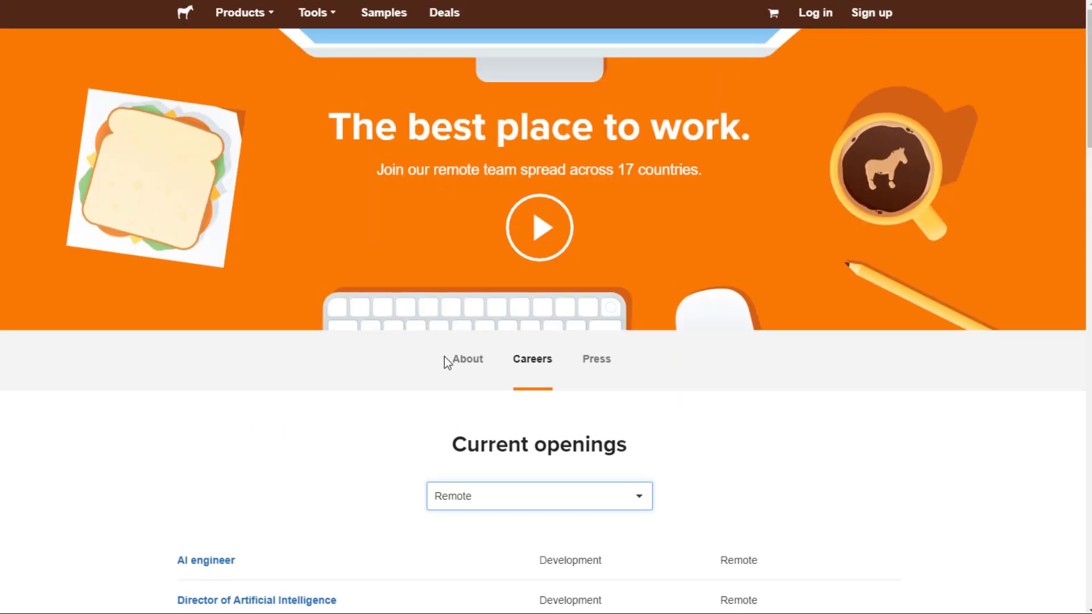
# Step: Open the AI engineer posting and read its requirements through the $20,000 signing bonus
pyautogui.scroll(-3)
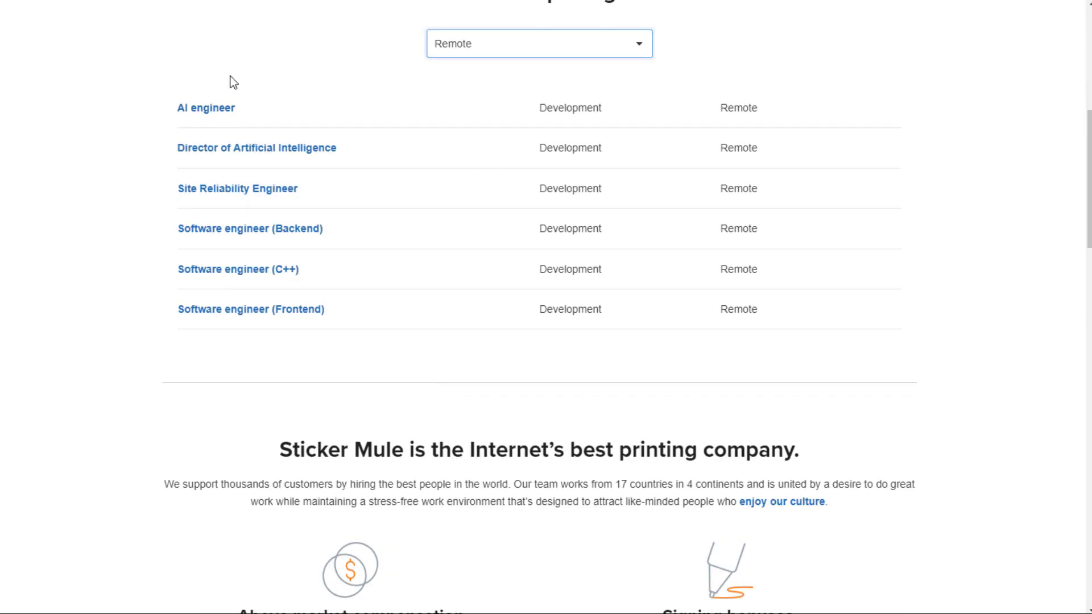
pyautogui.click(205, 108)
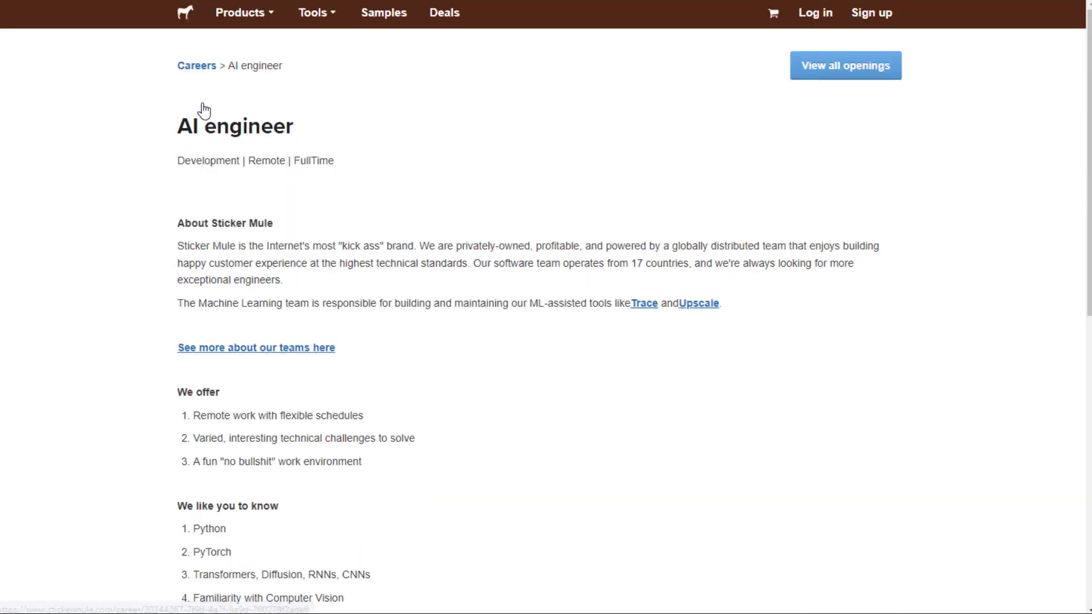
pyautogui.scroll(-3)
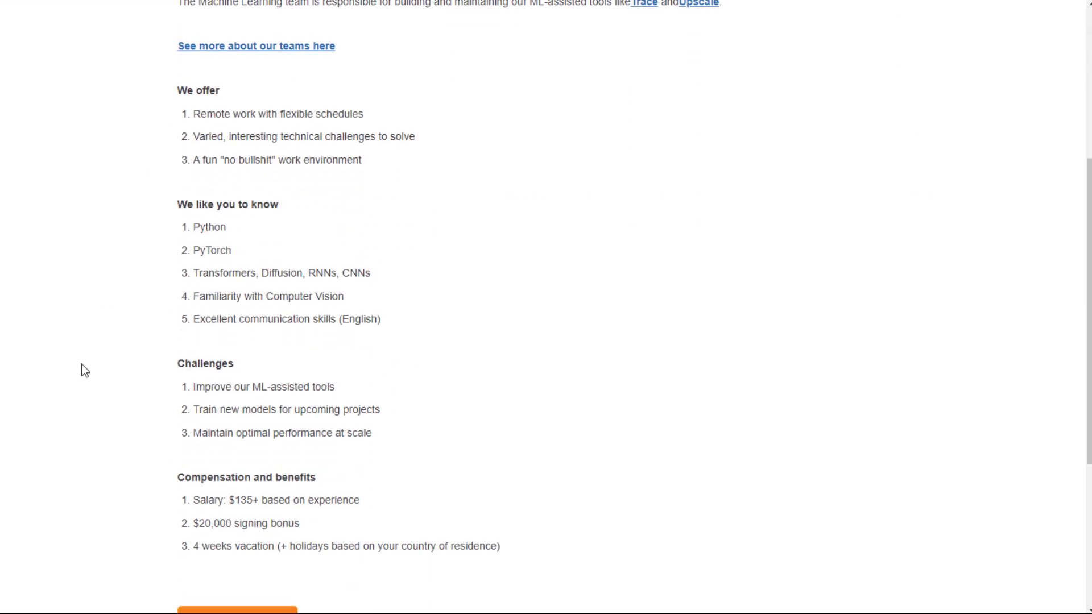
pyautogui.scroll(-3)
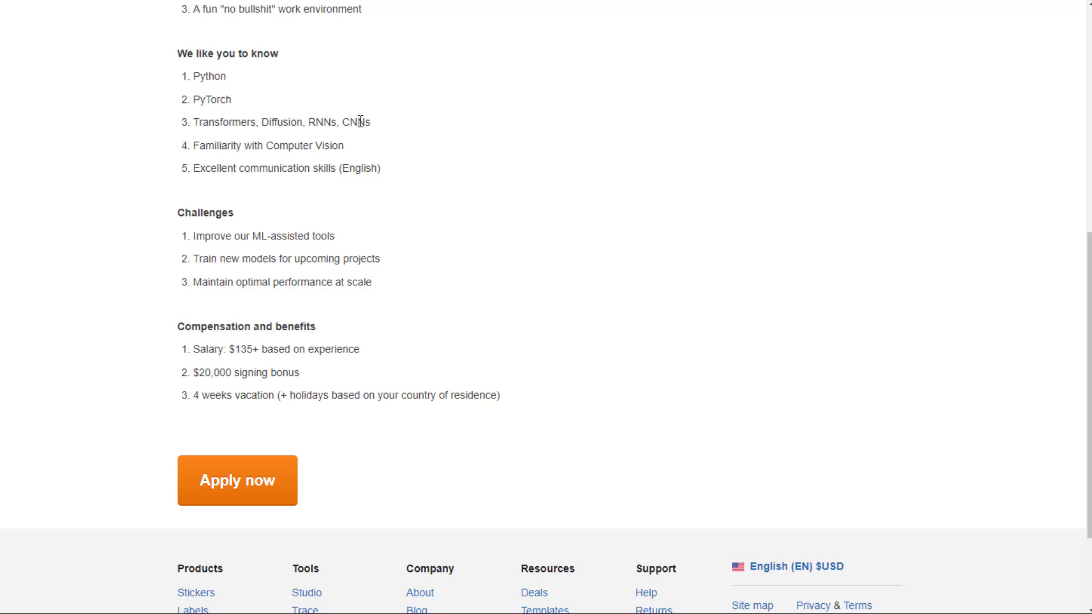
pyautogui.moveTo(117, 225)
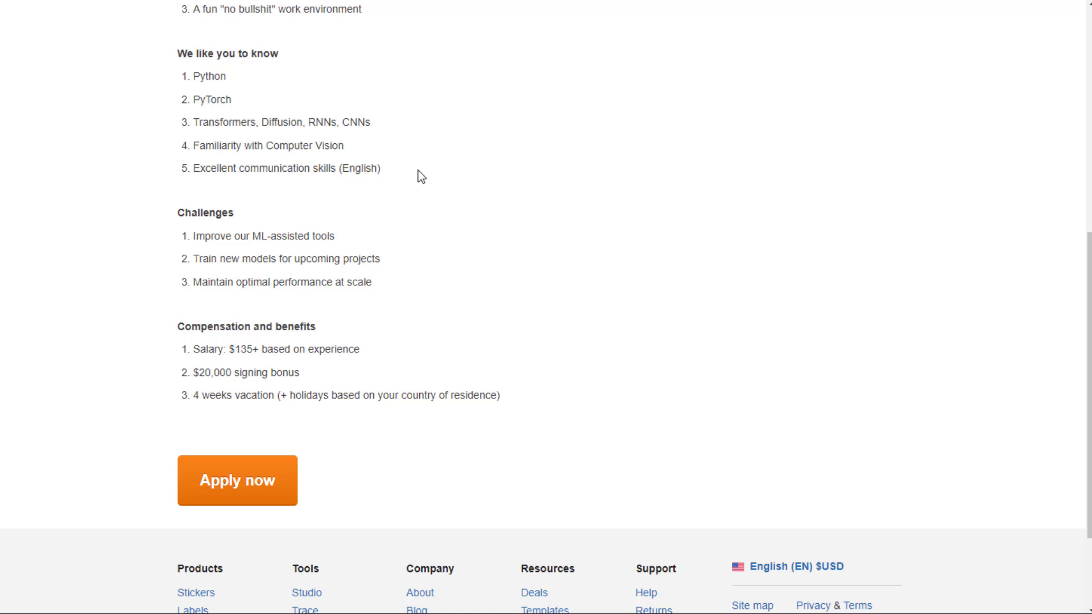
pyautogui.moveTo(255, 251)
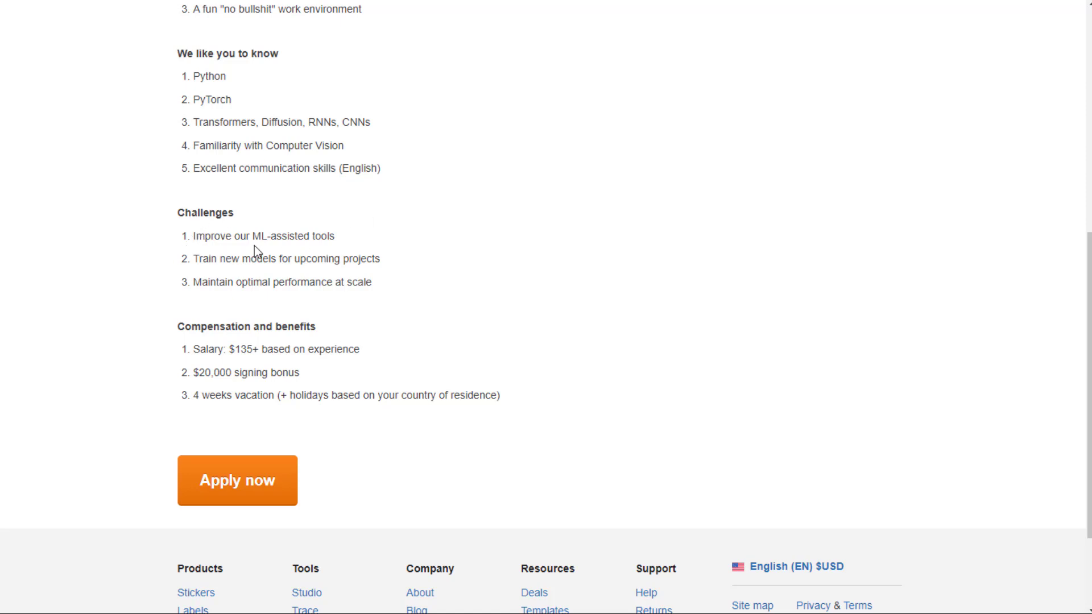
pyautogui.moveTo(249, 272)
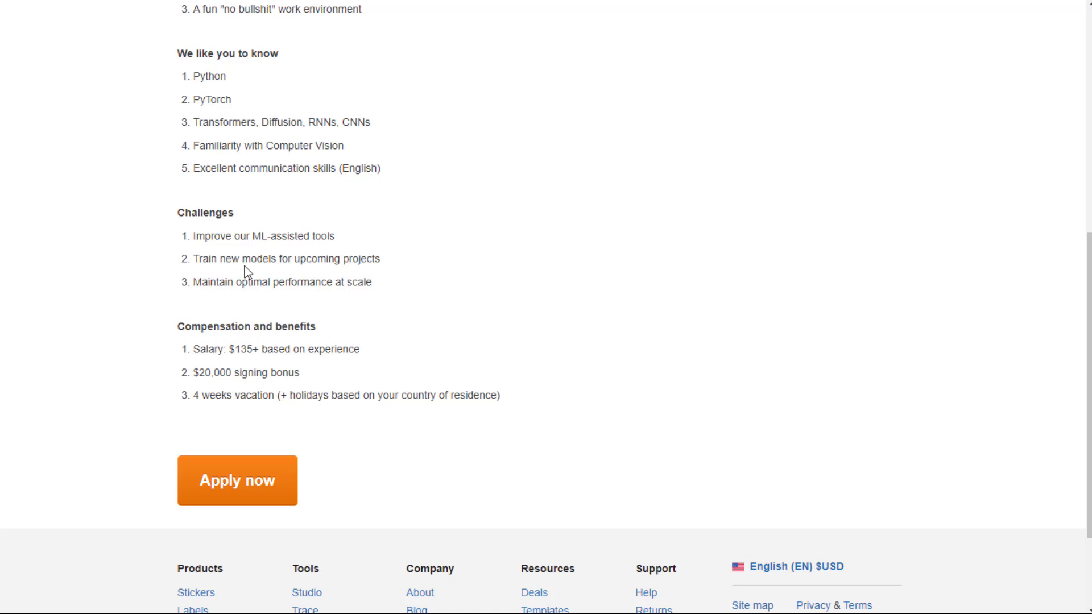
pyautogui.moveTo(248, 298)
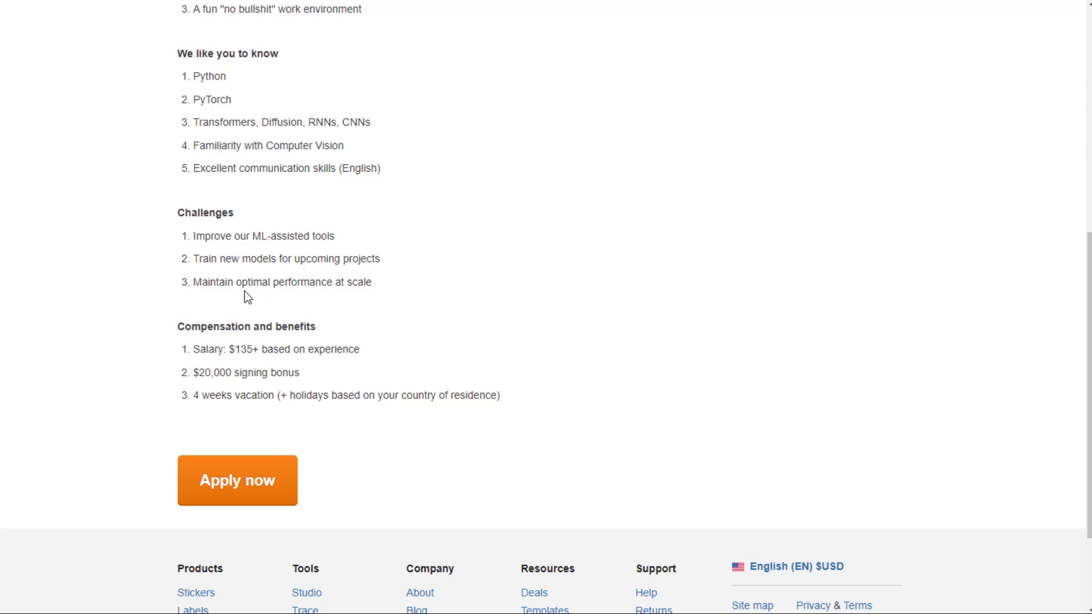
pyautogui.moveTo(381, 302)
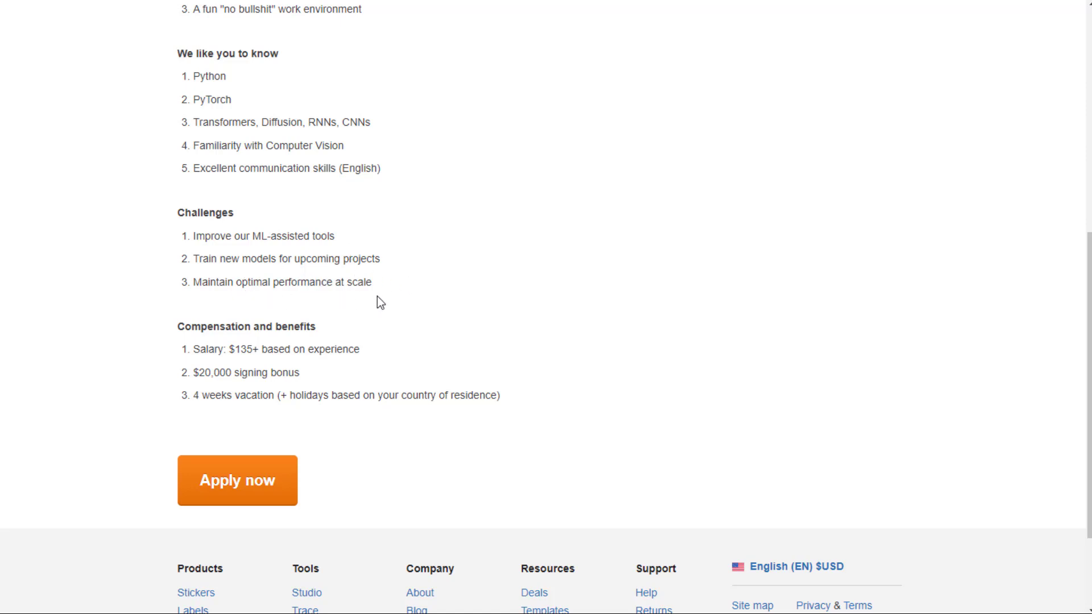
pyautogui.moveTo(350, 363)
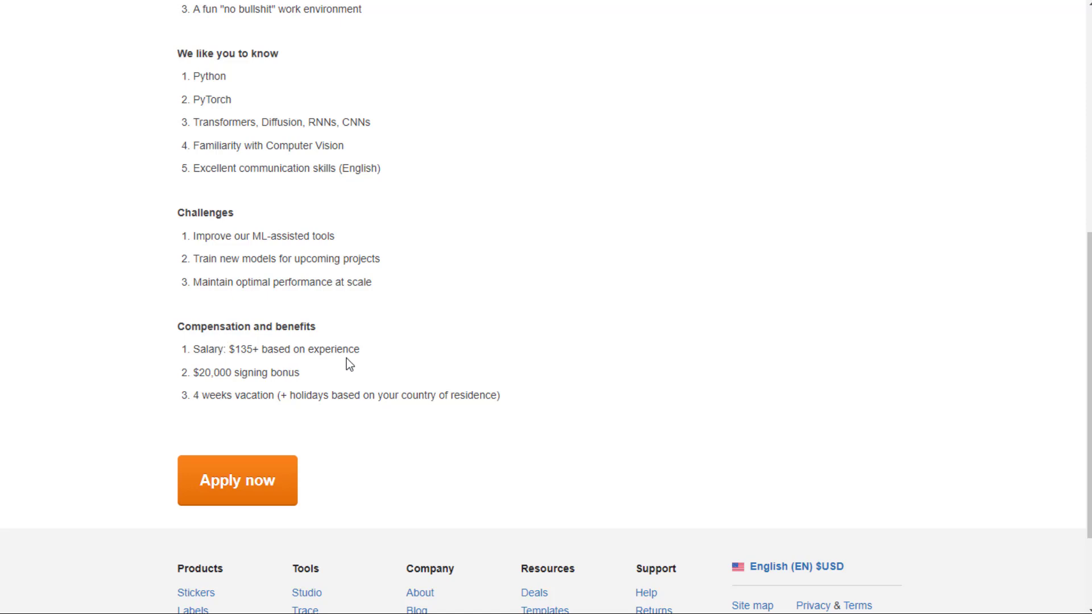
pyautogui.moveTo(370, 379)
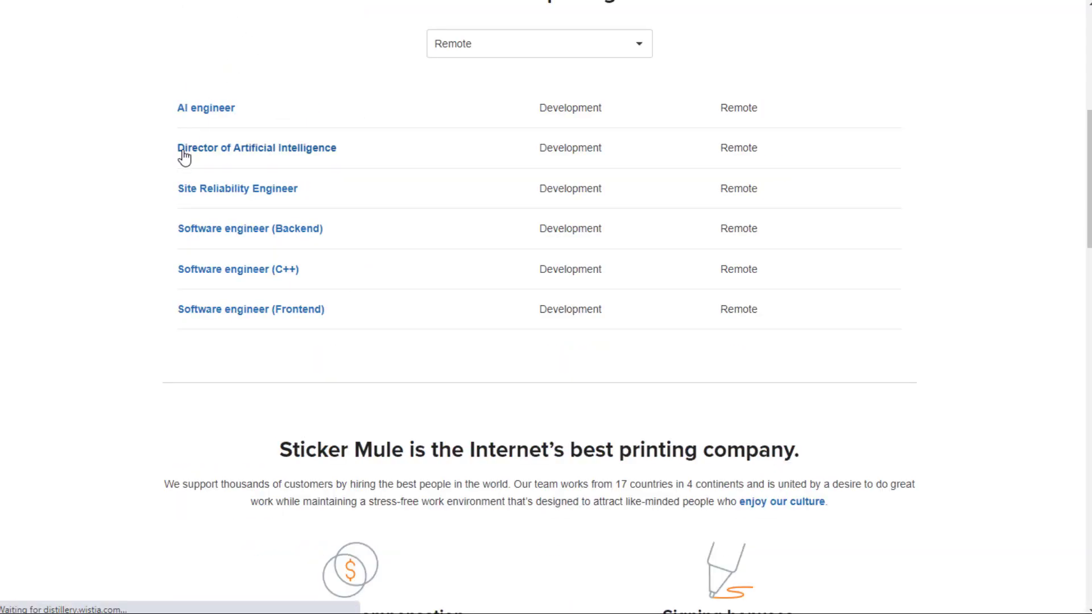
pyautogui.click(256, 148)
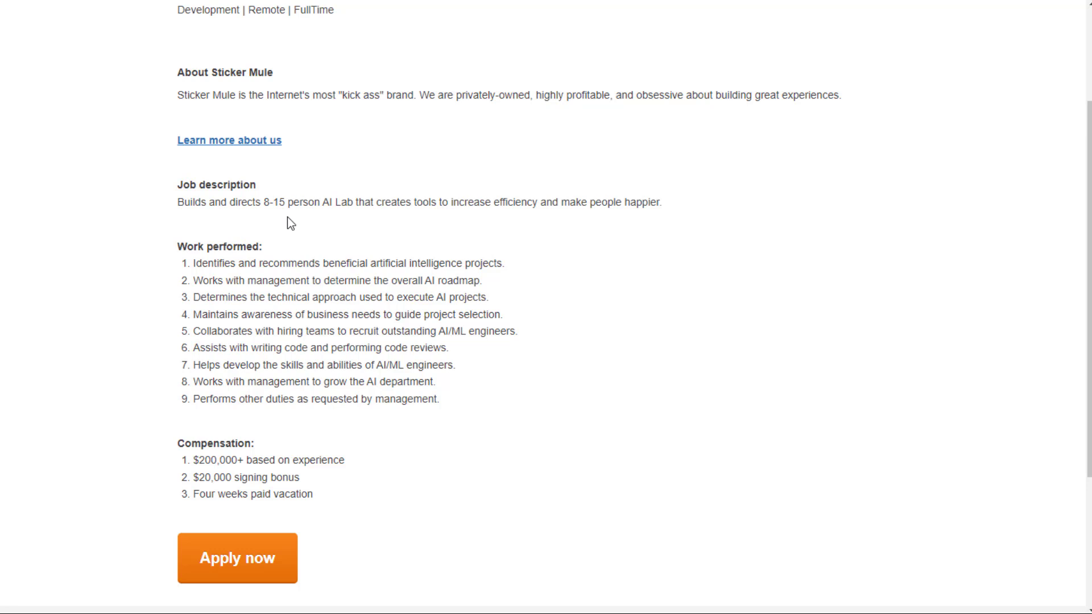
pyautogui.moveTo(519, 216)
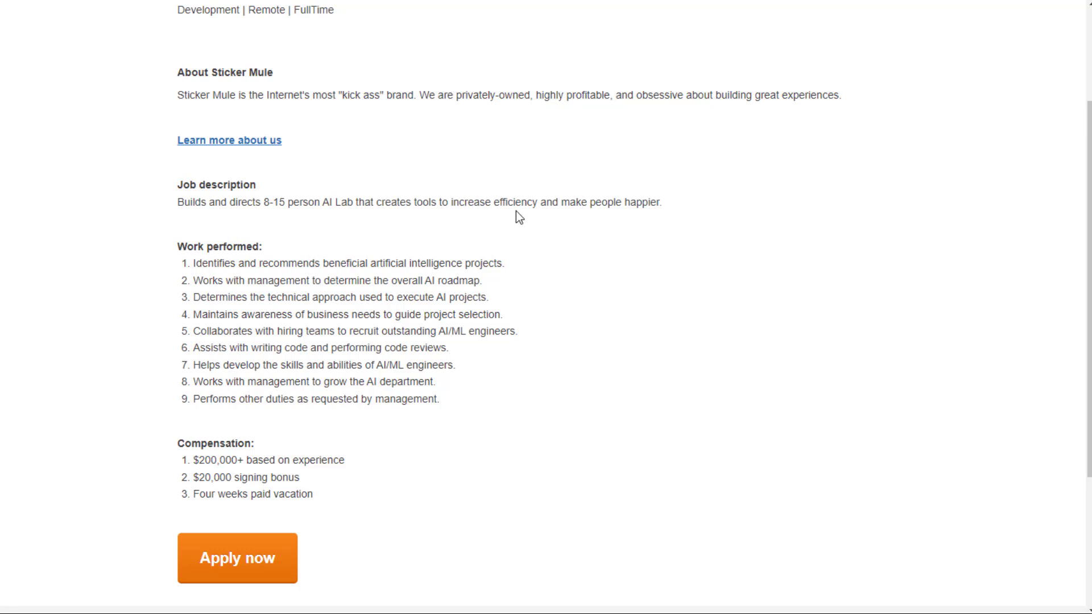
pyautogui.moveTo(165, 286)
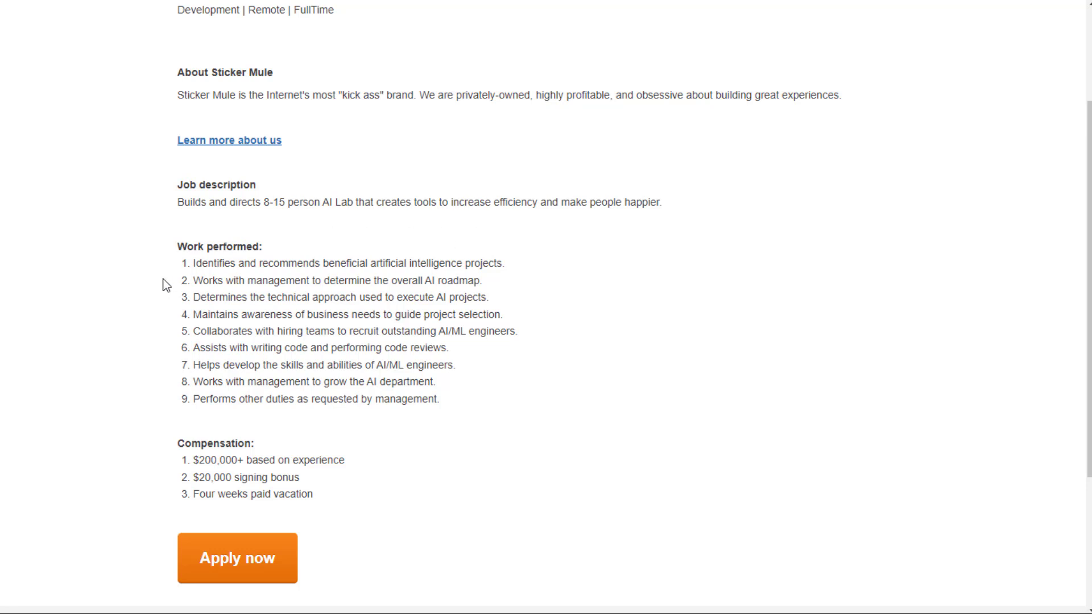
pyautogui.scroll(-3)
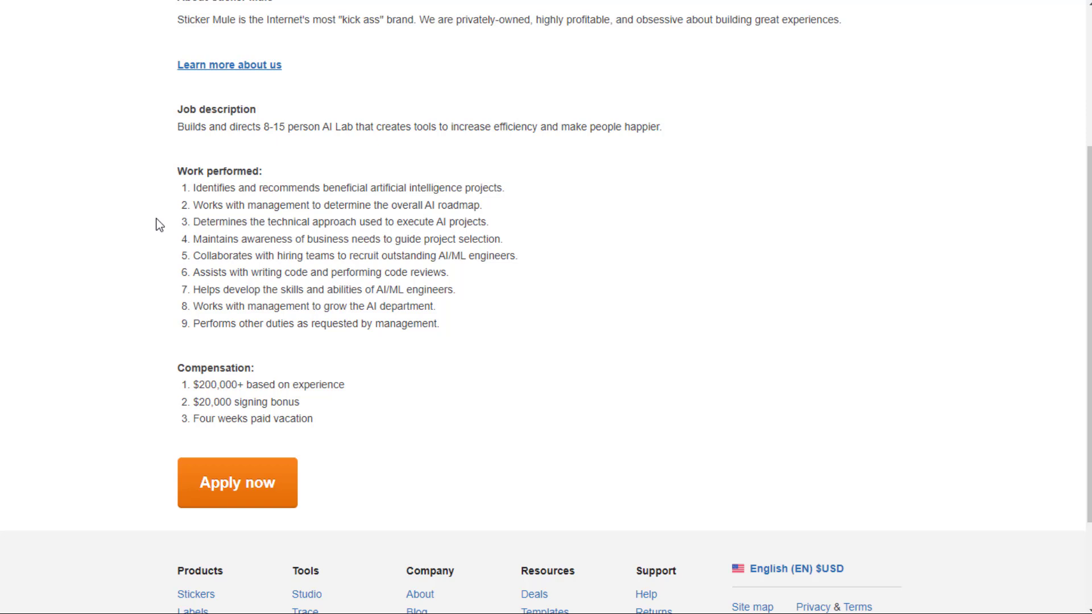
pyautogui.moveTo(543, 223)
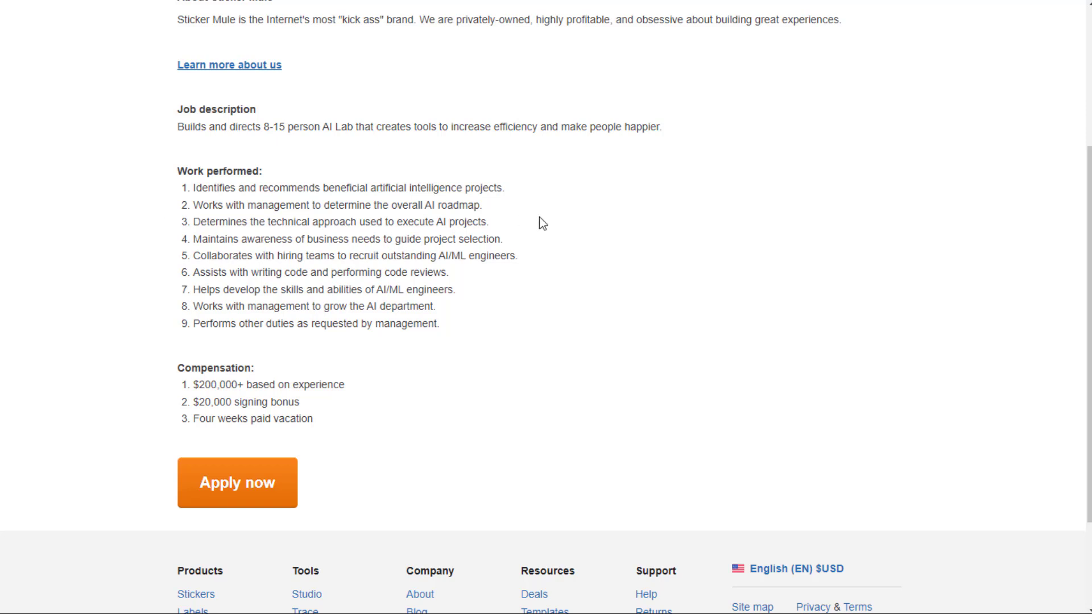
pyautogui.moveTo(314, 286)
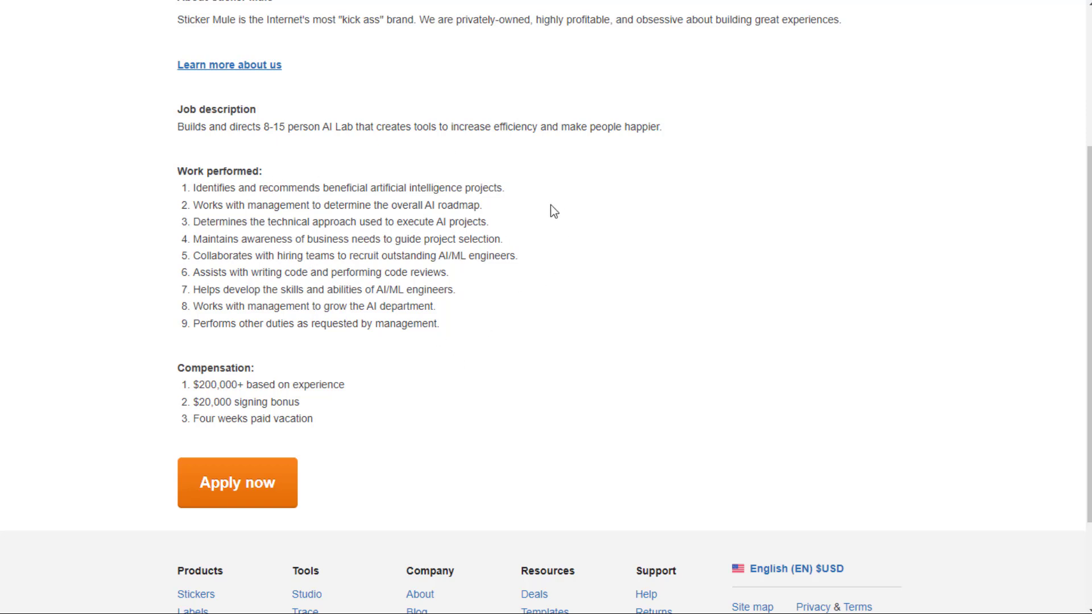
pyautogui.scroll(-3)
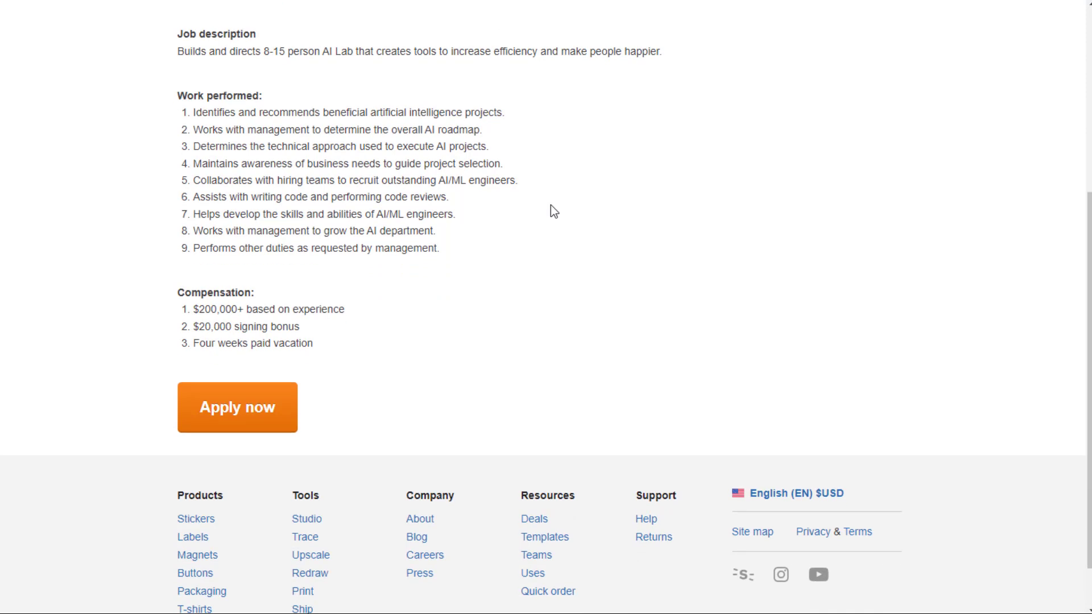
pyautogui.moveTo(333, 303)
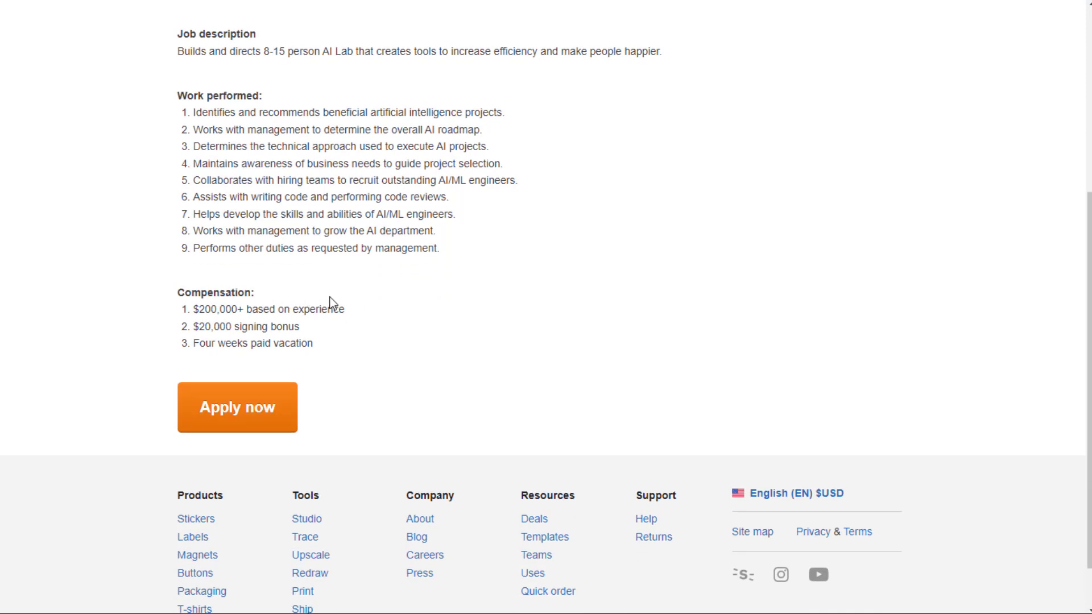
pyautogui.moveTo(80, 158)
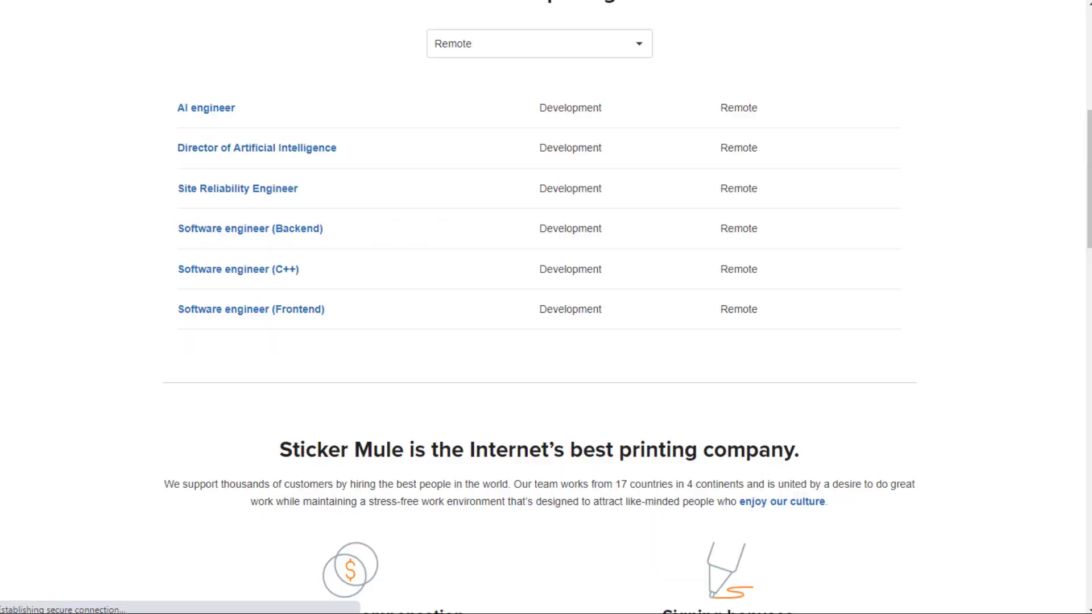
pyautogui.moveTo(236, 188)
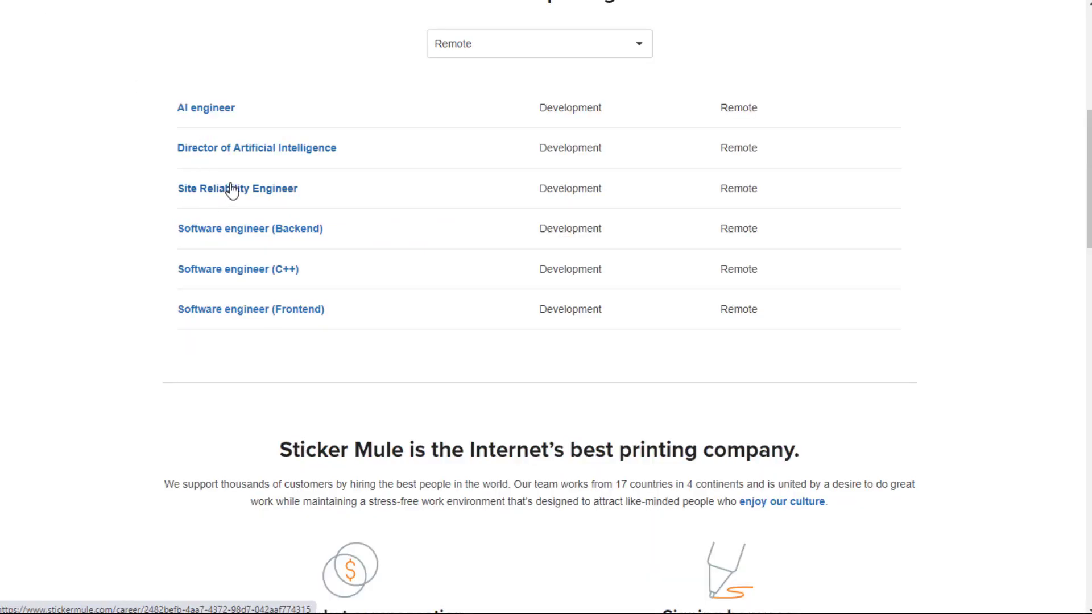
pyautogui.click(238, 188)
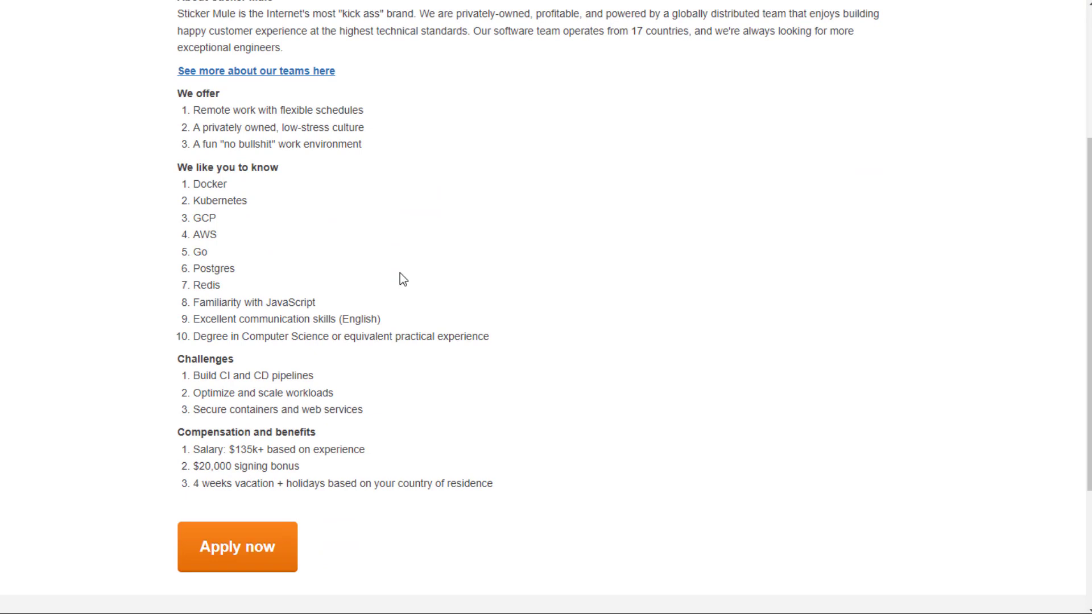
pyautogui.moveTo(224, 229)
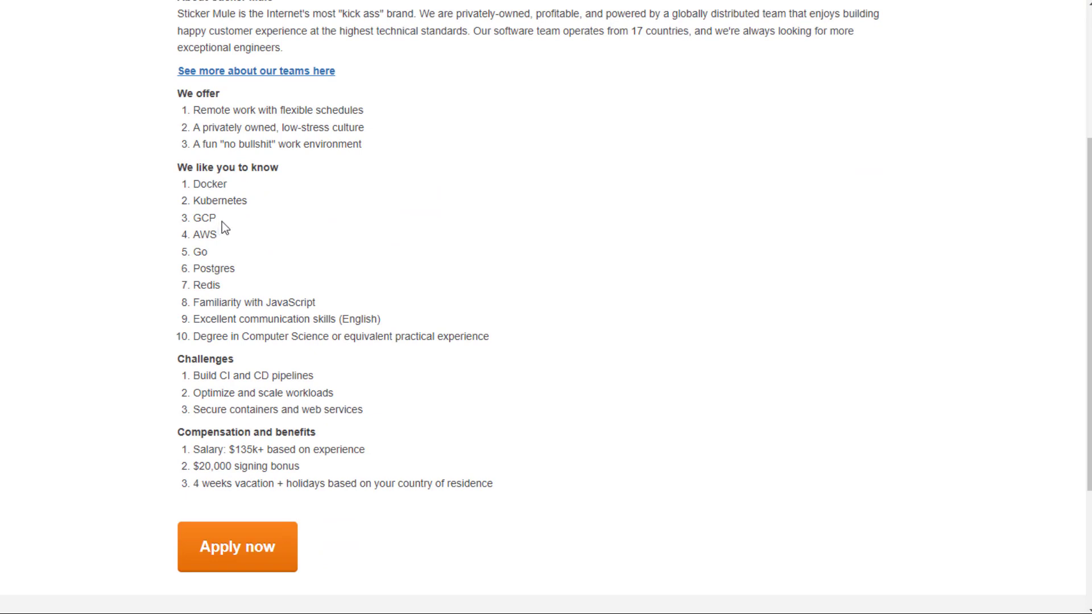
pyautogui.moveTo(193, 270)
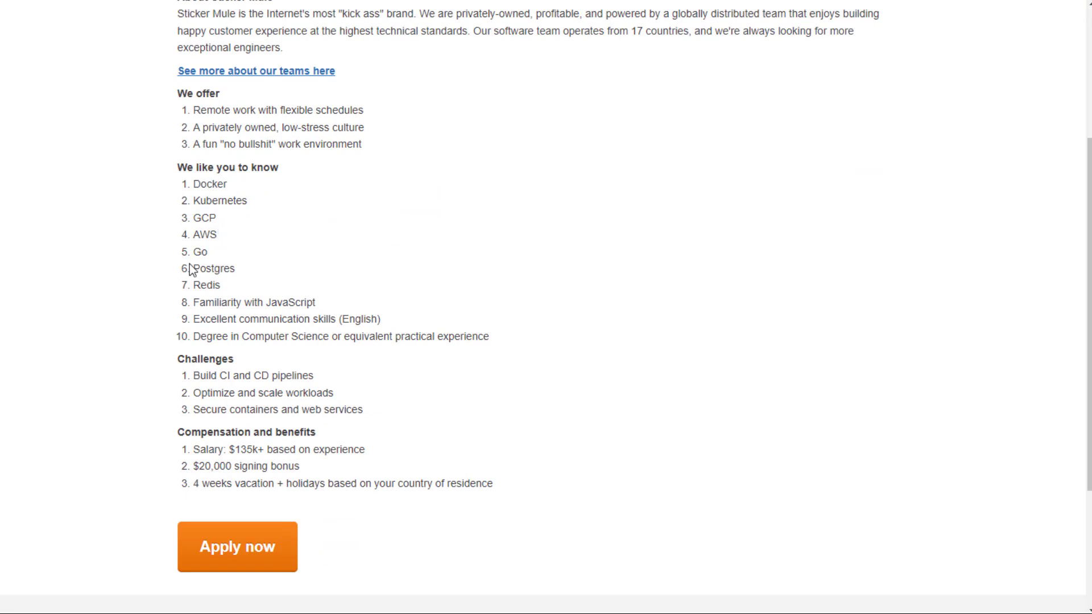
pyautogui.scroll(-3)
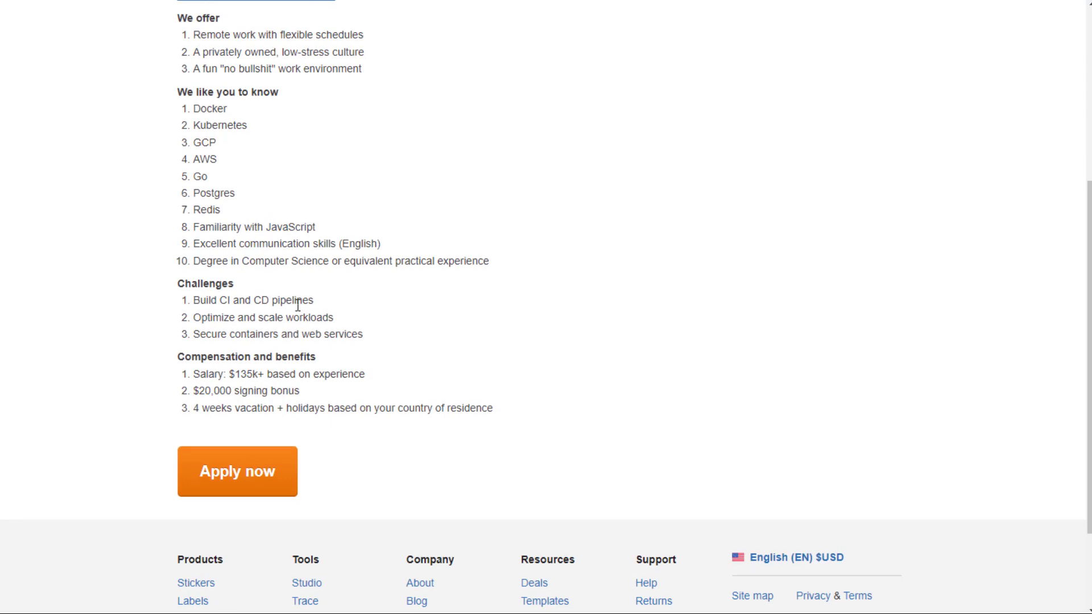
pyautogui.moveTo(341, 305)
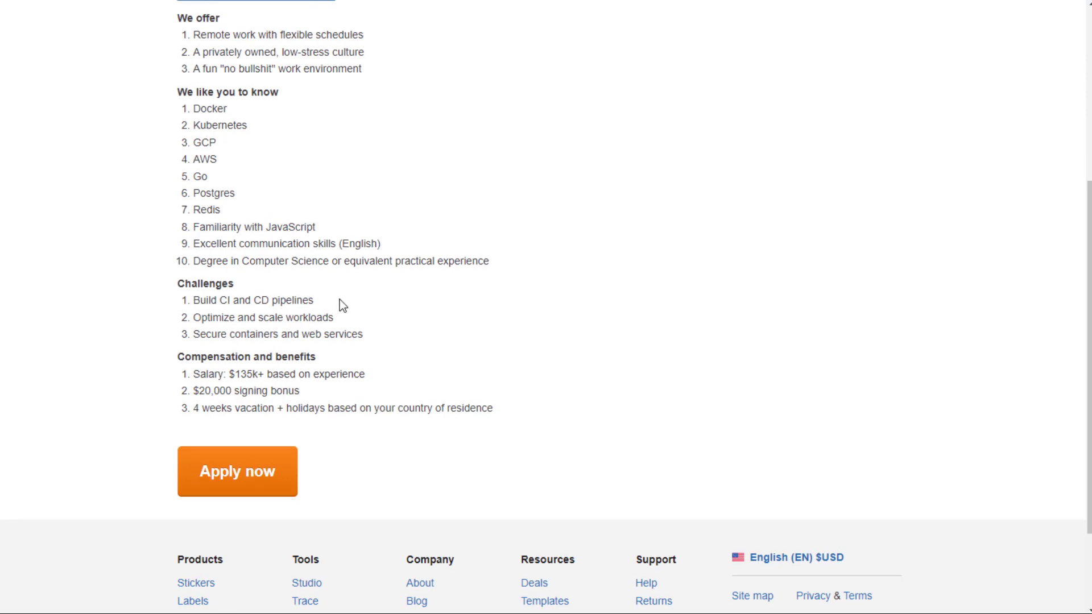
pyautogui.moveTo(377, 311)
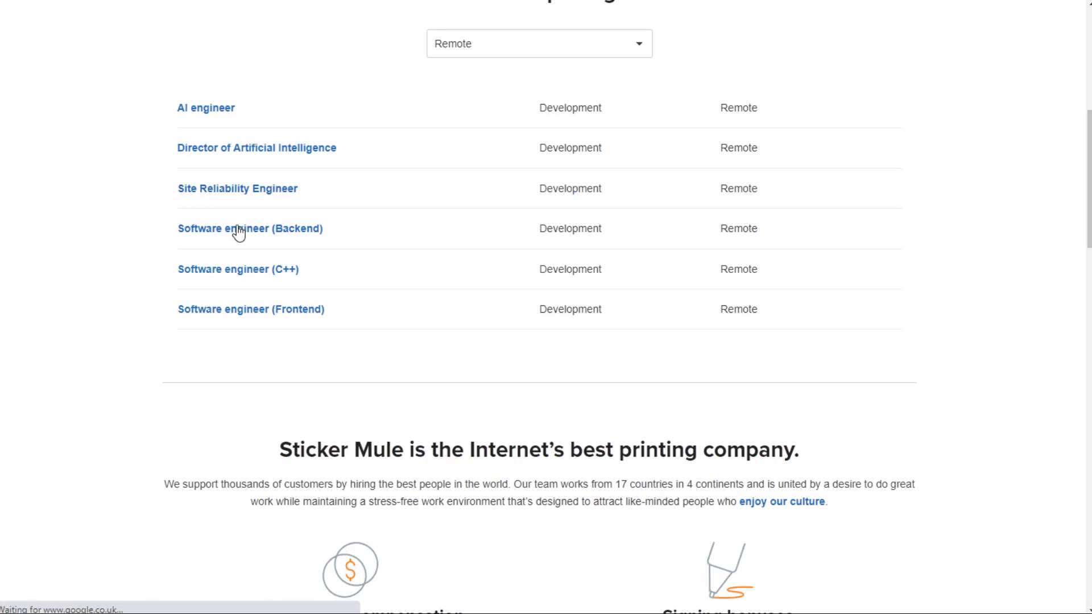
pyautogui.click(251, 229)
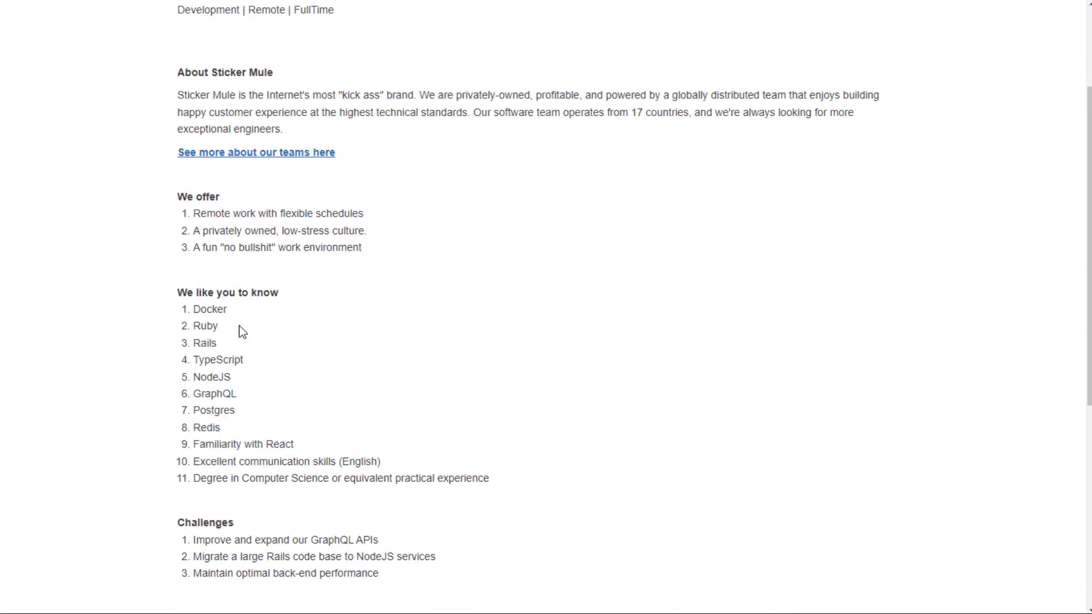
pyautogui.moveTo(250, 365)
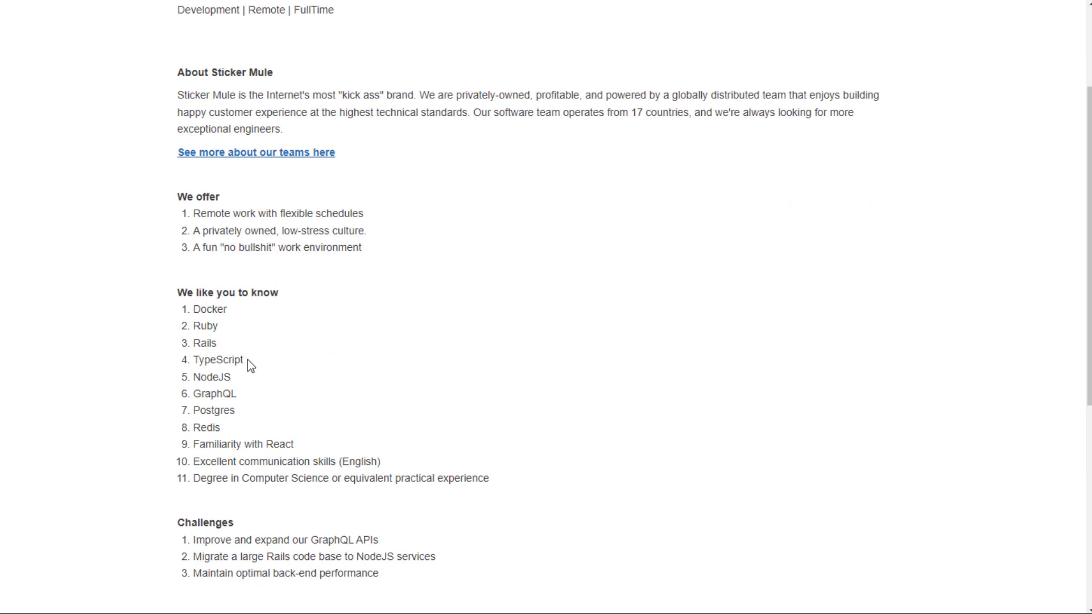
pyautogui.scroll(-3)
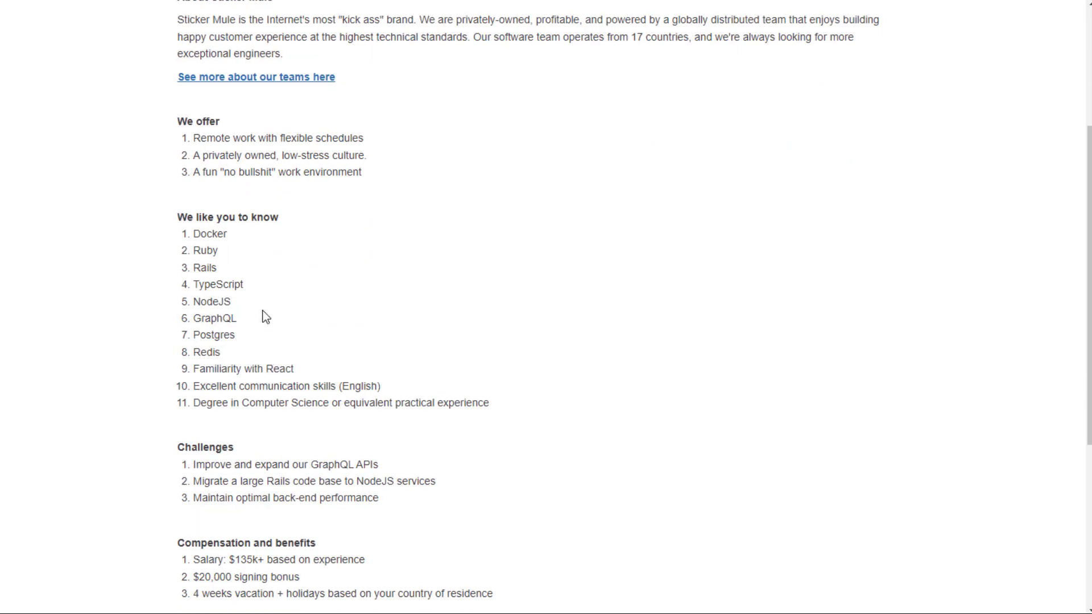
pyautogui.scroll(-3)
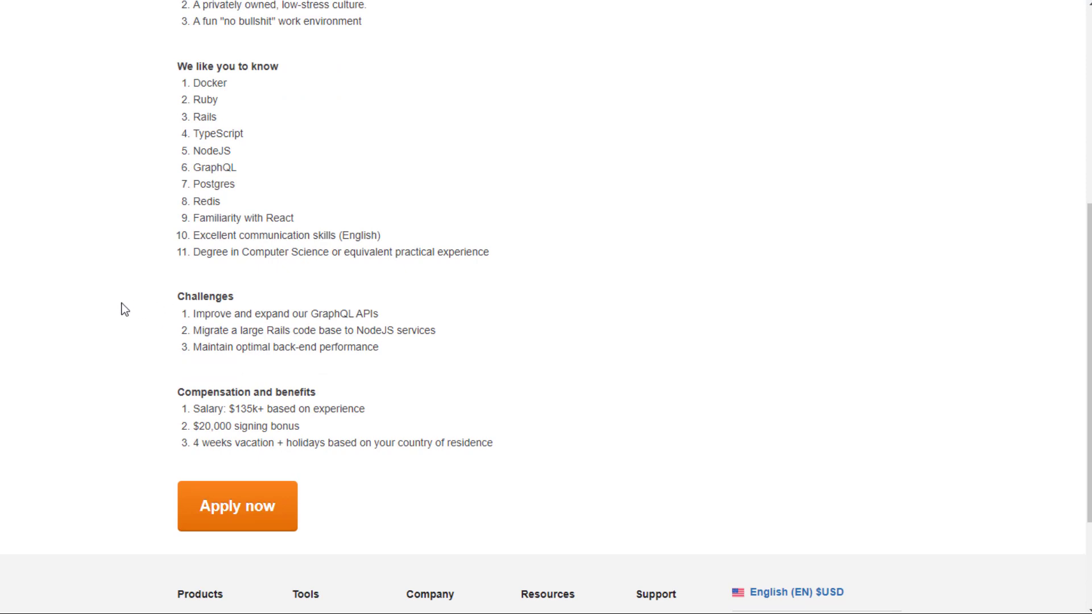
pyautogui.moveTo(182, 343)
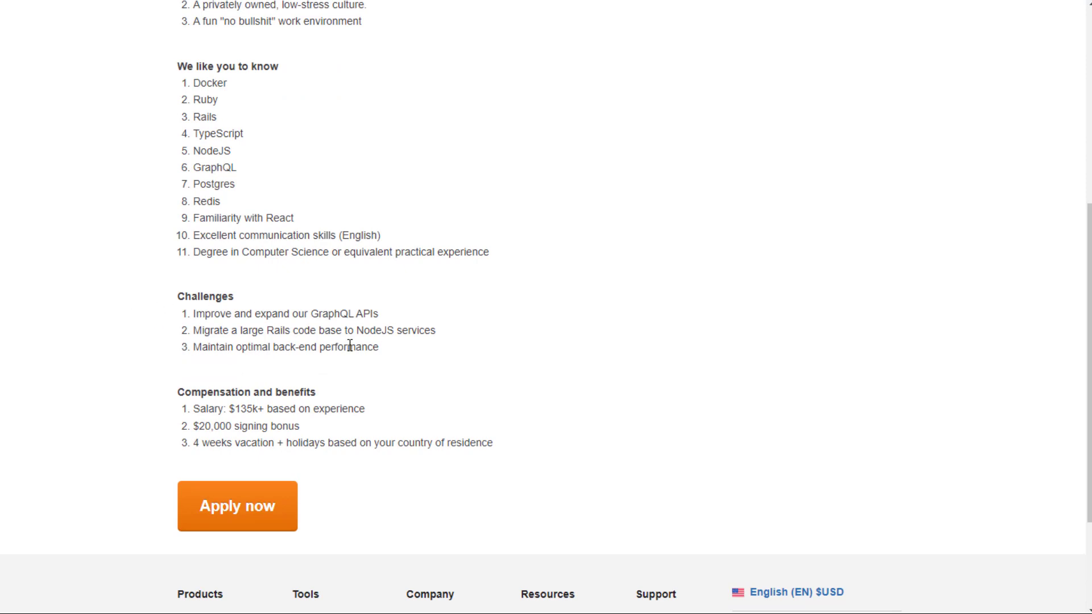
pyautogui.moveTo(166, 235)
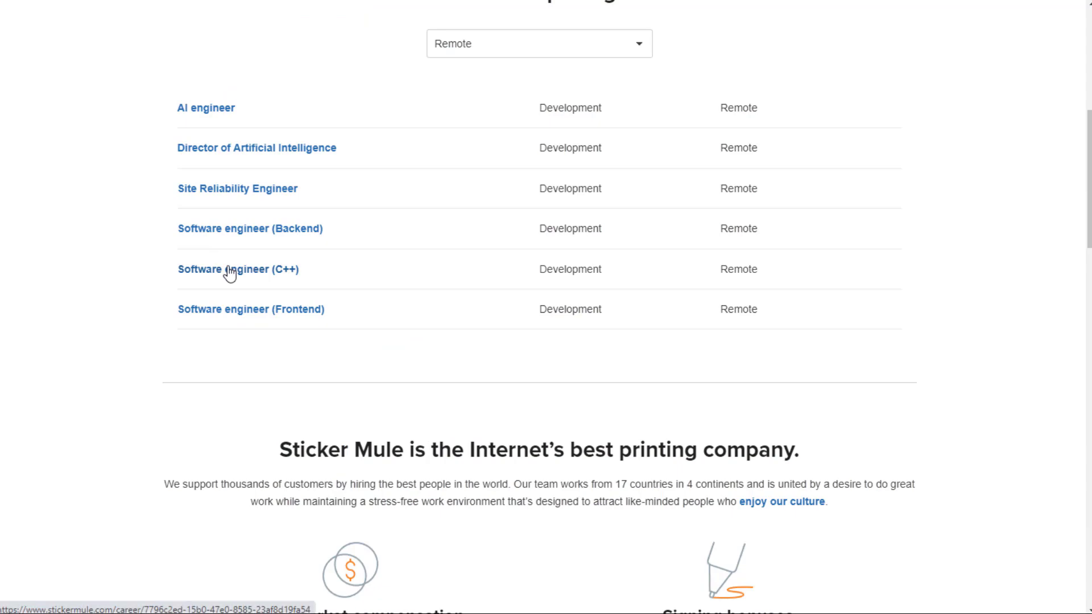
# Step: Open the Software engineer (C++) posting and read its C++/Go skills and $135k+ compensation
pyautogui.click(239, 269)
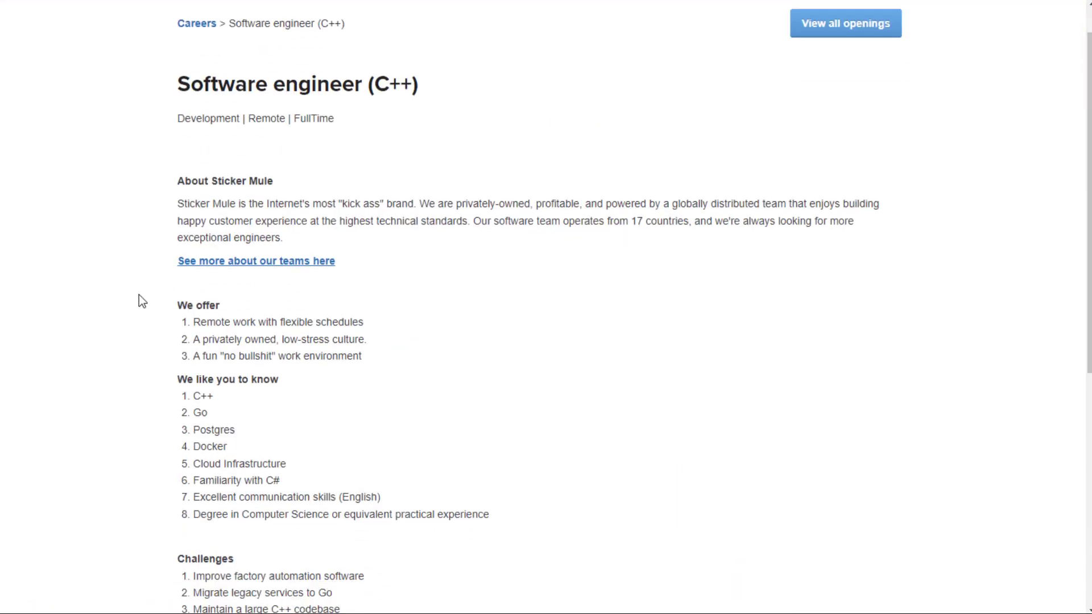
pyautogui.scroll(-3)
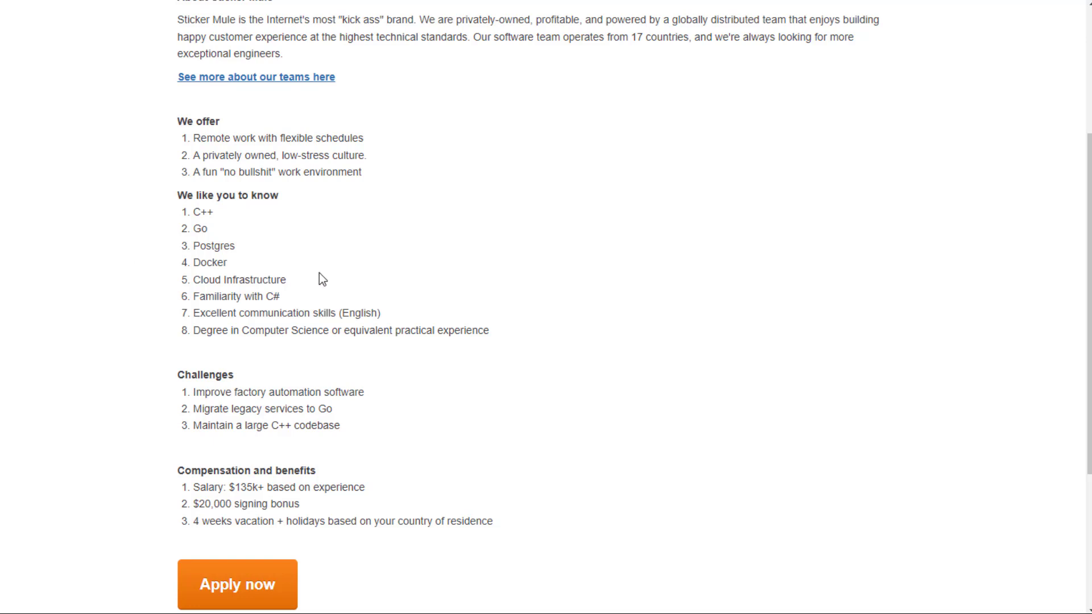
pyautogui.moveTo(288, 297)
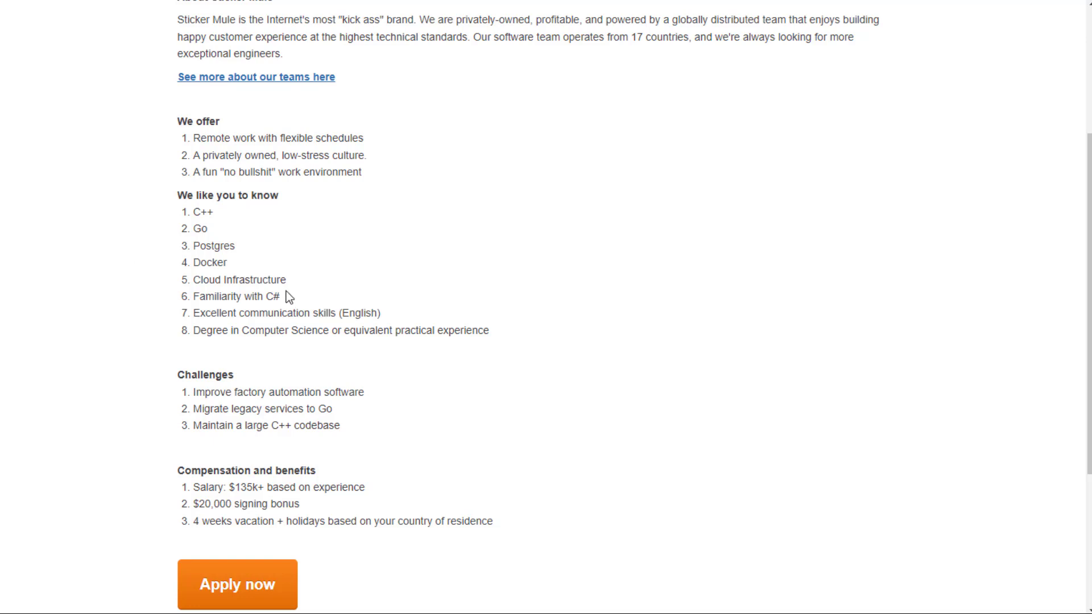
pyautogui.scroll(-3)
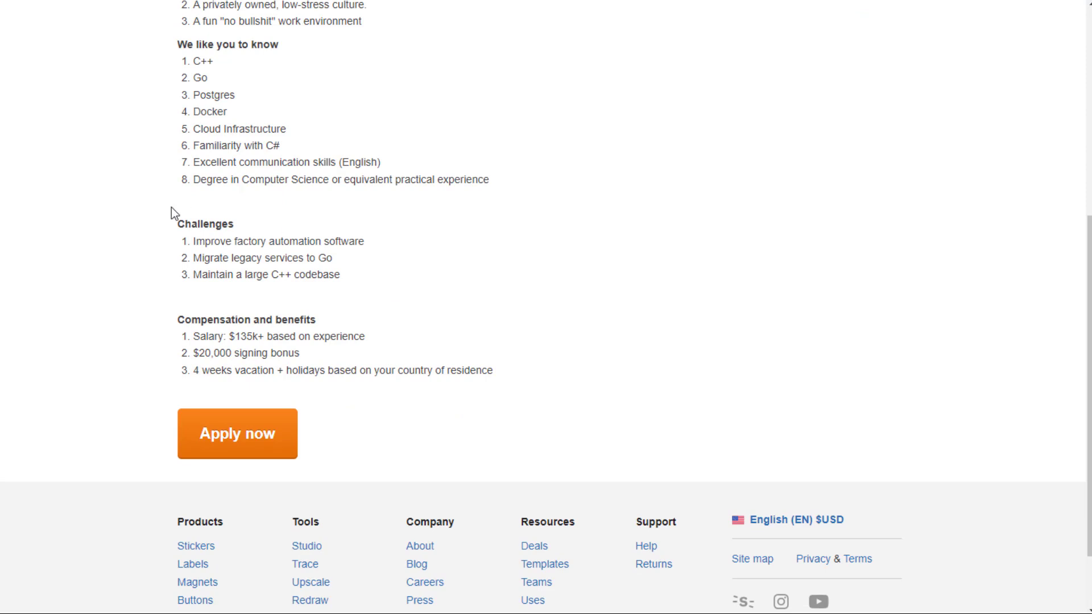
pyautogui.moveTo(418, 205)
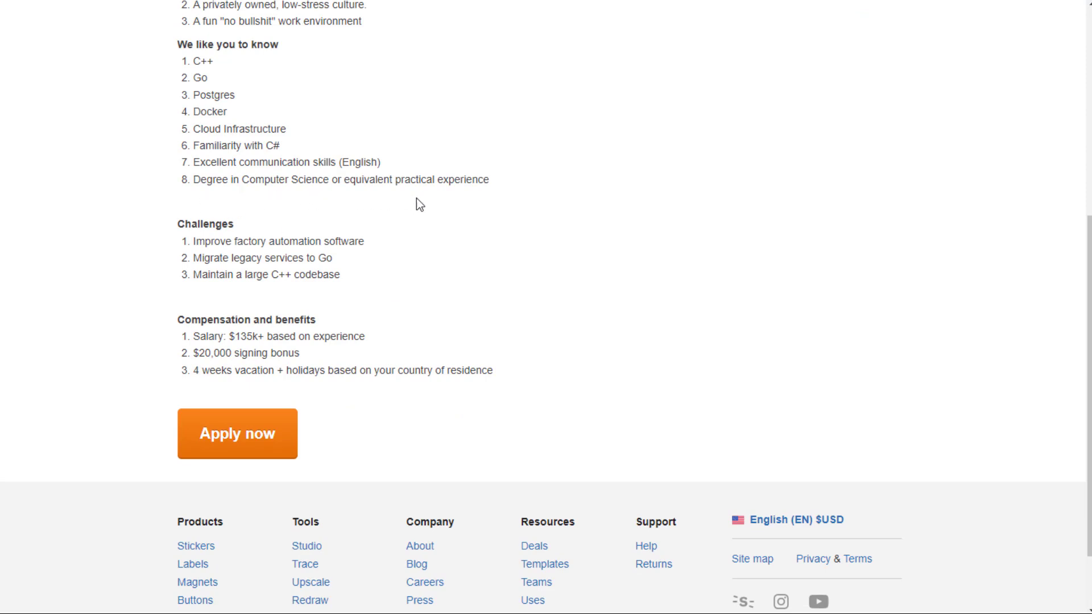
pyautogui.moveTo(478, 206)
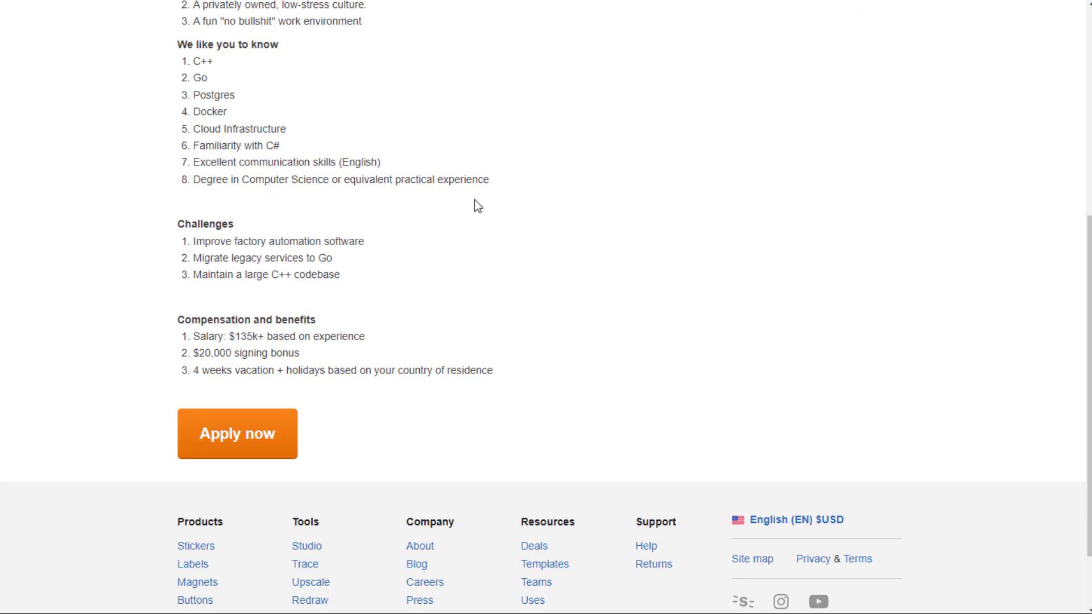
pyautogui.moveTo(387, 250)
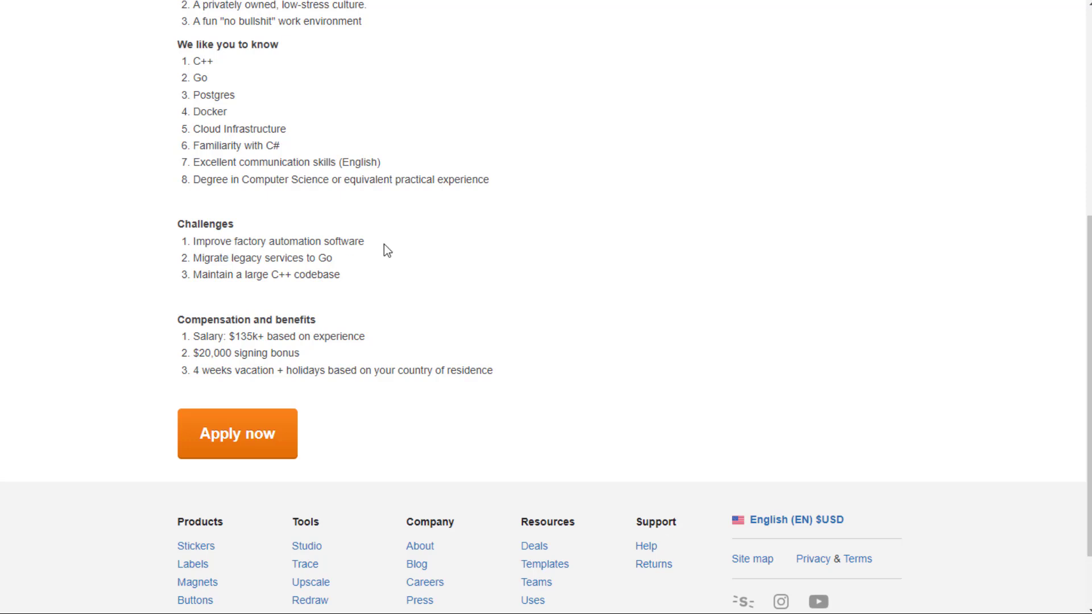
pyautogui.moveTo(369, 257)
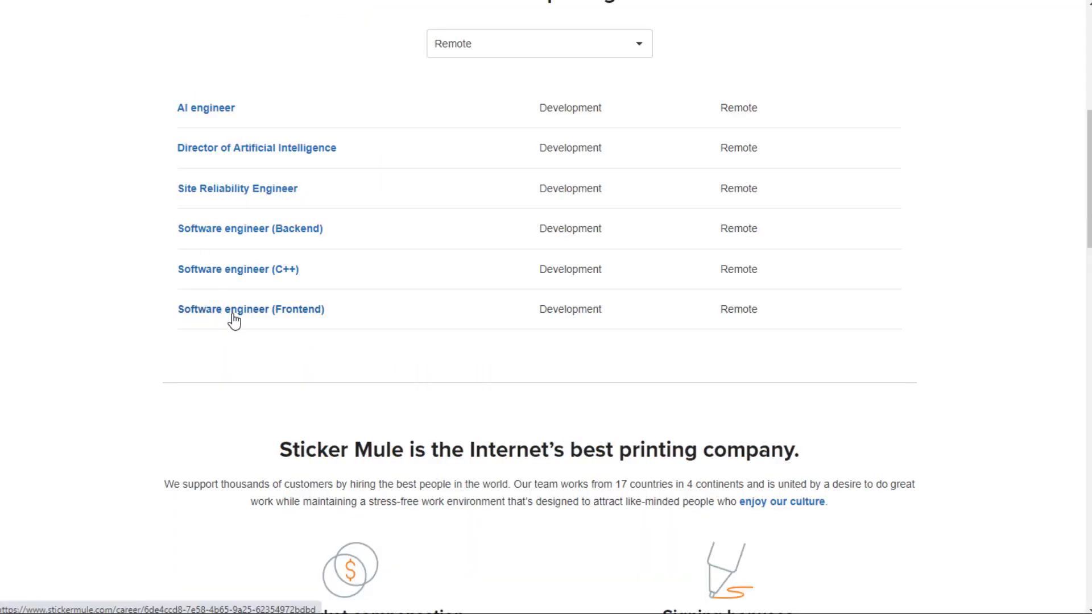
# Step: Read the Software engineer (Frontend) posting: React/GraphQL skills, challenges, and $135k+ compensation
pyautogui.click(251, 310)
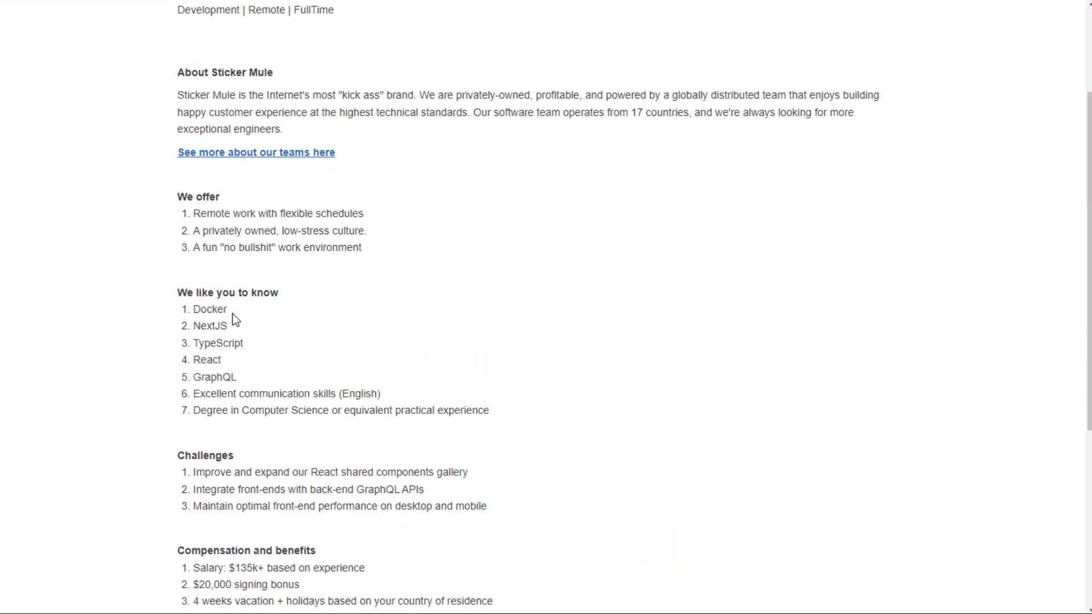
pyautogui.scroll(-3)
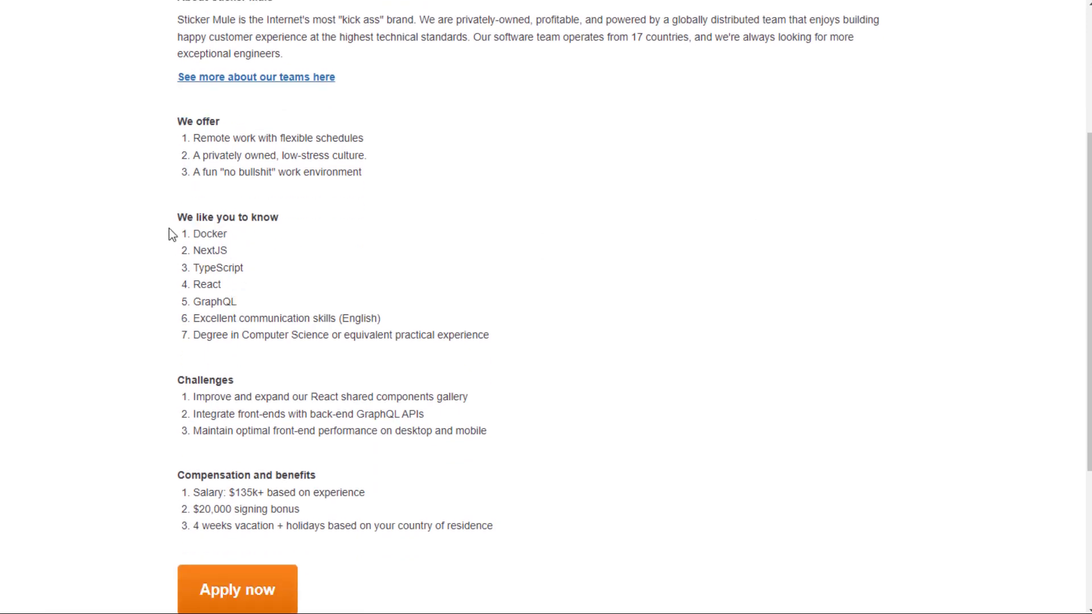
pyautogui.moveTo(173, 303)
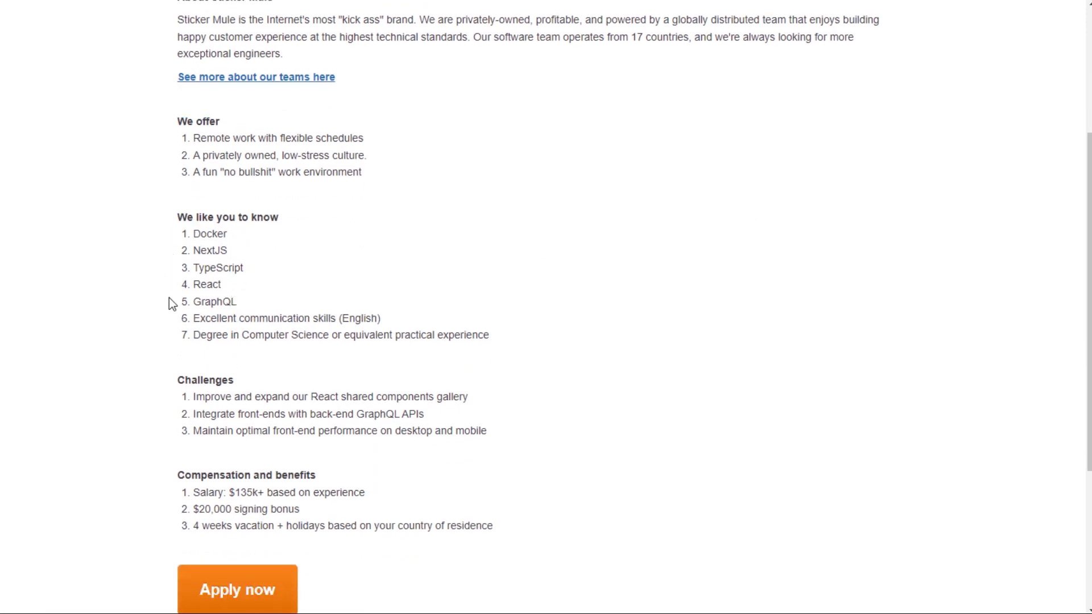
pyautogui.scroll(-3)
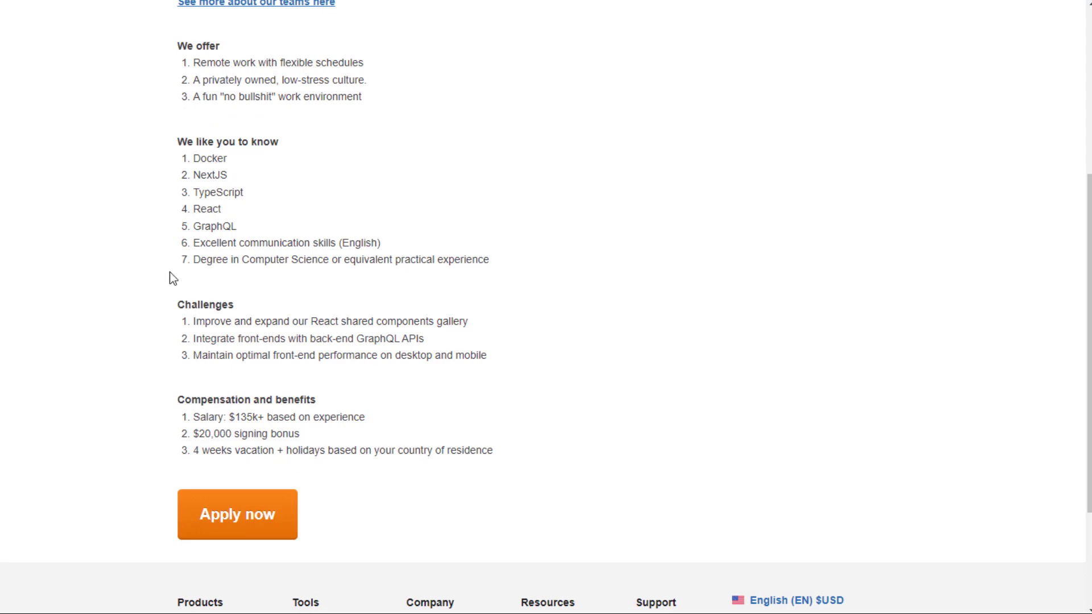
pyautogui.scroll(-3)
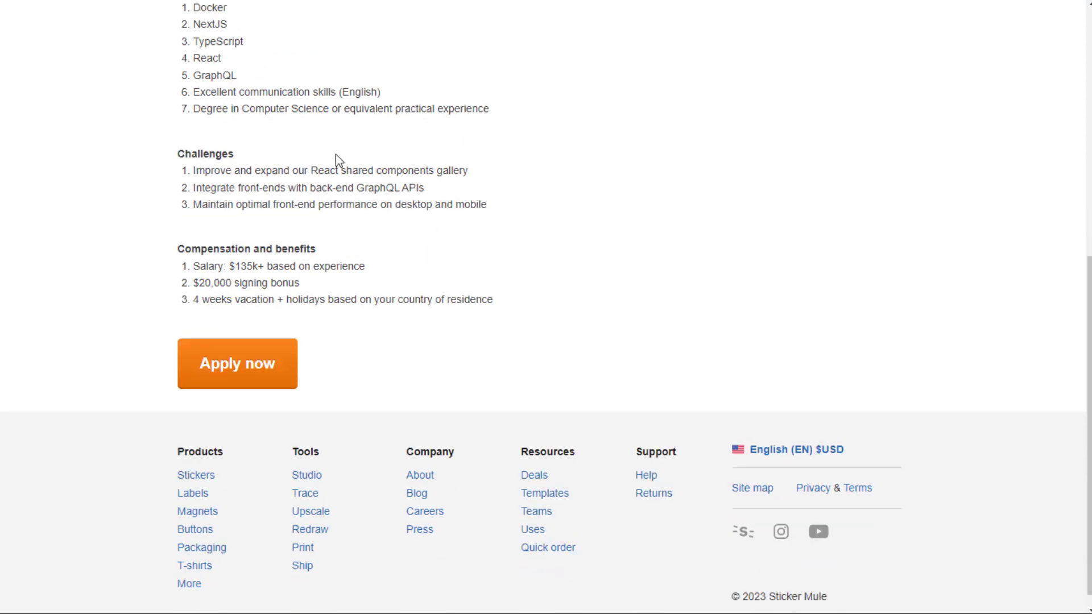
pyautogui.moveTo(426, 187)
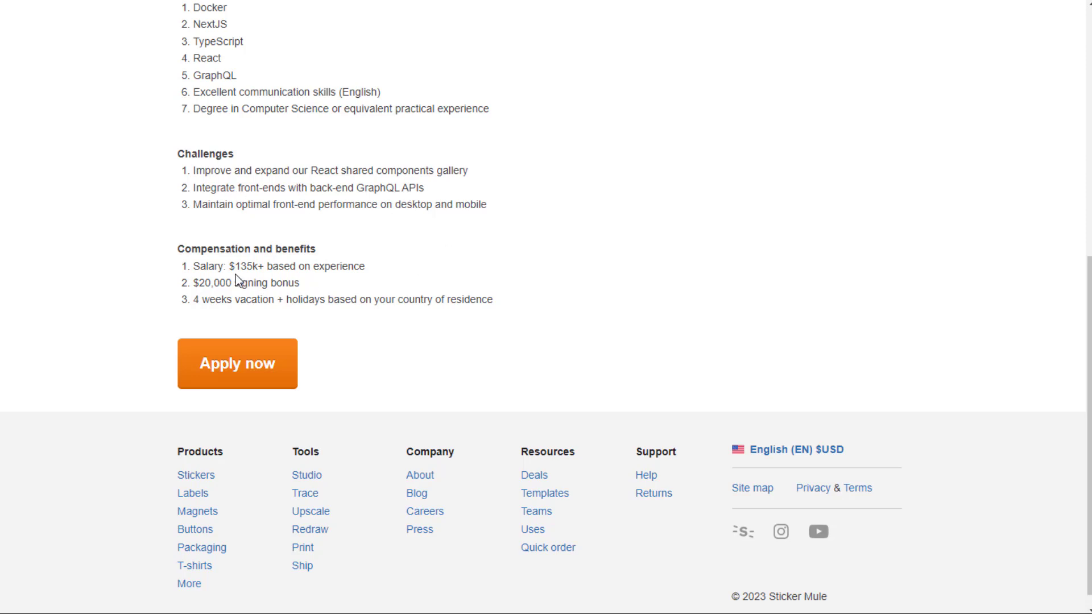
pyautogui.moveTo(453, 282)
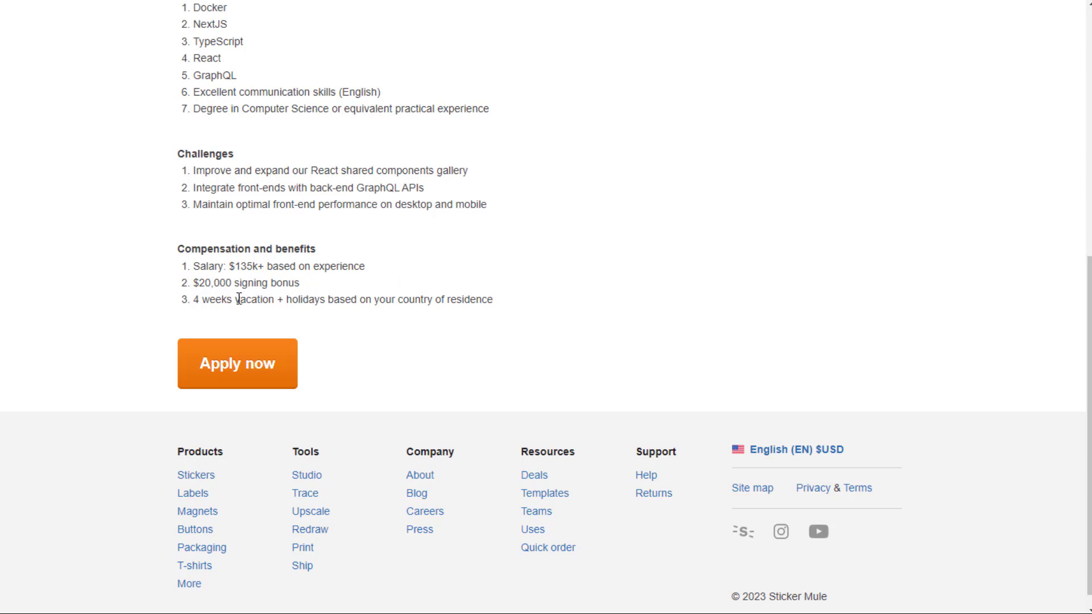
pyautogui.moveTo(488, 291)
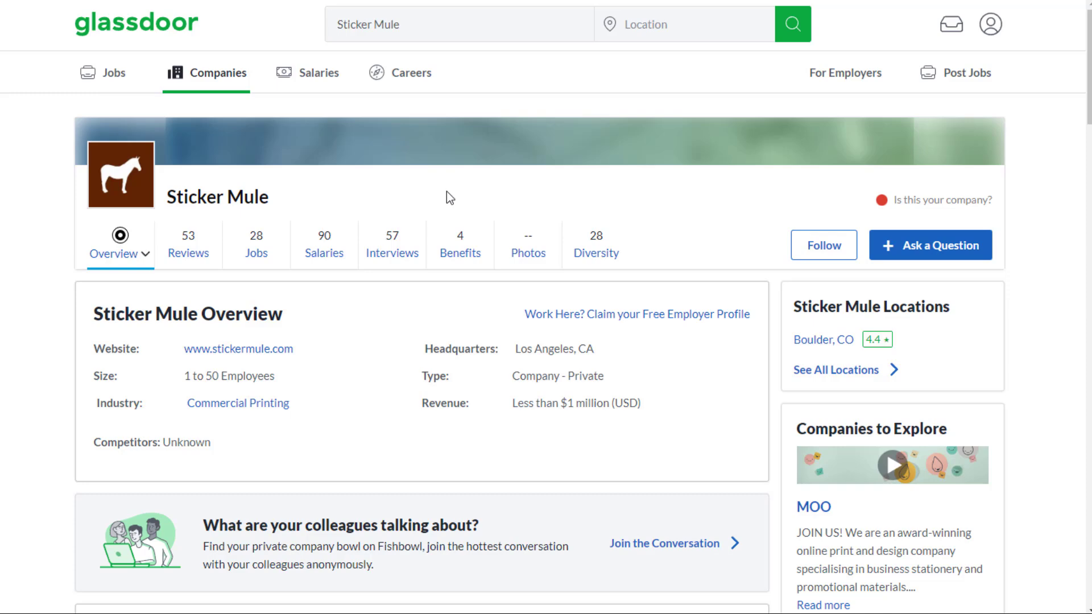
pyautogui.moveTo(508, 194)
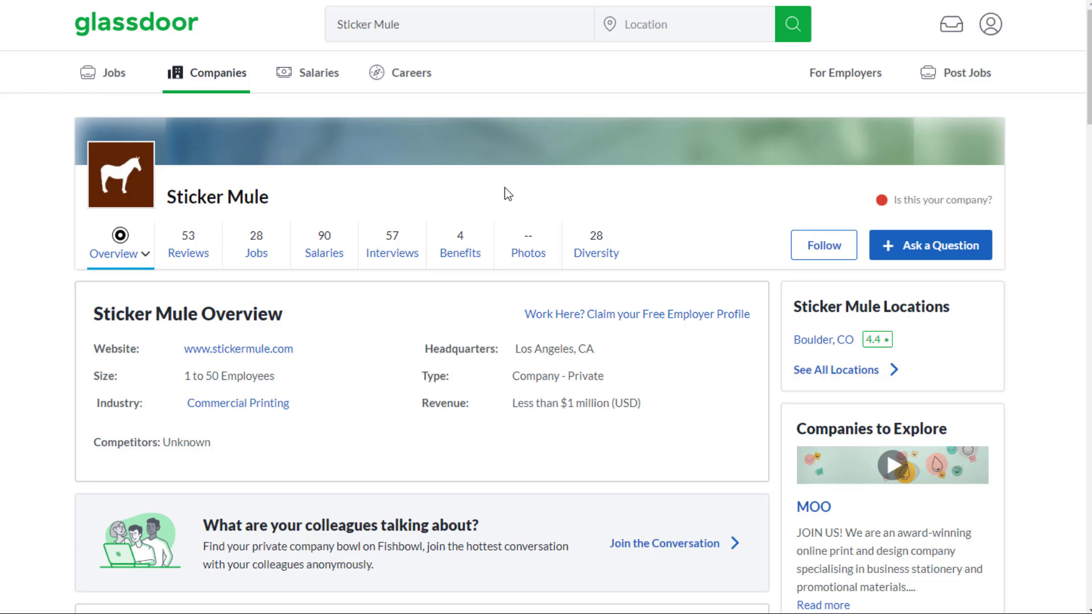
pyautogui.moveTo(188, 244)
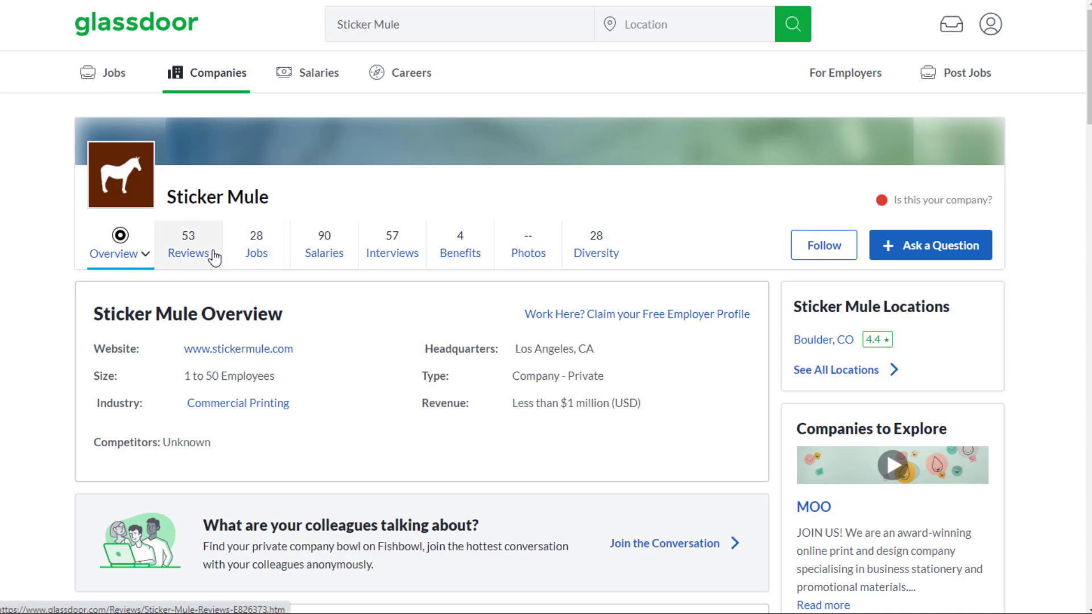
# Step: View Sticker Mule's Glassdoor reviews: 3.7 rating, 73% recommend, 77% CEO approval
pyautogui.click(188, 244)
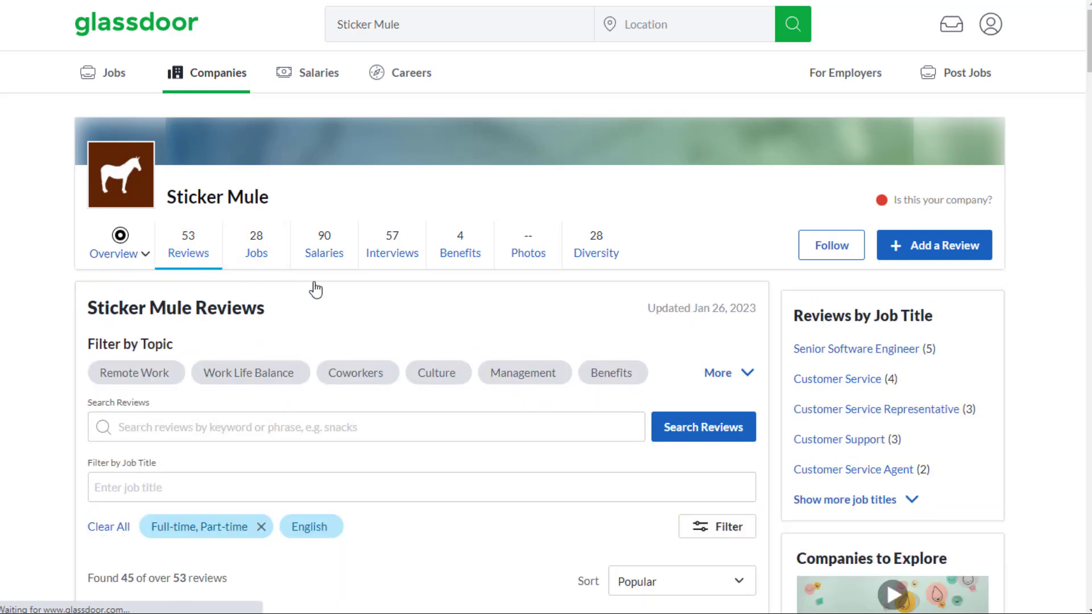
pyautogui.scroll(-3)
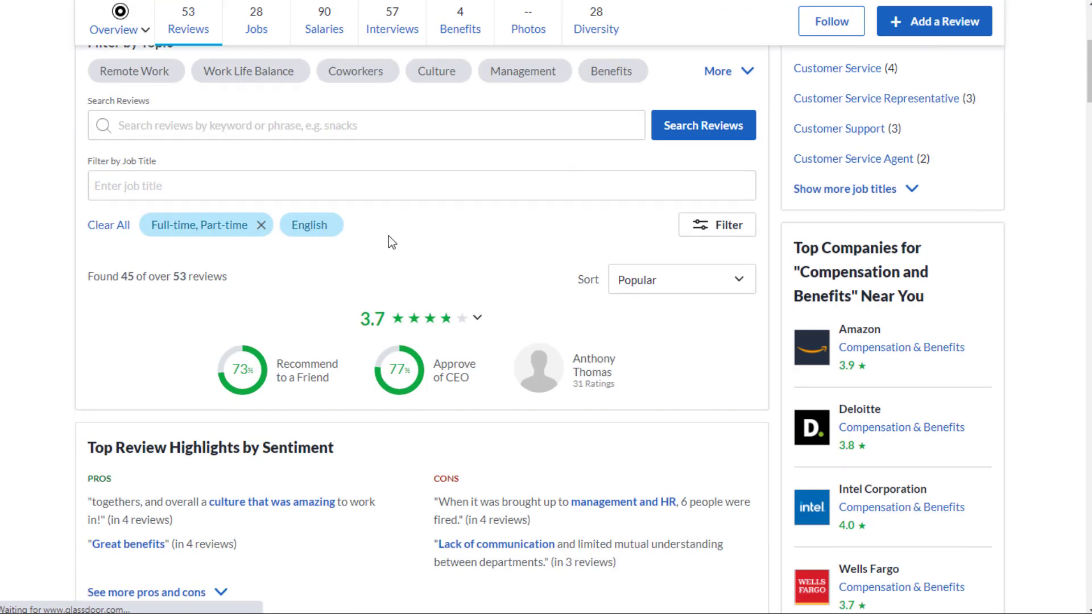
pyautogui.scroll(-3)
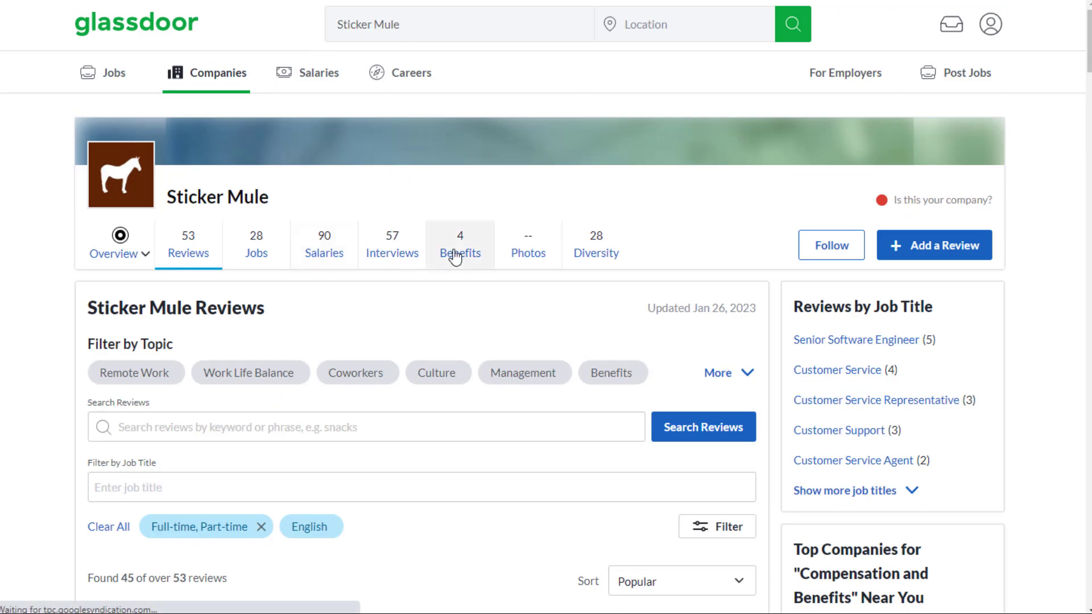
# Step: View Sticker Mule's Glassdoor benefits page with its 5.0 rating from 4 ratings
pyautogui.click(460, 244)
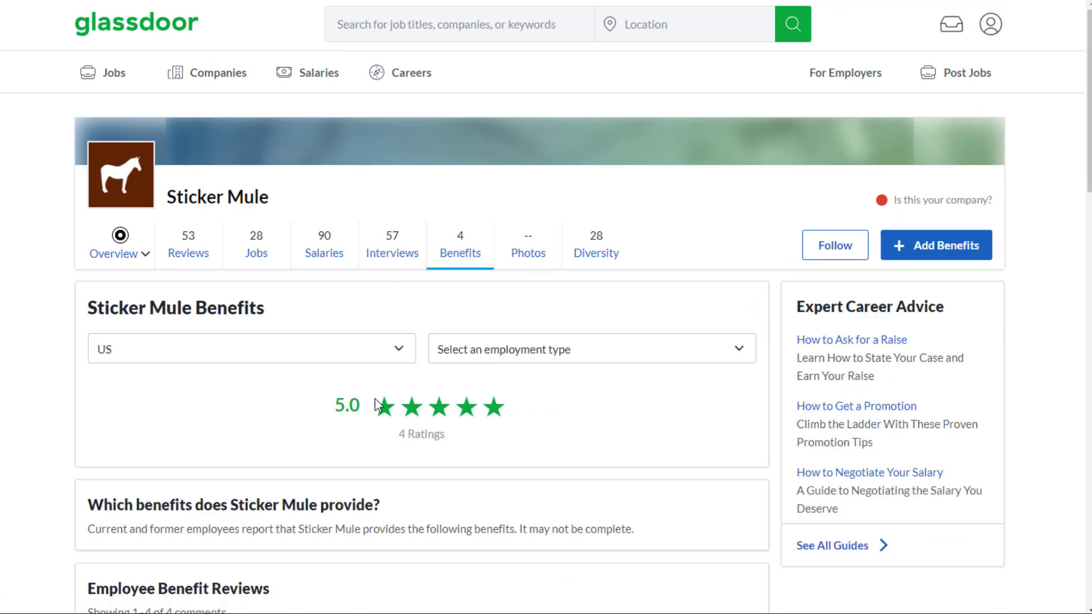
pyautogui.scroll(-3)
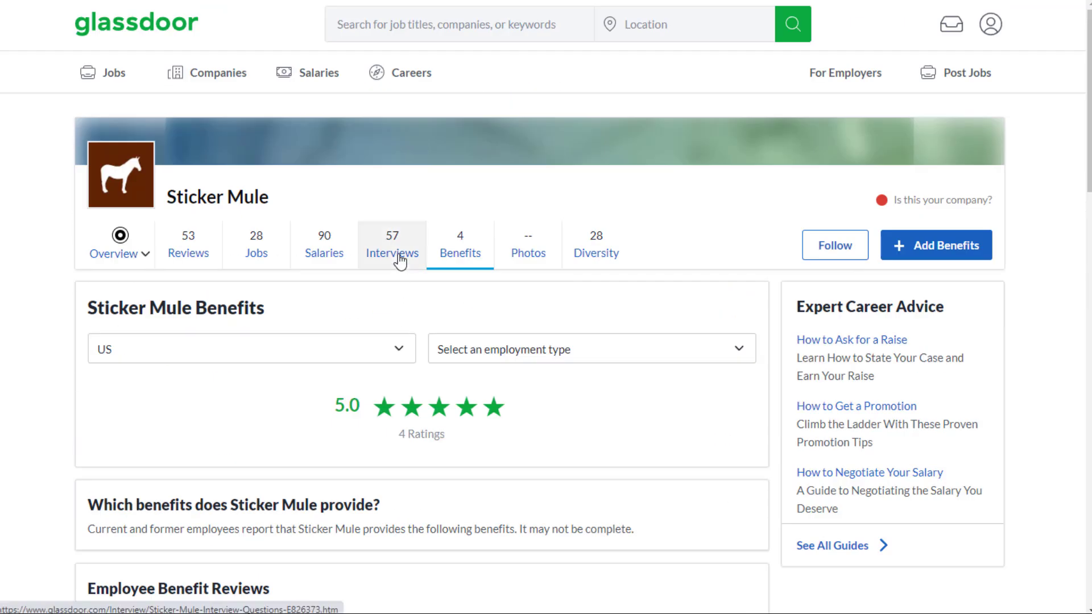
# Step: View Sticker Mule's interview stats: 57 interviews, 70% negative experience, 2.0 difficulty
pyautogui.click(391, 244)
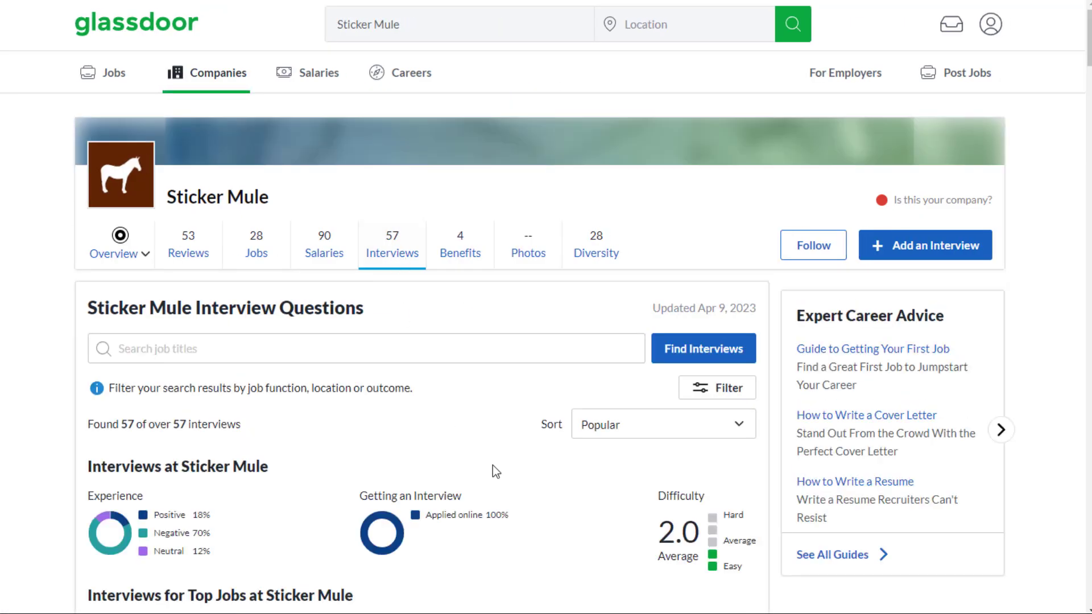
pyautogui.scroll(-3)
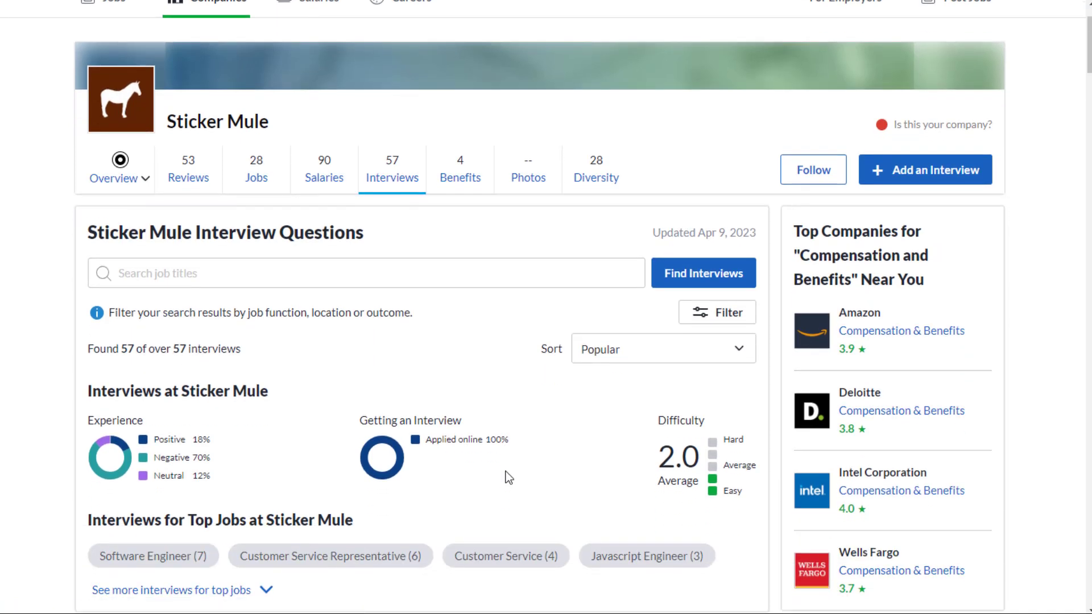
pyautogui.moveTo(546, 357)
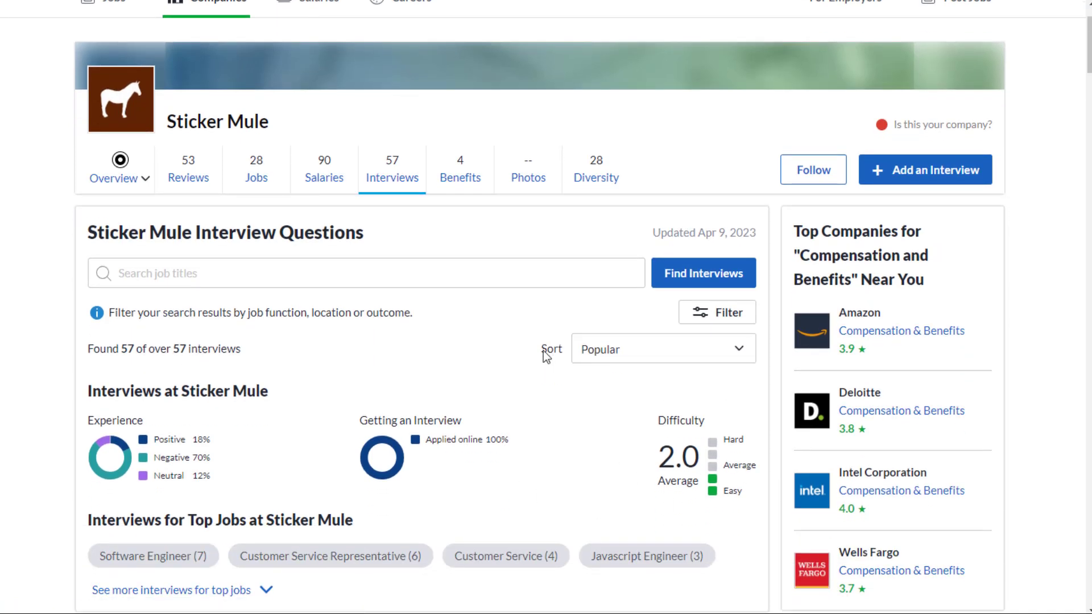
pyautogui.scroll(-3)
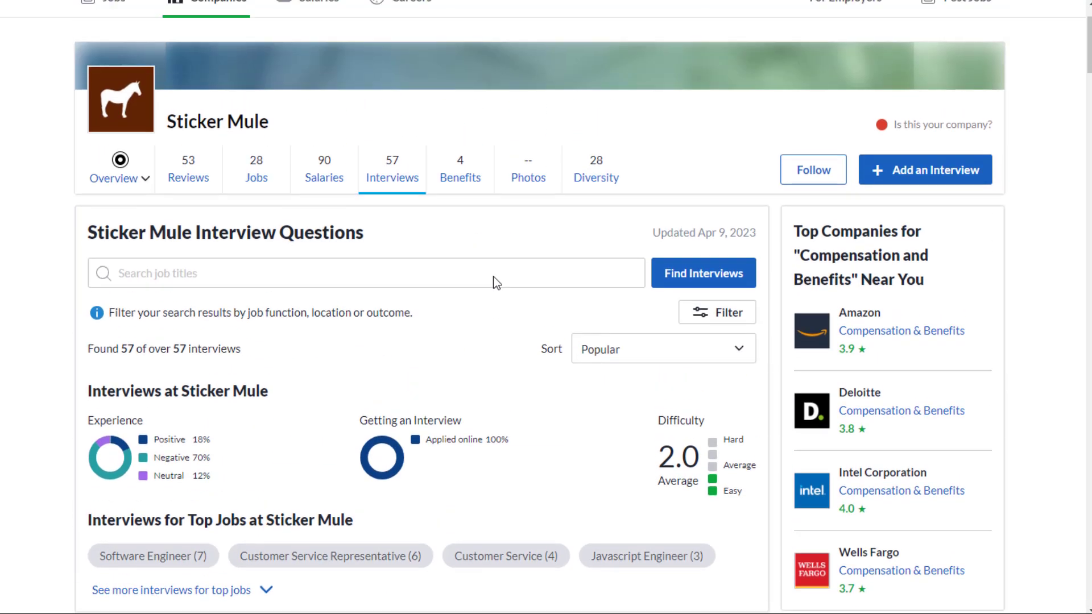
pyautogui.moveTo(387, 328)
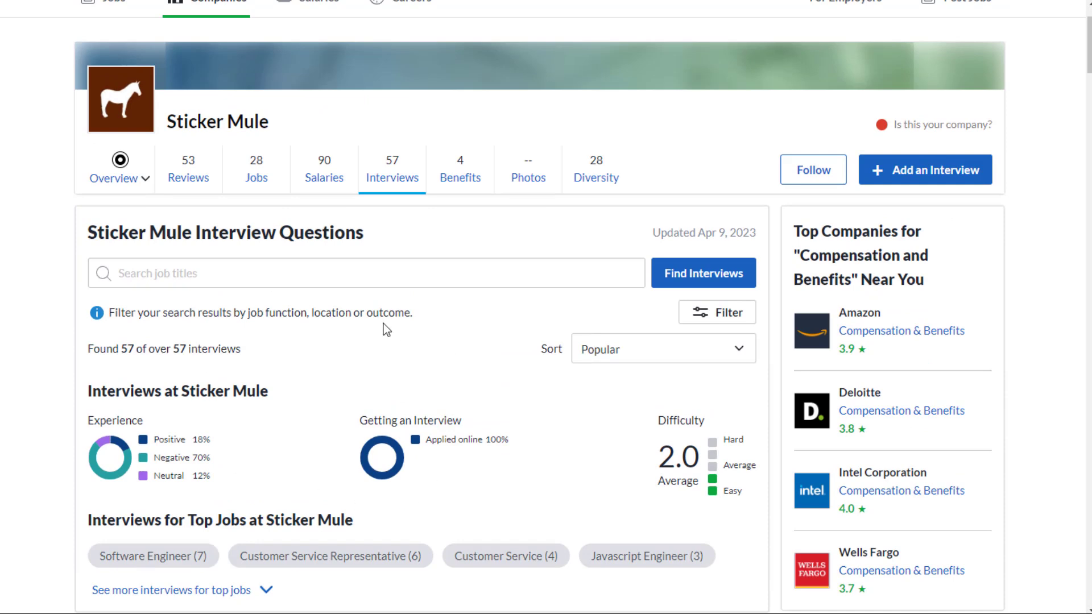